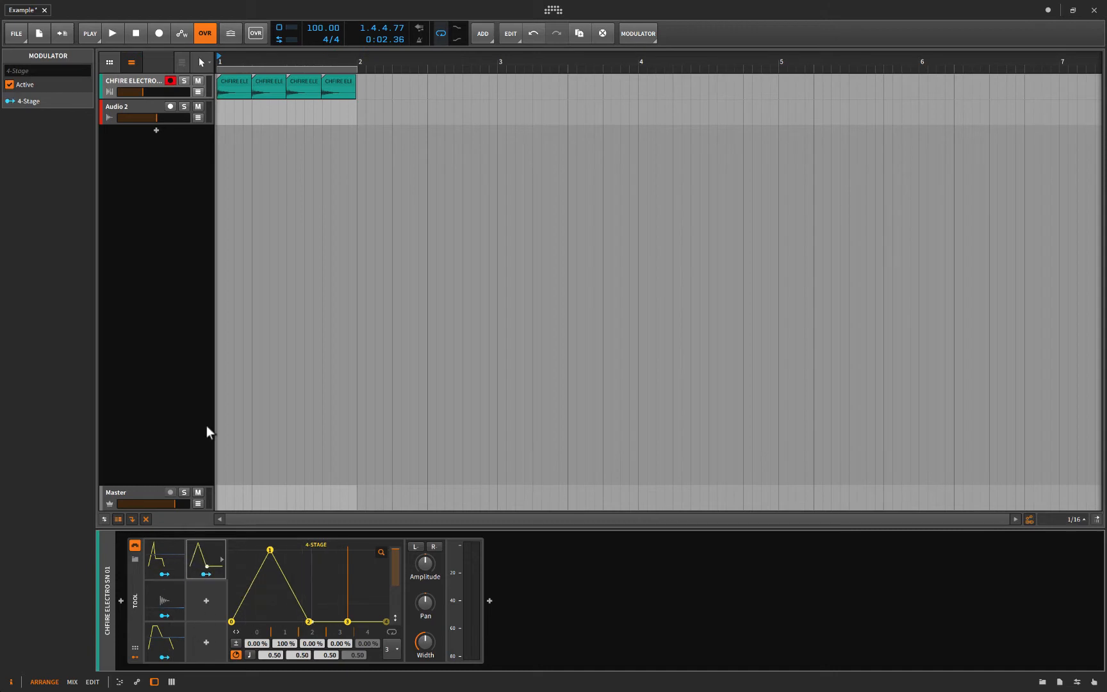
mouse_move(191, 396)
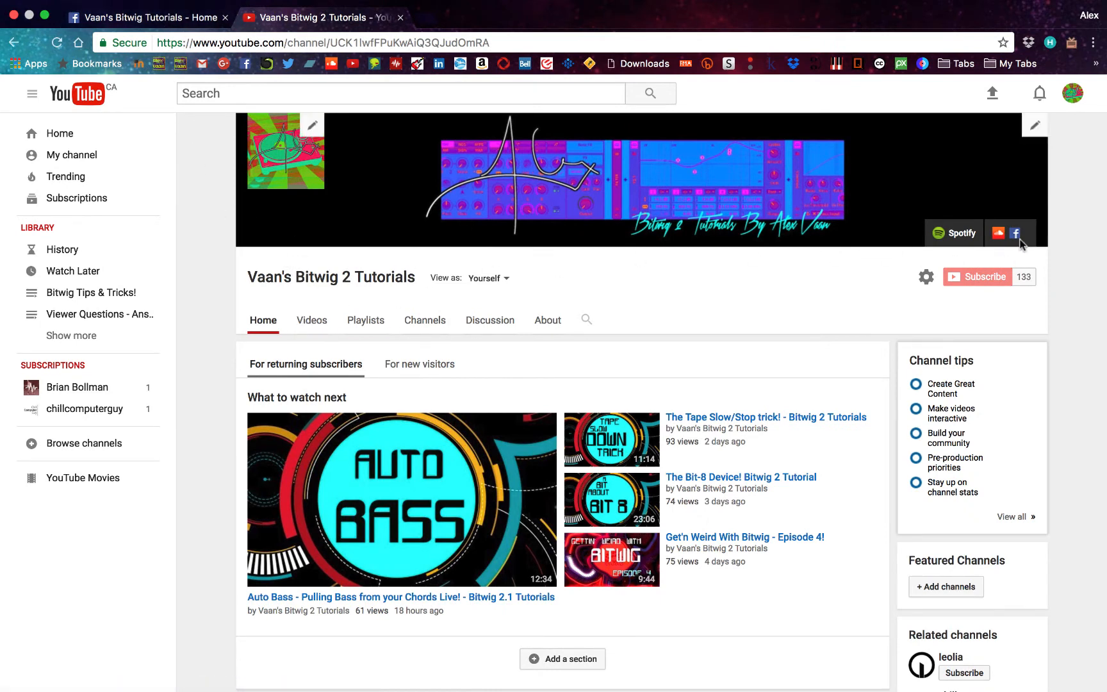
mouse_move(1016, 252)
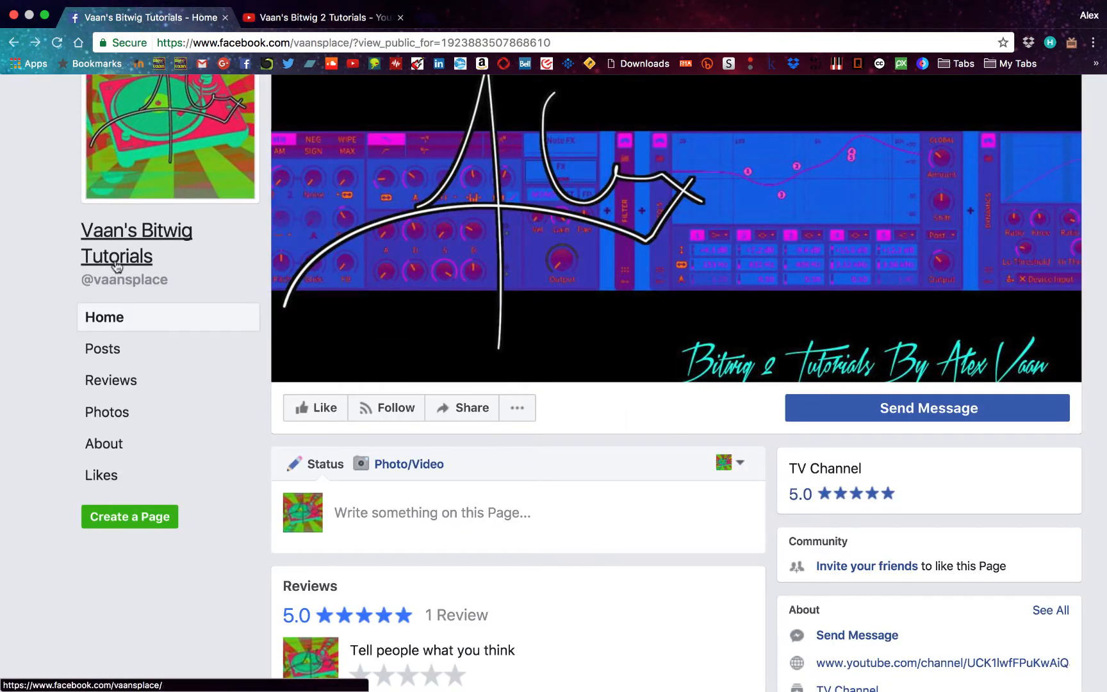
mouse_move(346, 276)
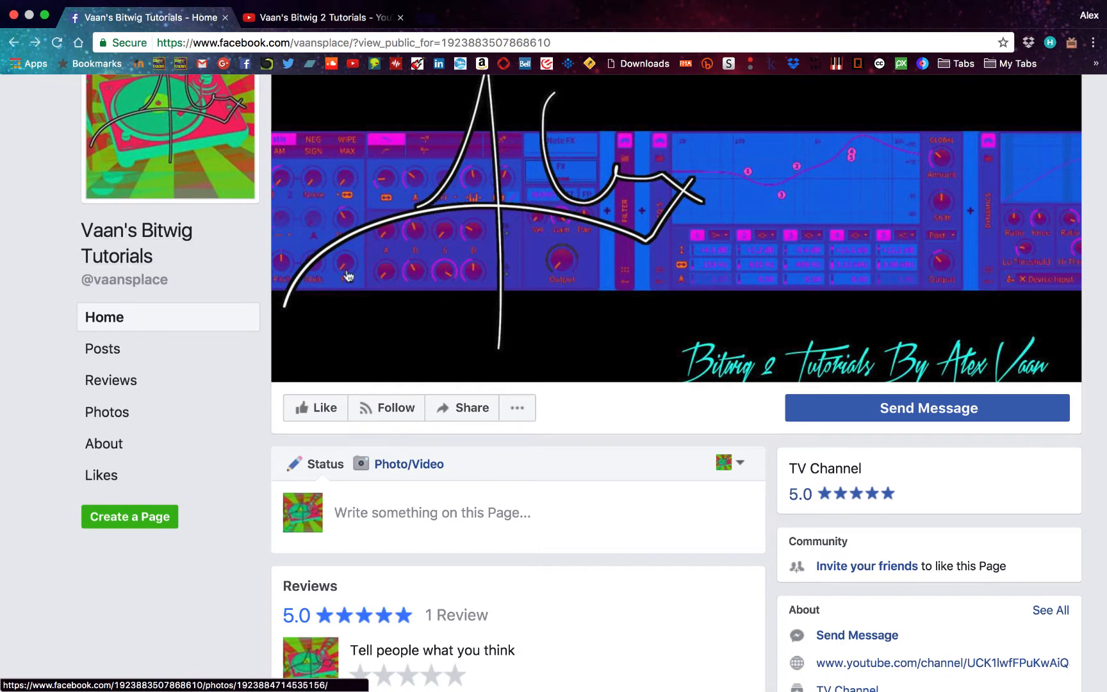
mouse_move(124, 280)
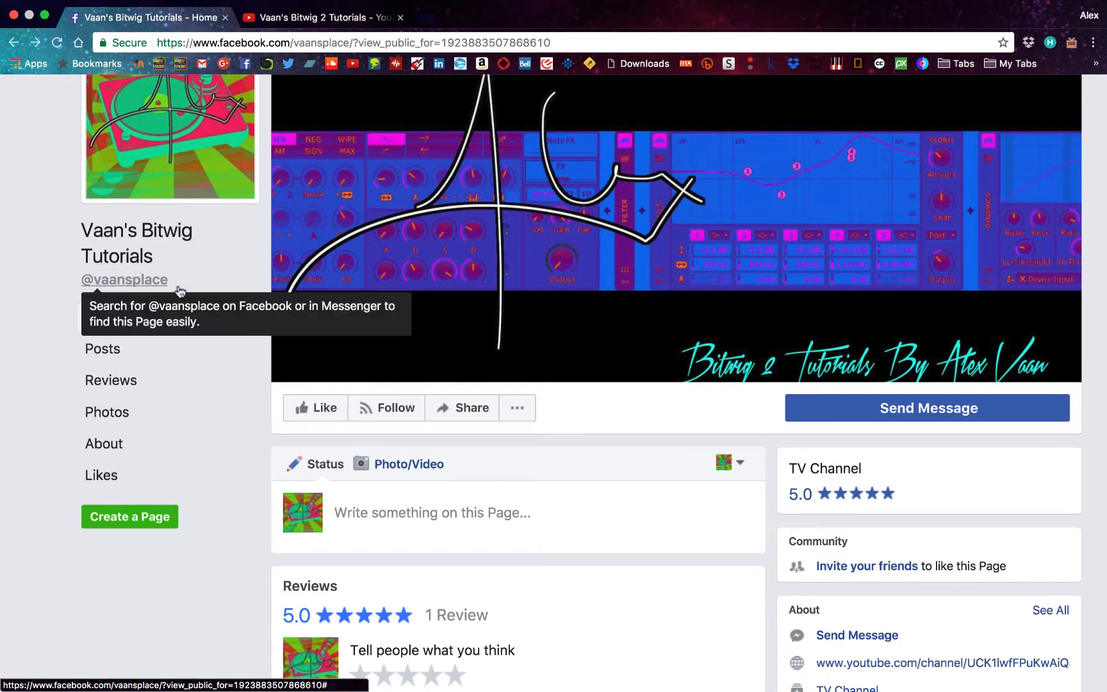
scroll(down, 3)
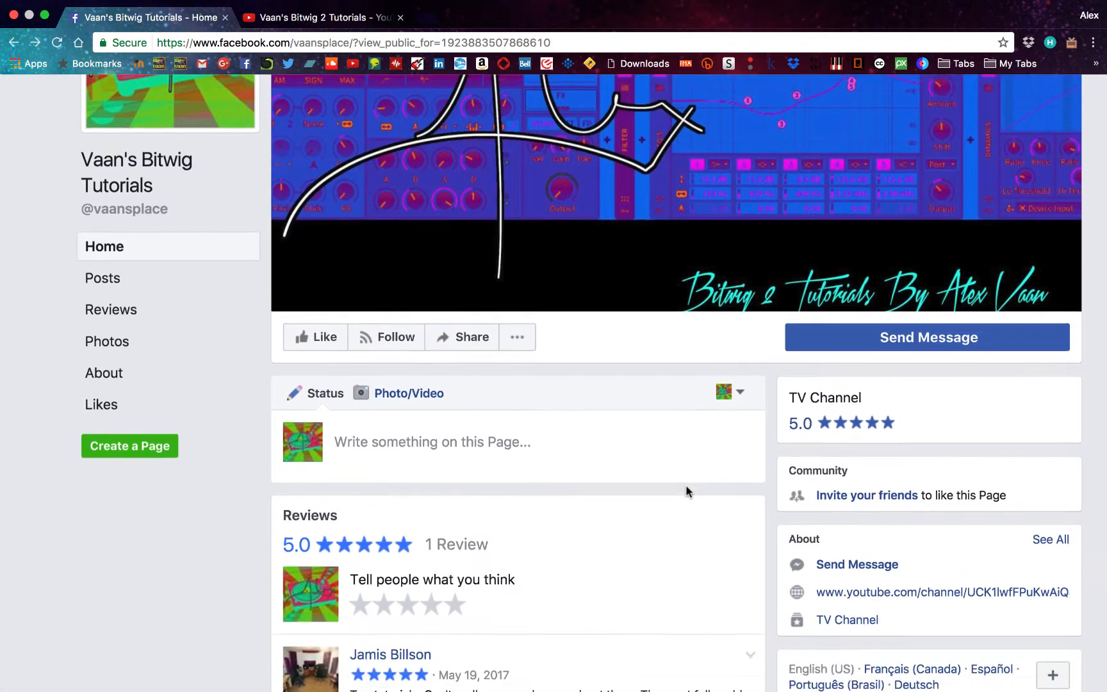
scroll(down, 3)
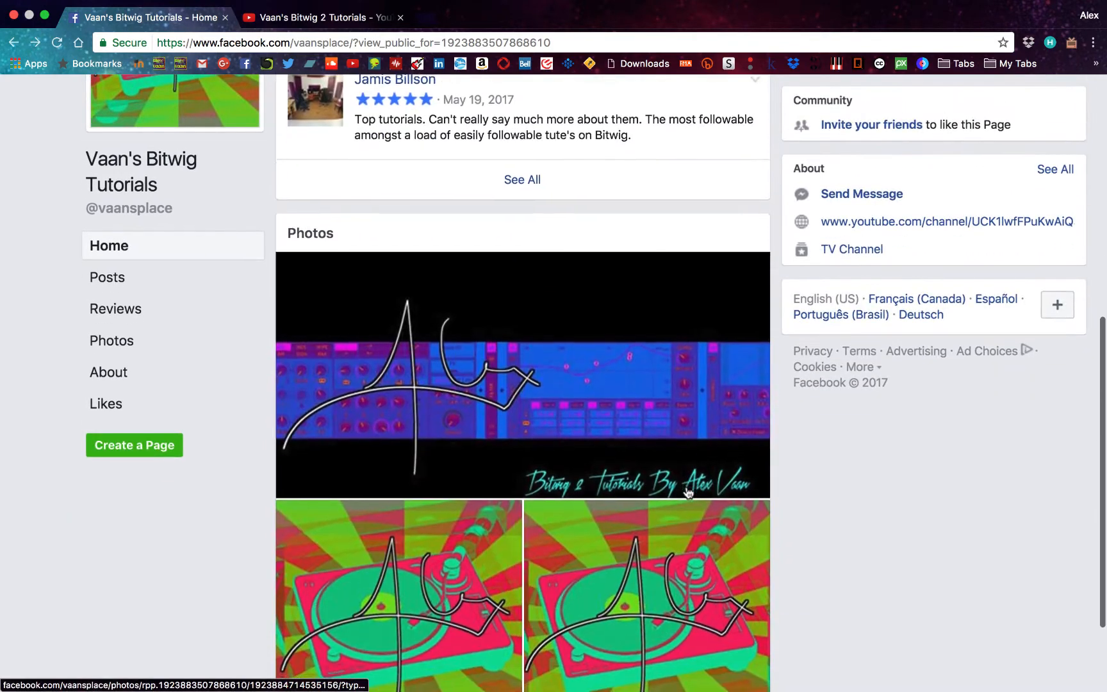
scroll(up, 3)
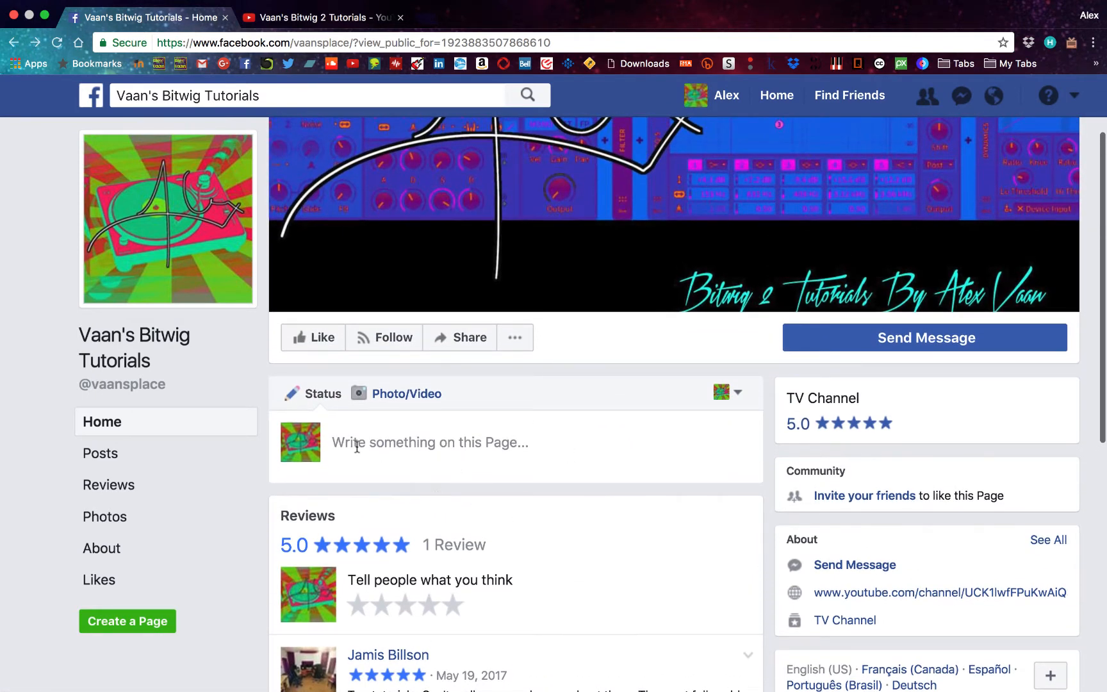
mouse_move(420, 442)
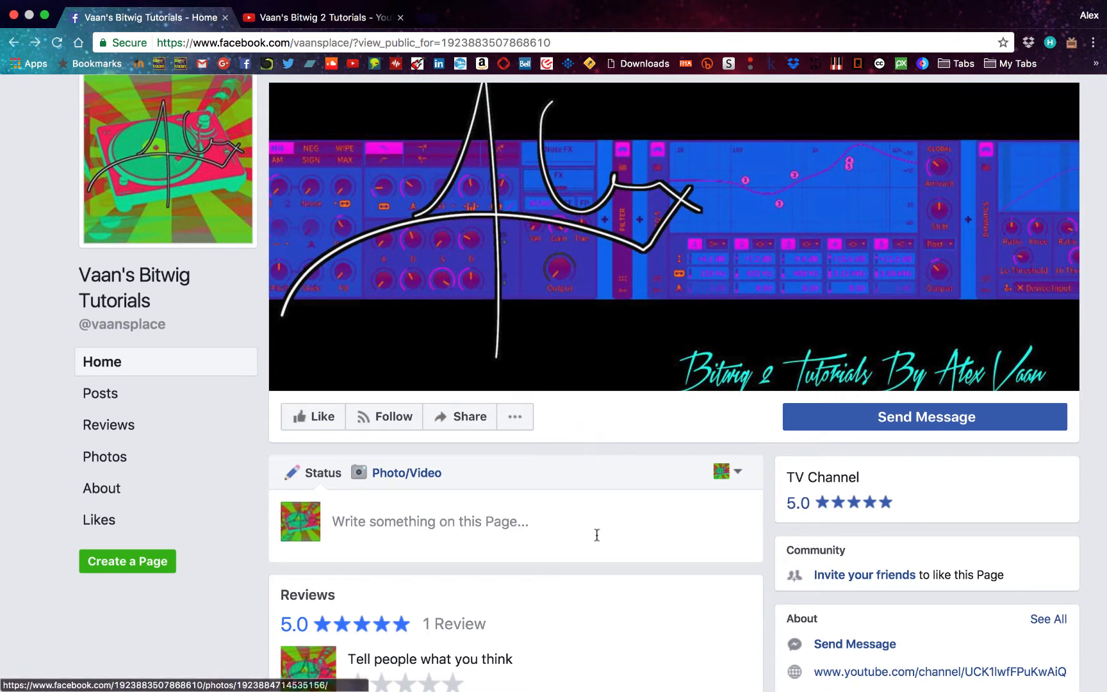
scroll(down, 3)
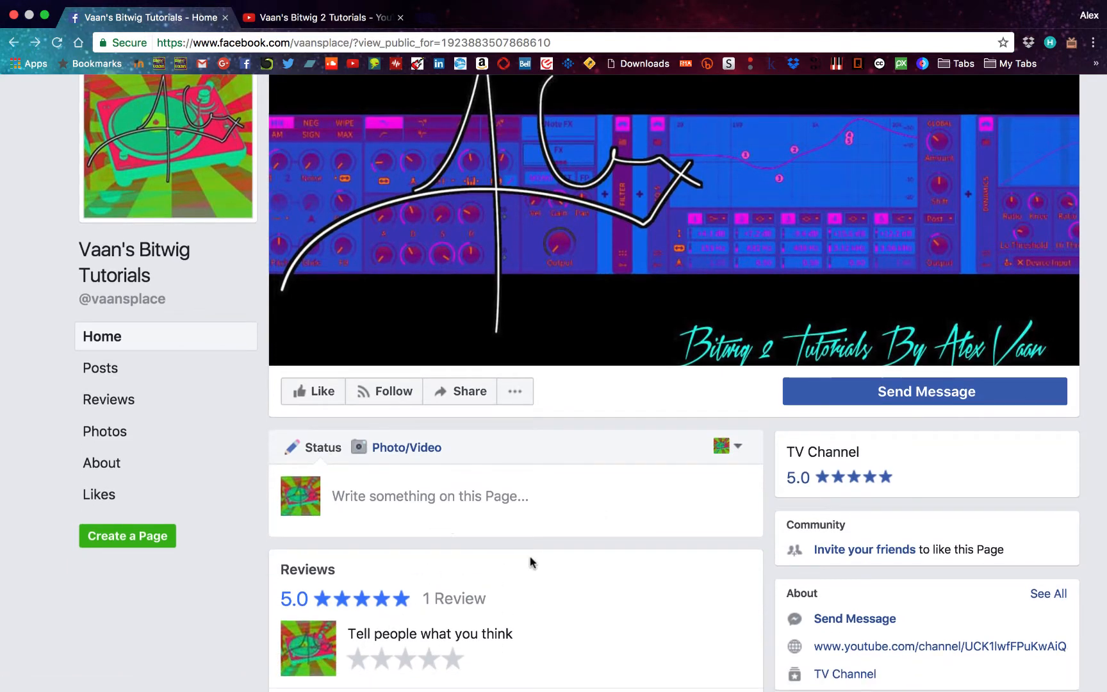
mouse_move(584, 442)
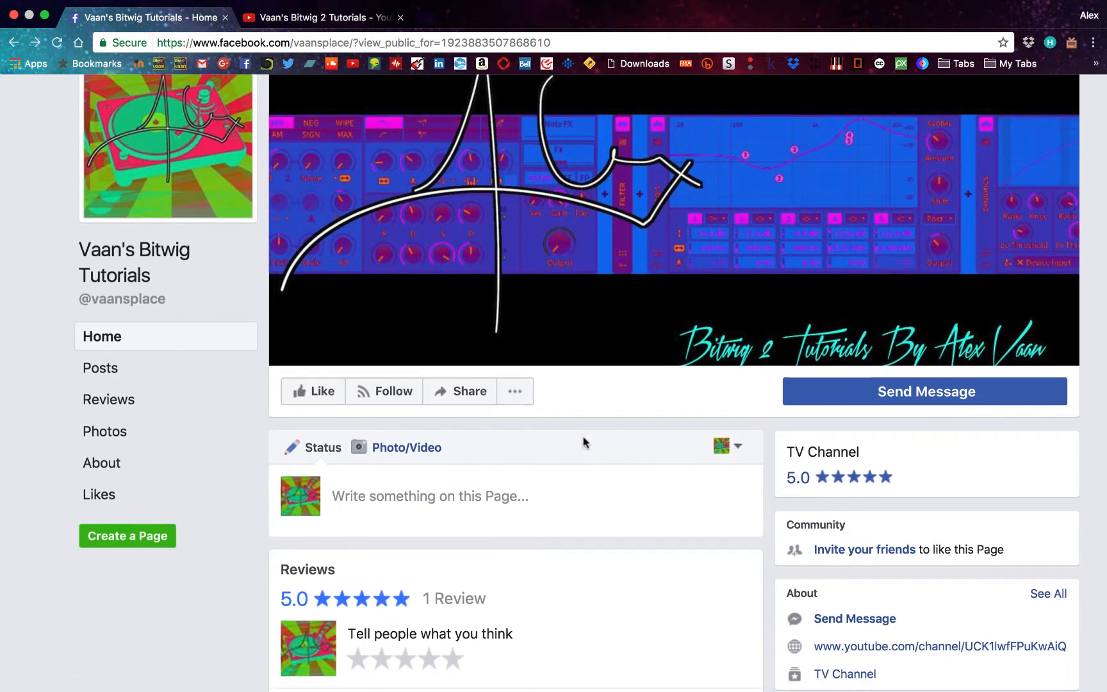
scroll(down, 3)
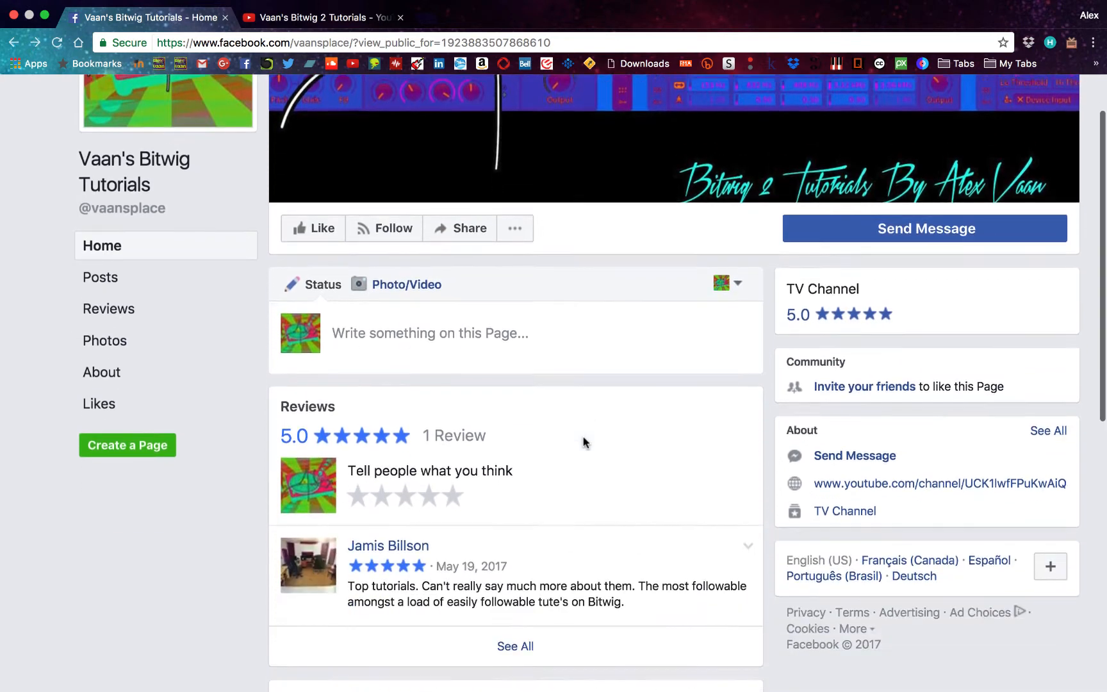
scroll(down, 3)
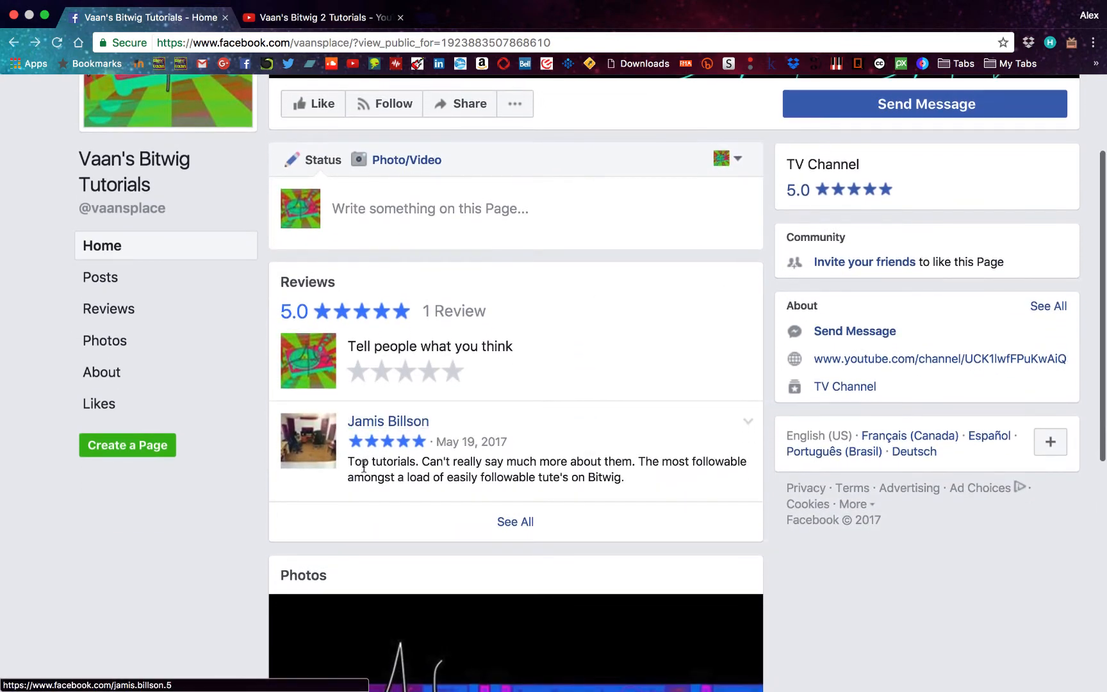
mouse_move(352, 455)
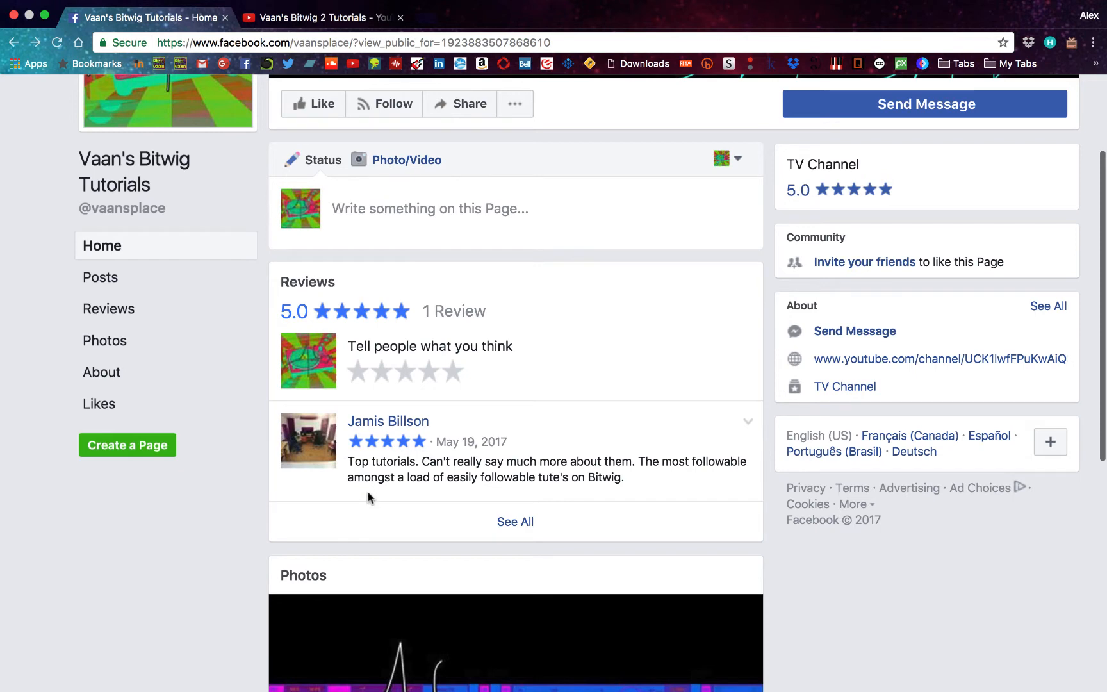
scroll(down, 3)
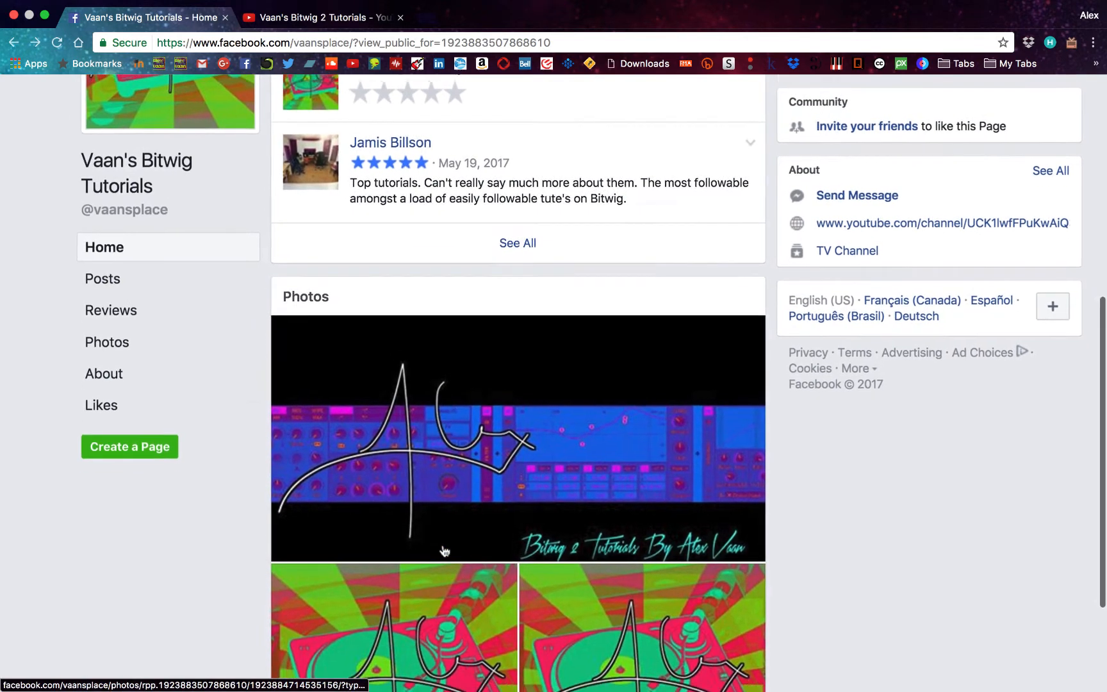
scroll(down, 3)
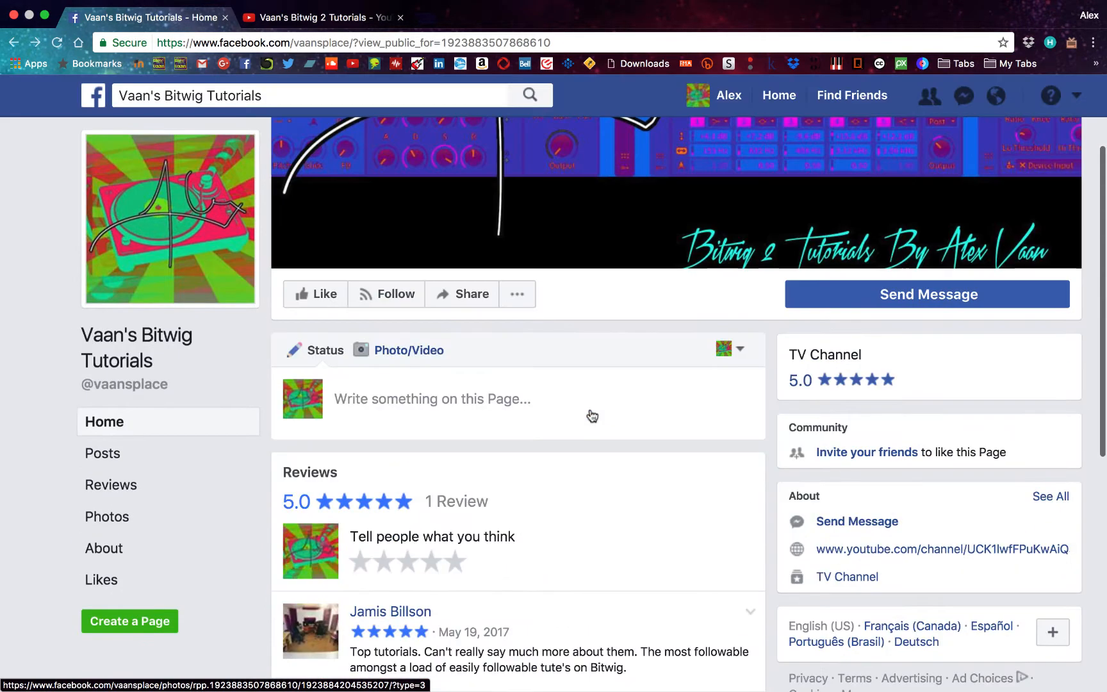
scroll(down, 3)
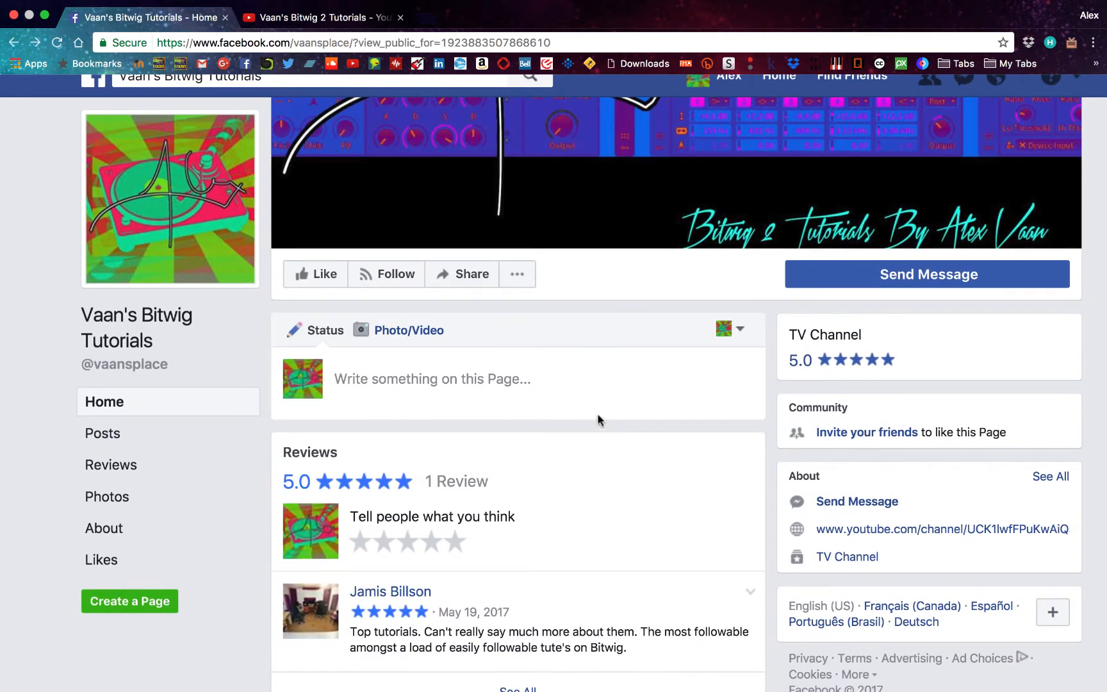
mouse_move(558, 385)
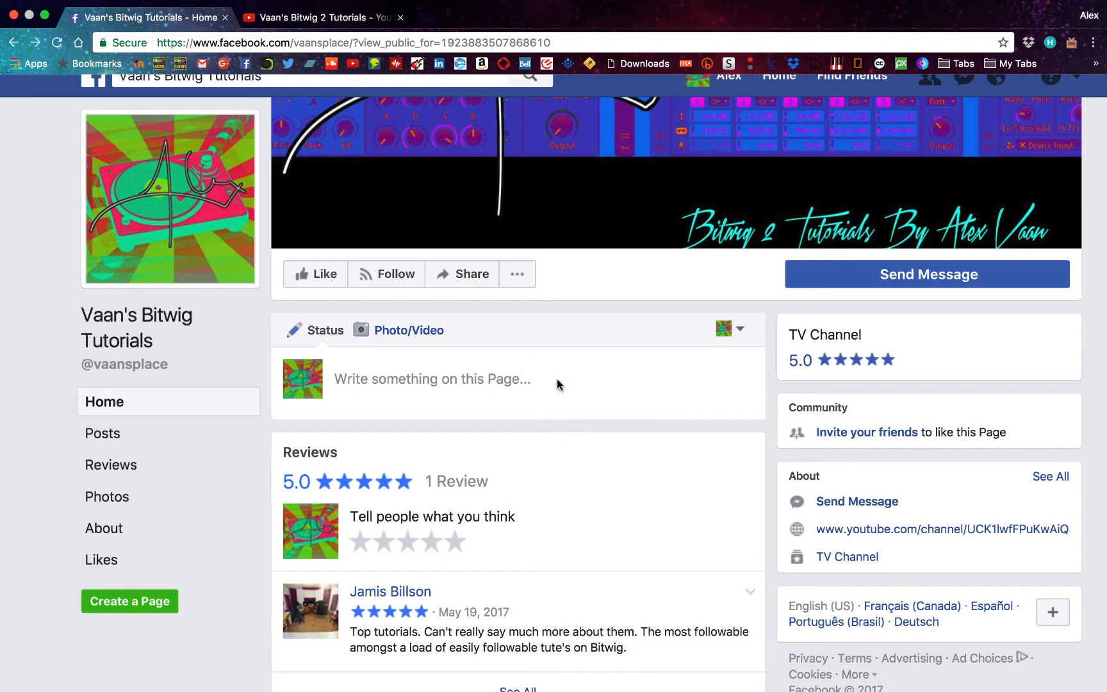
mouse_move(486, 417)
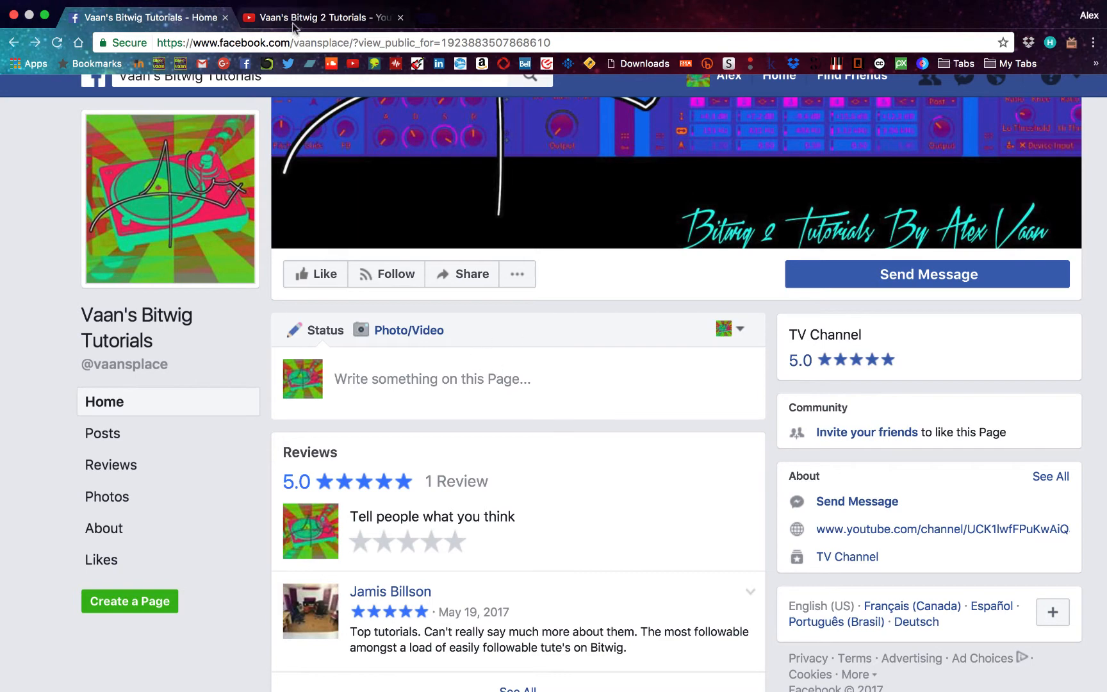
Return to the Example project in Bitwig and select the empty Audio 2 track
click(321, 16)
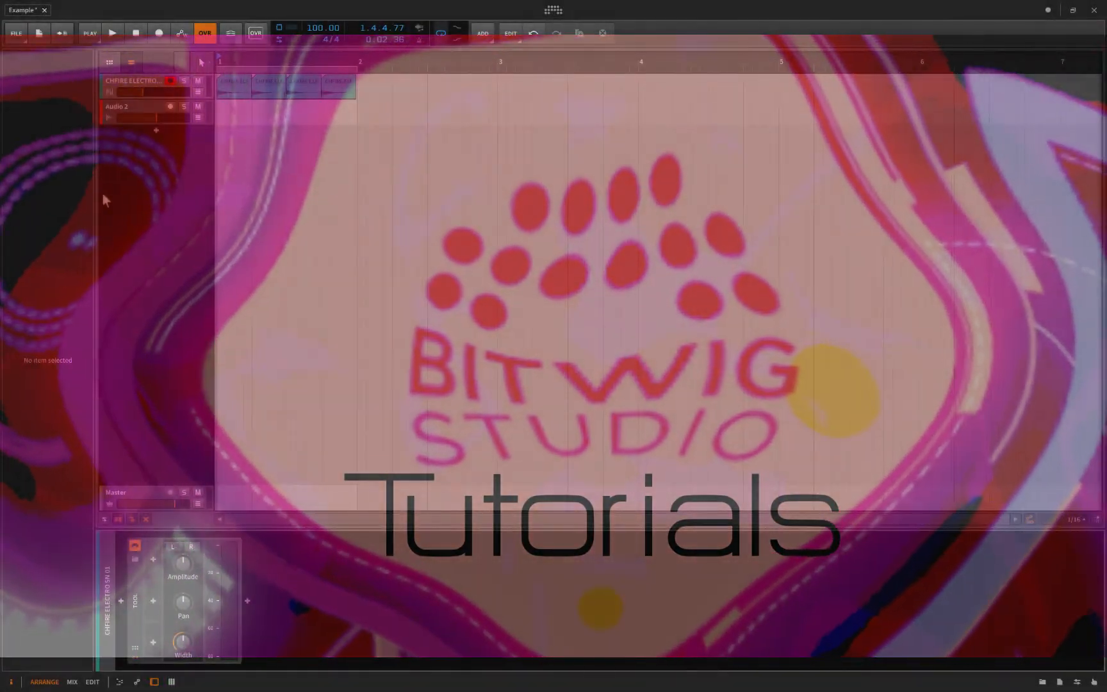
click(134, 81)
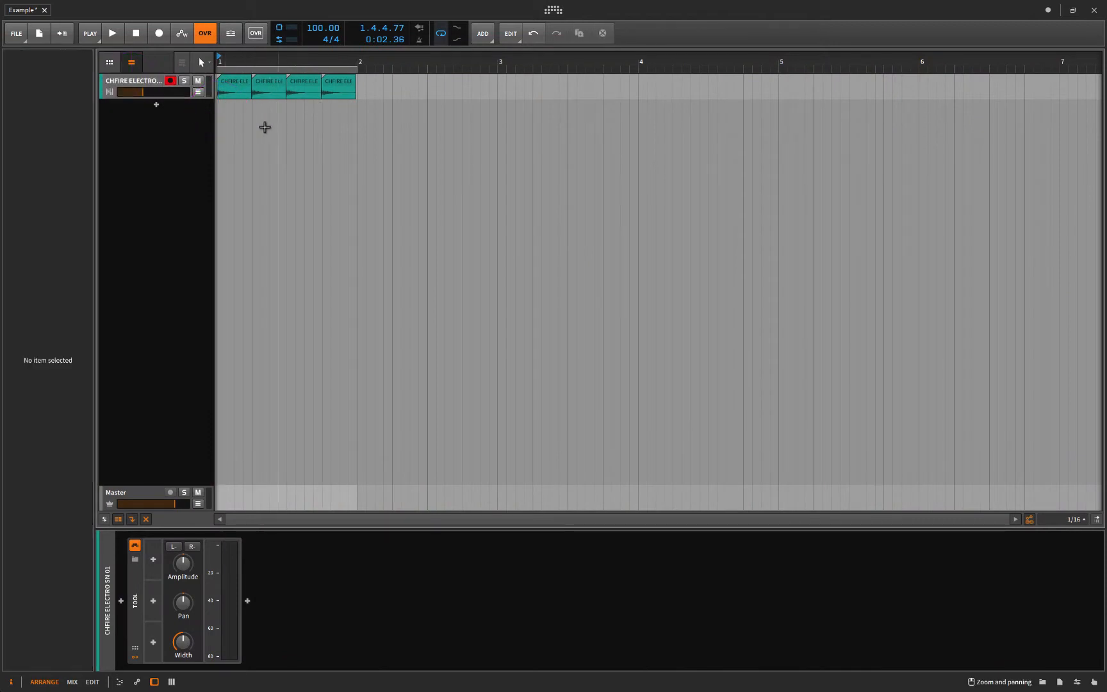
click(112, 33)
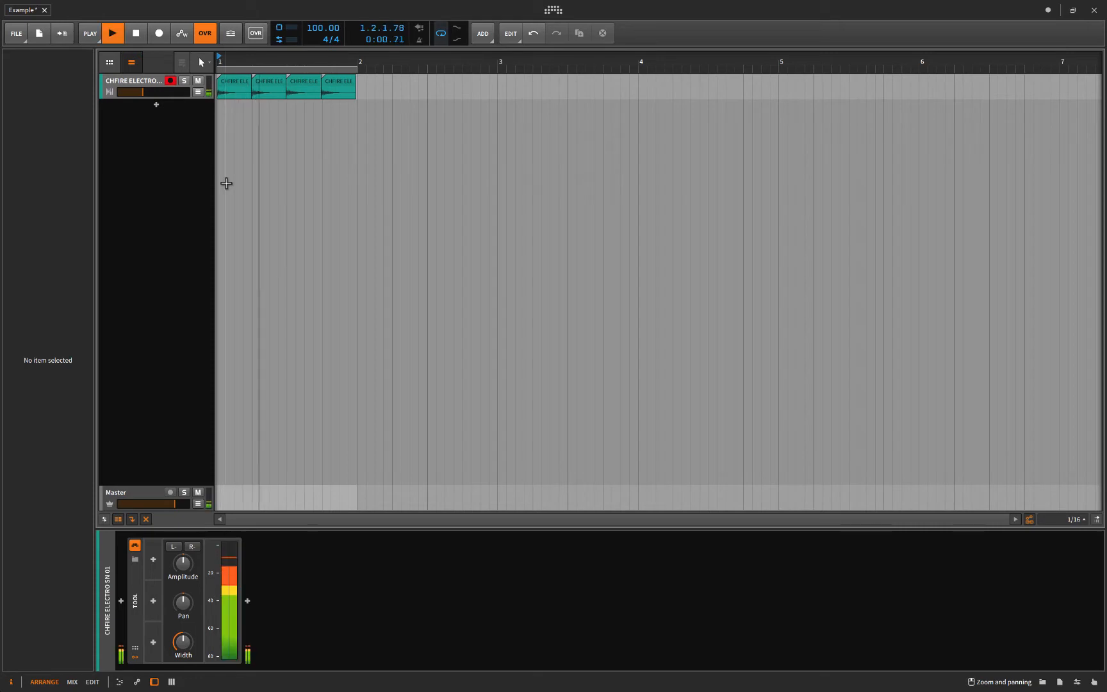
click(112, 32)
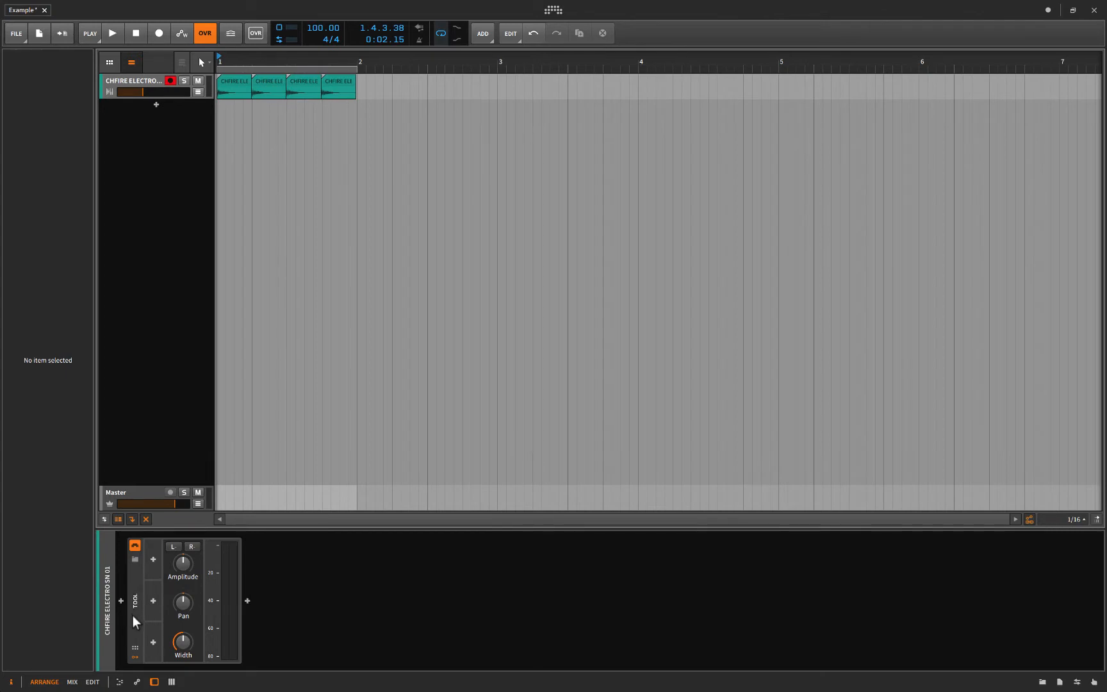
mouse_move(183, 597)
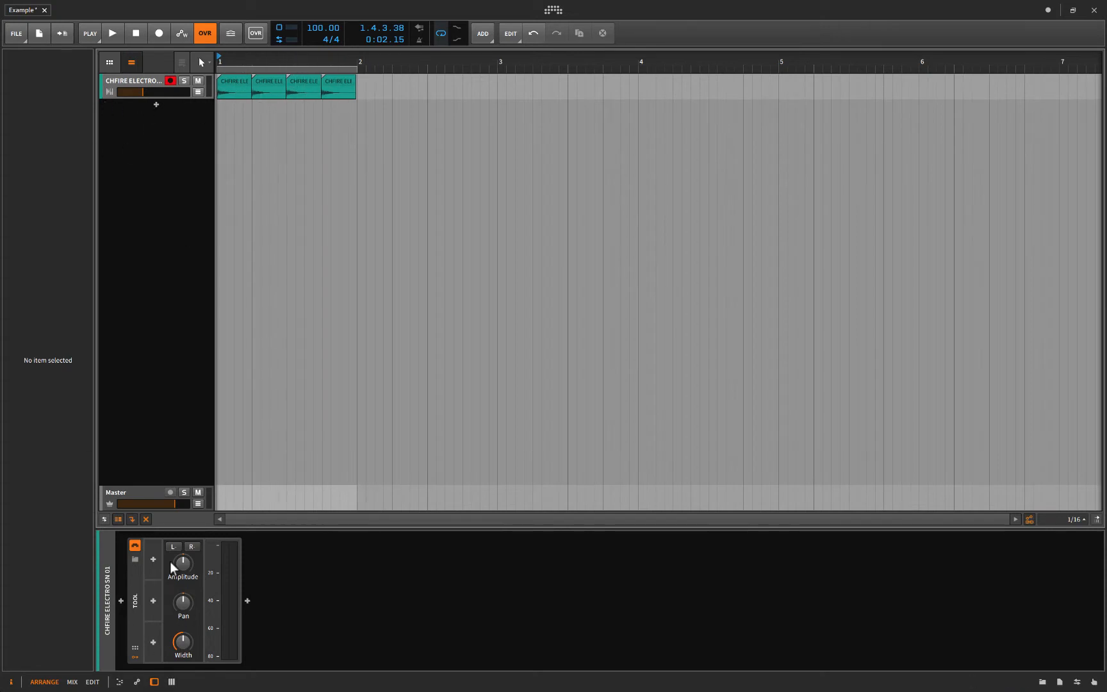
Add three envelope modulators plus an Envelope Follower to the vocal track's Tool
click(152, 560)
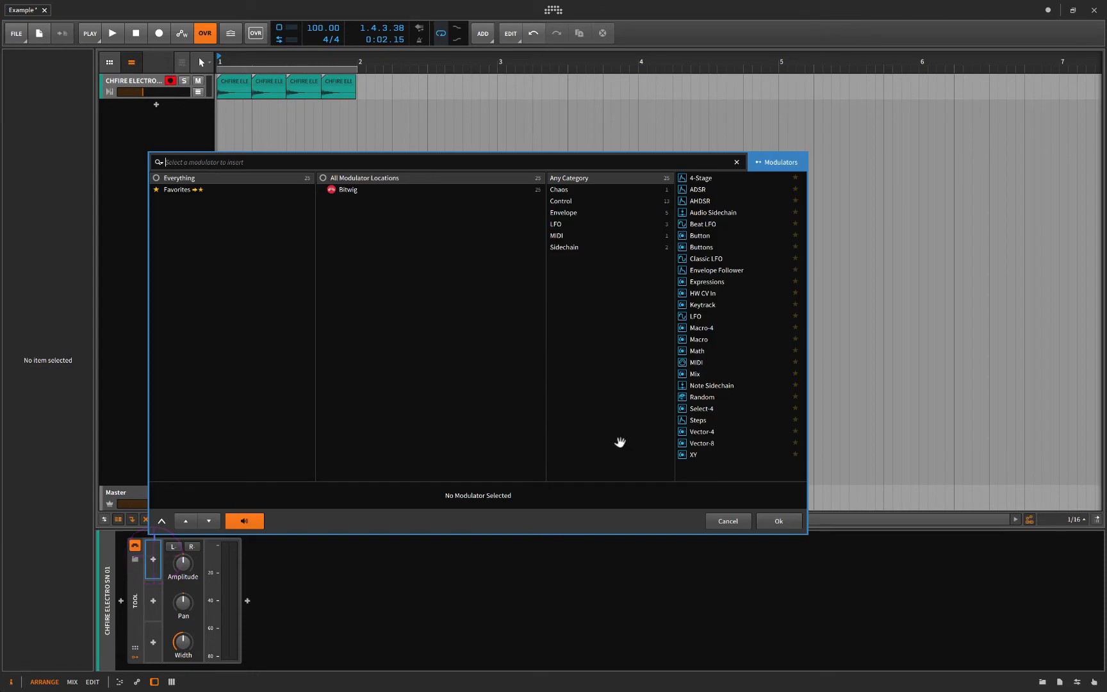
click(700, 177)
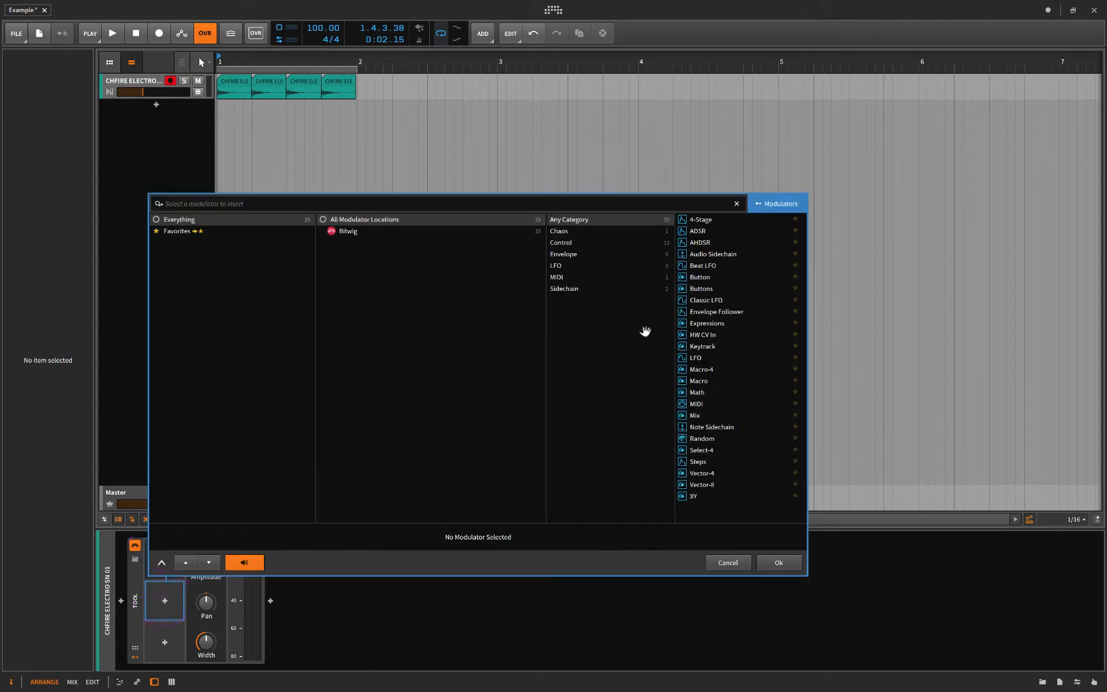
click(699, 230)
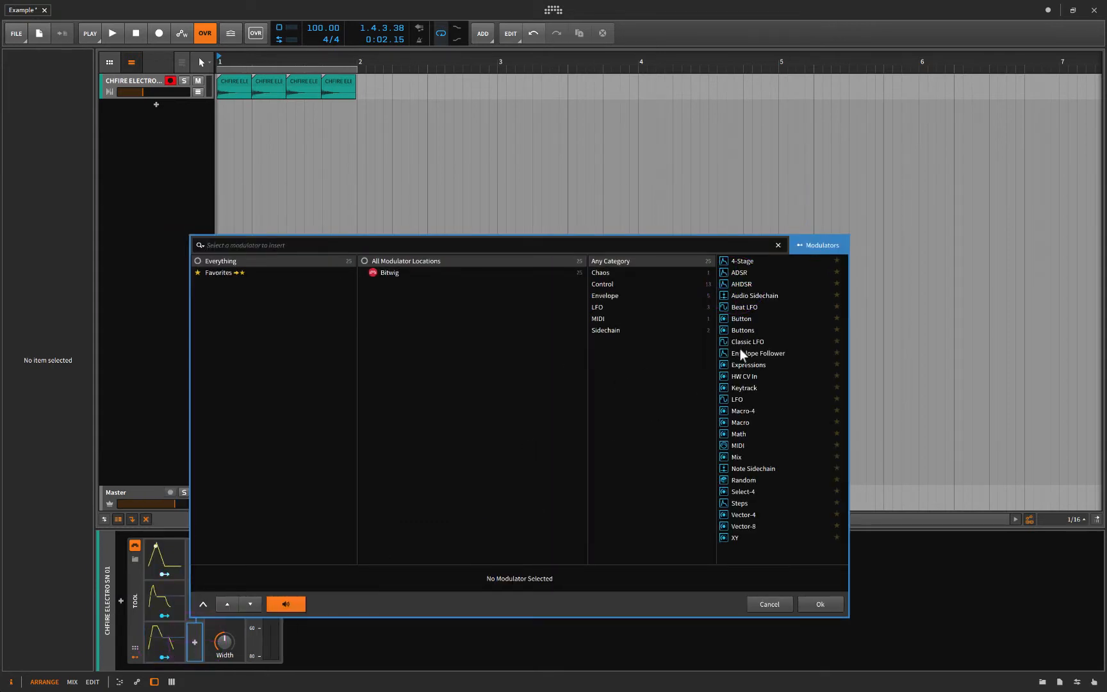
click(768, 603)
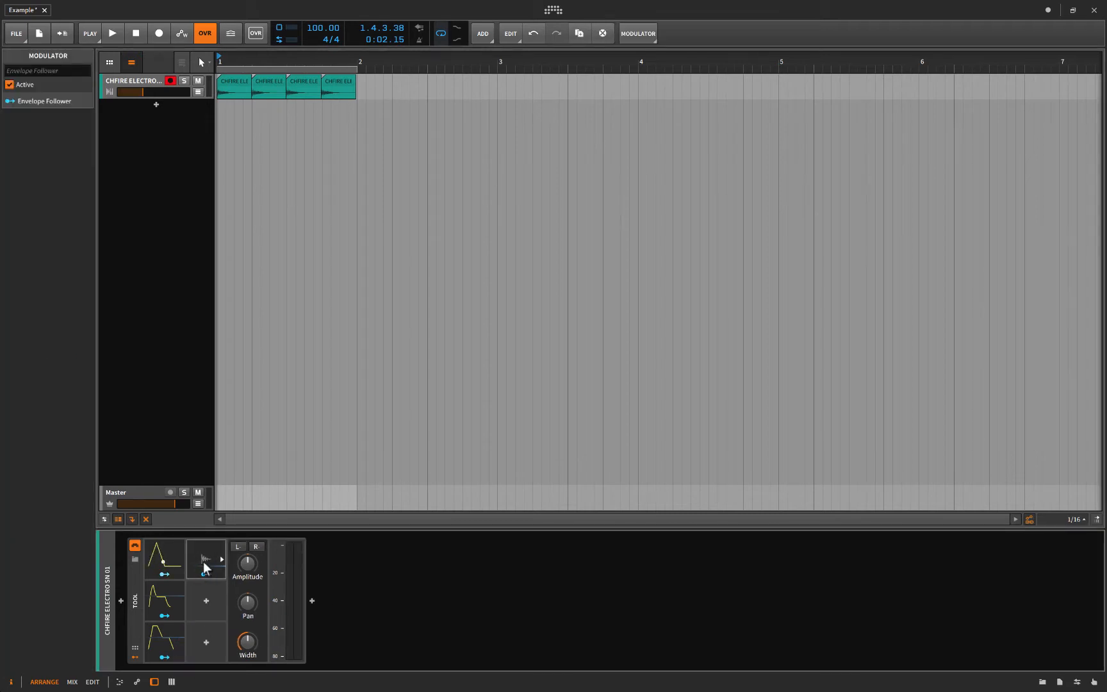
Show the Envelope Follower's settings and audition the vocal's modulated playback
click(206, 559)
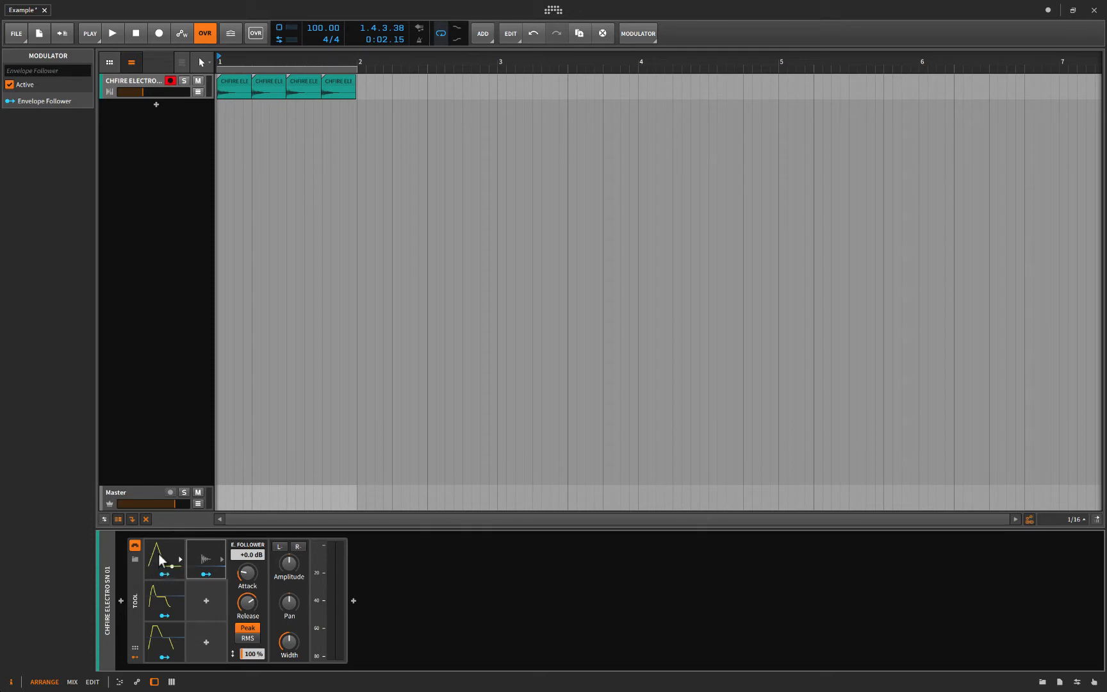
click(112, 34)
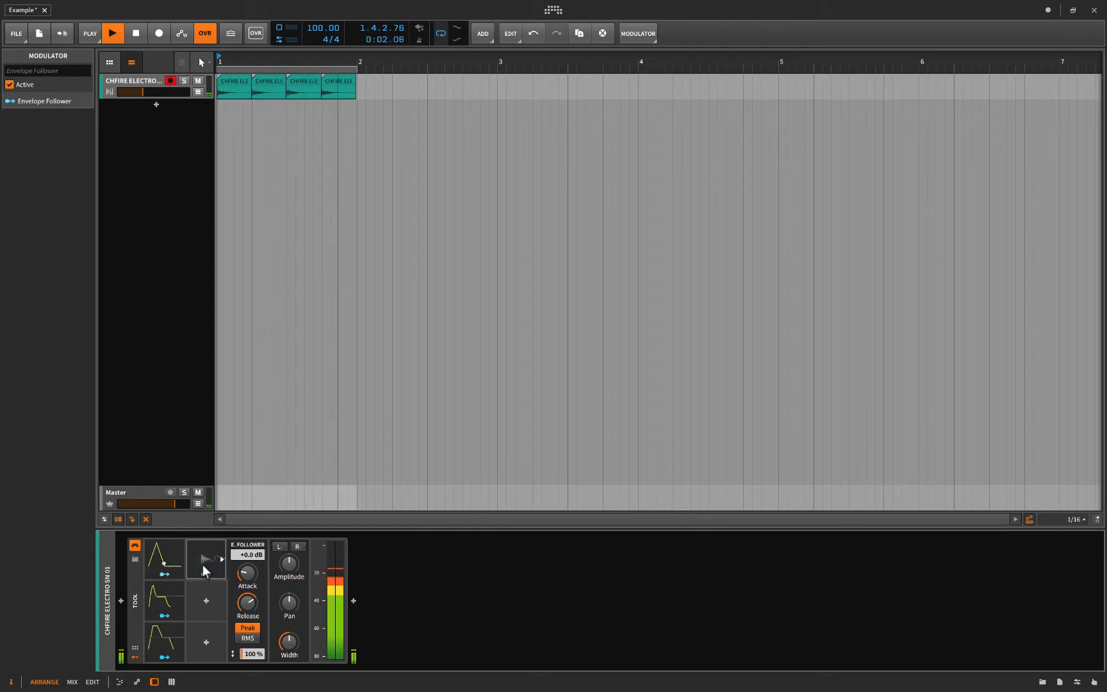
click(134, 33)
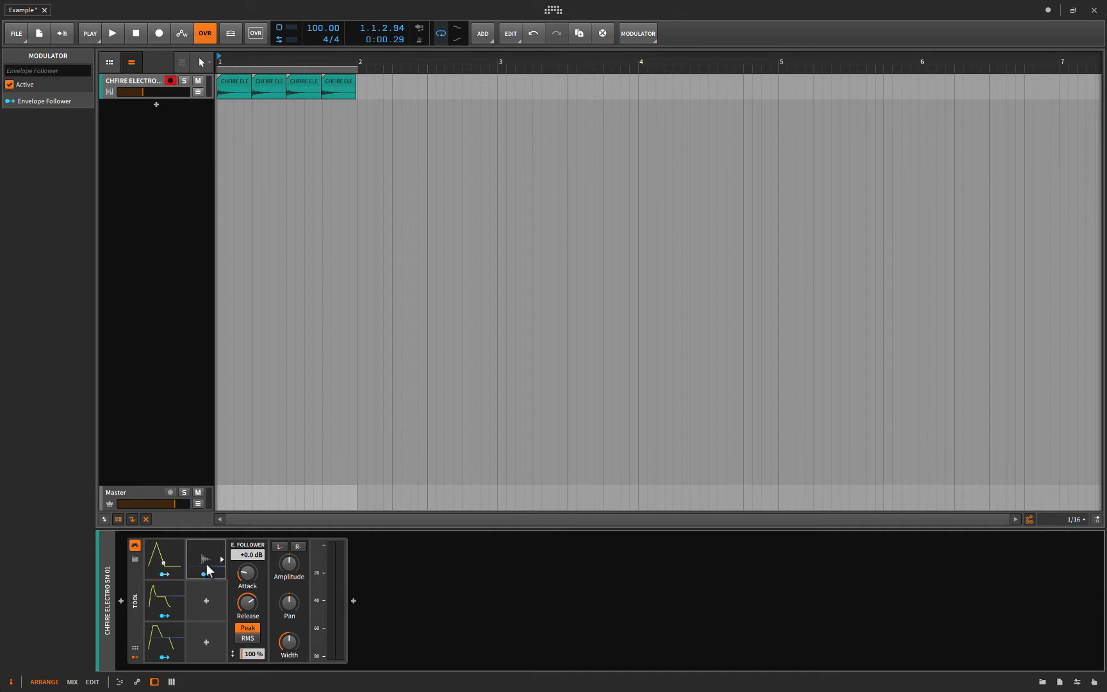
click(111, 33)
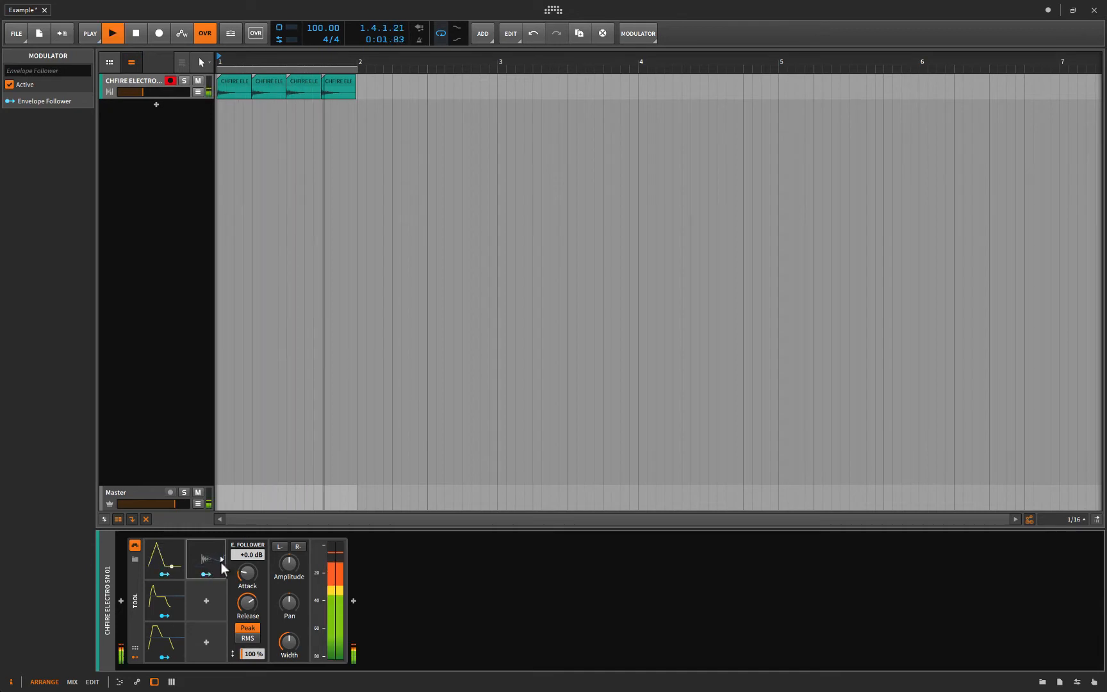
click(134, 33)
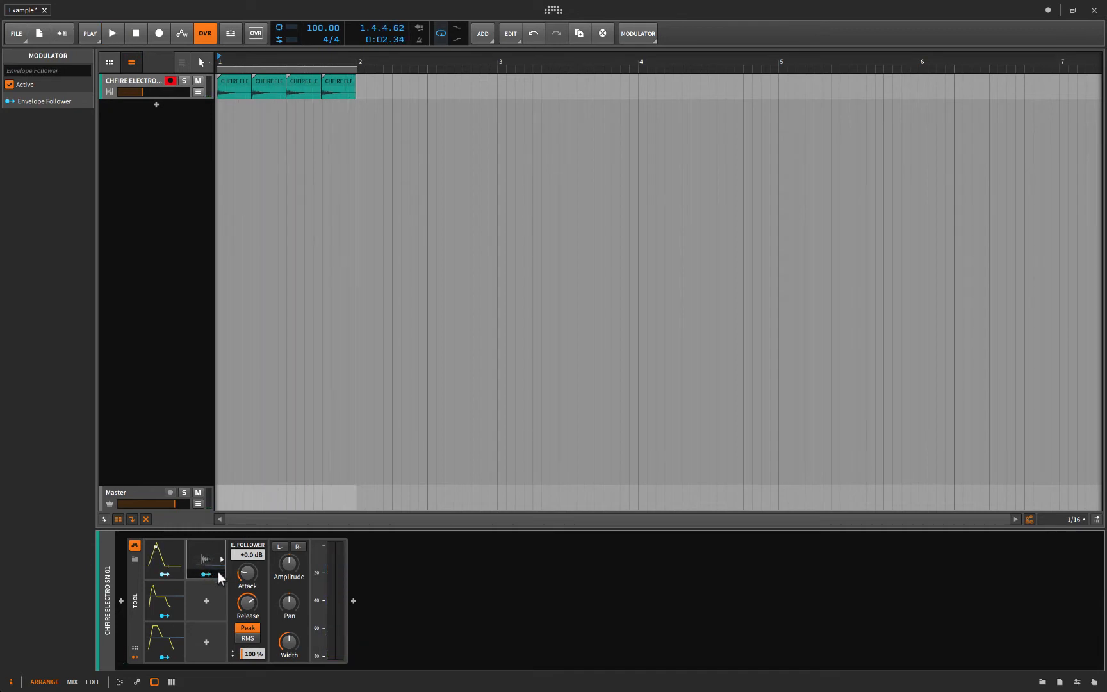
Lower the follower's attack to about 7 ms and audition the result
drag(247, 573, 247, 565)
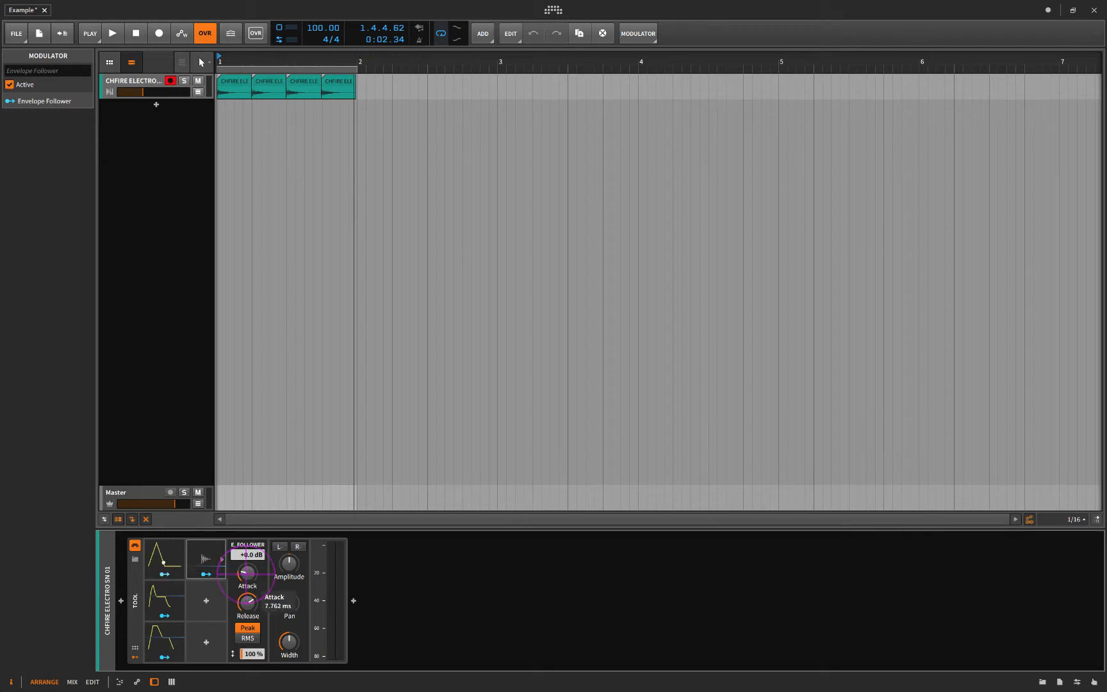
drag(248, 573, 249, 579)
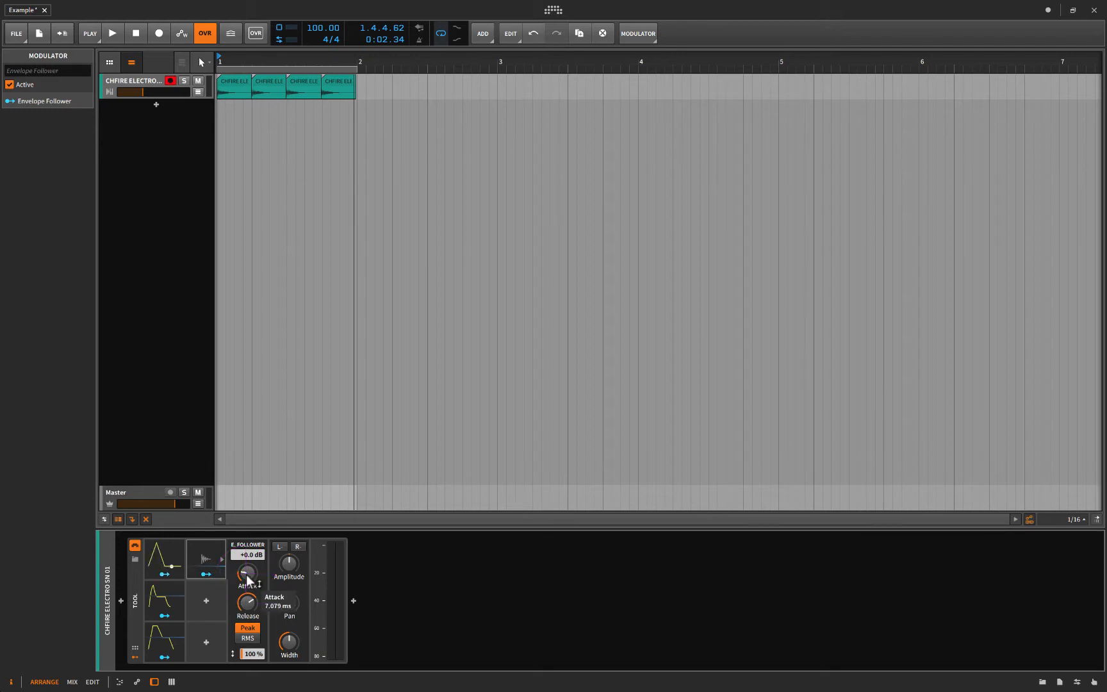
click(111, 33)
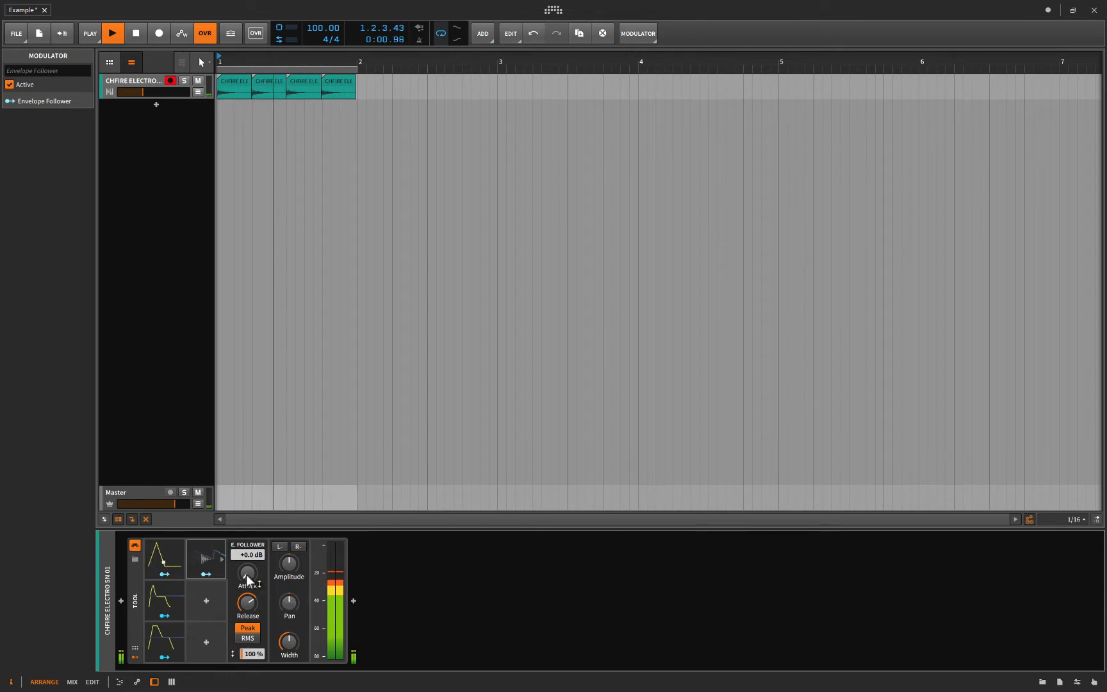
click(112, 33)
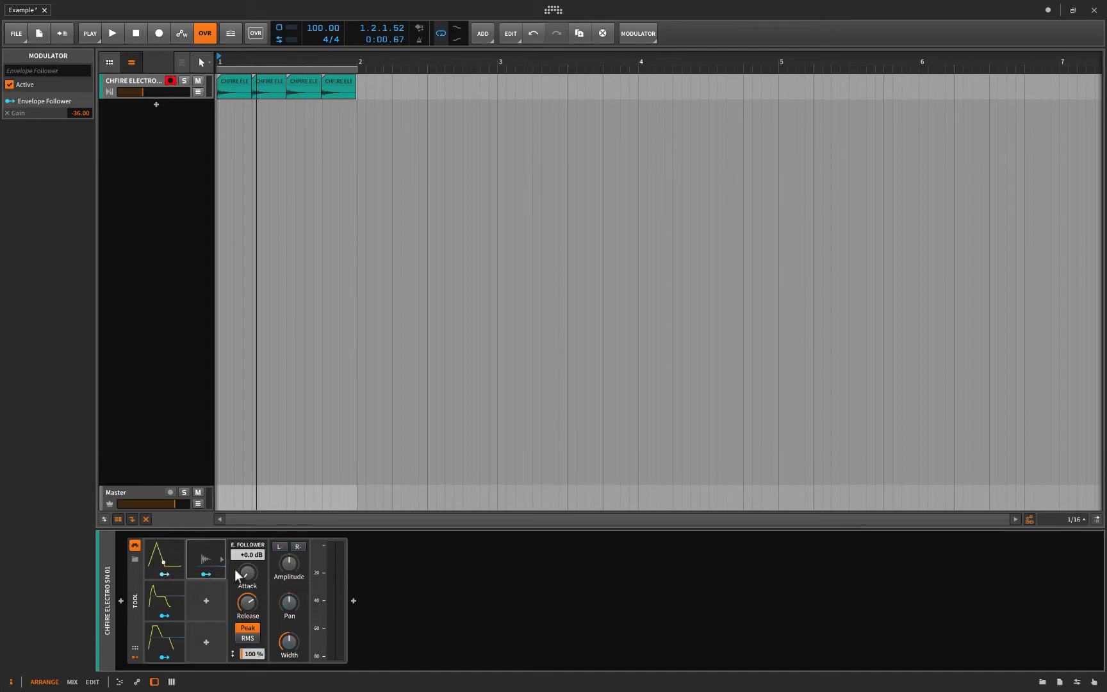
Adjust the Tool's amplitude level while auditioning the vocal playback
click(111, 33)
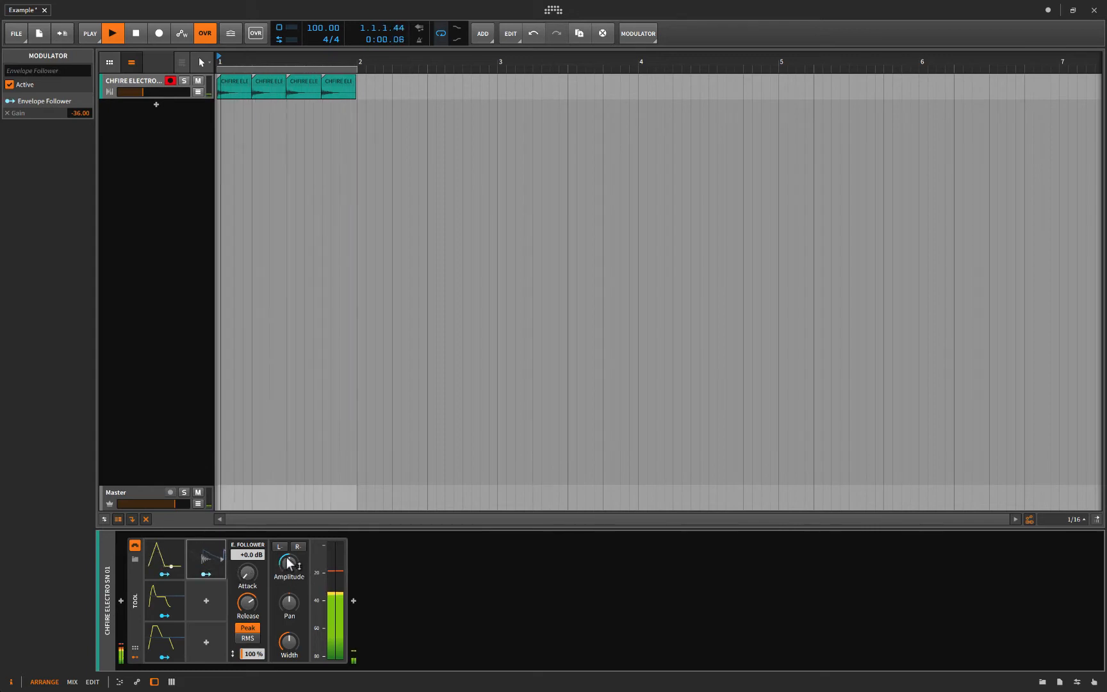
drag(247, 565, 247, 551)
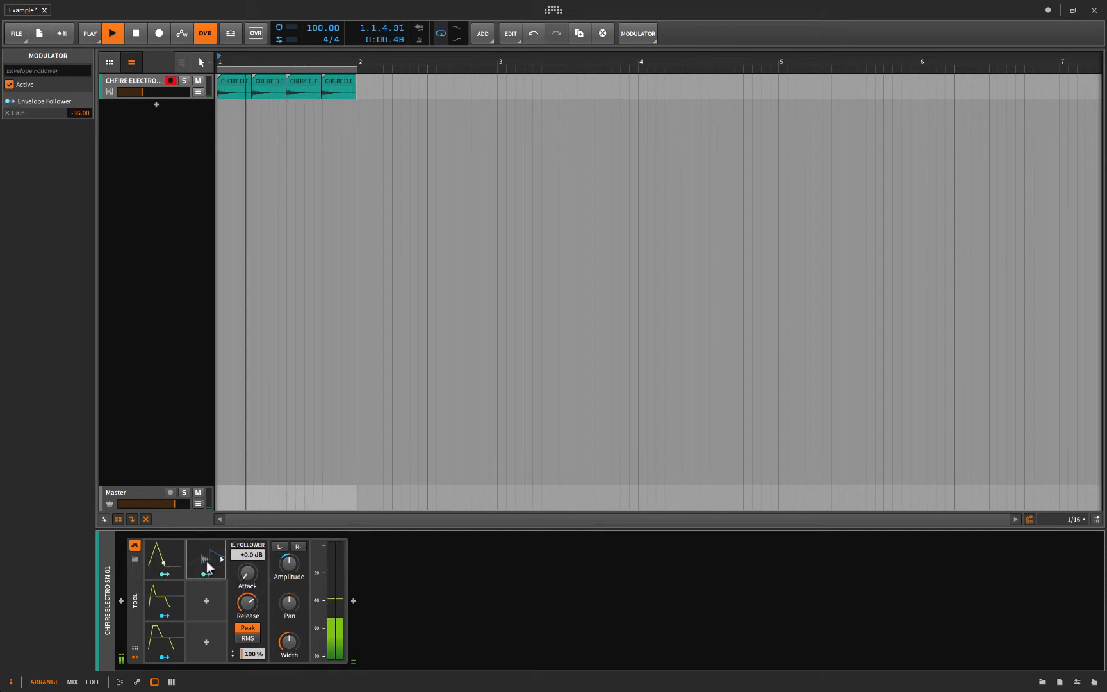
drag(248, 602, 250, 594)
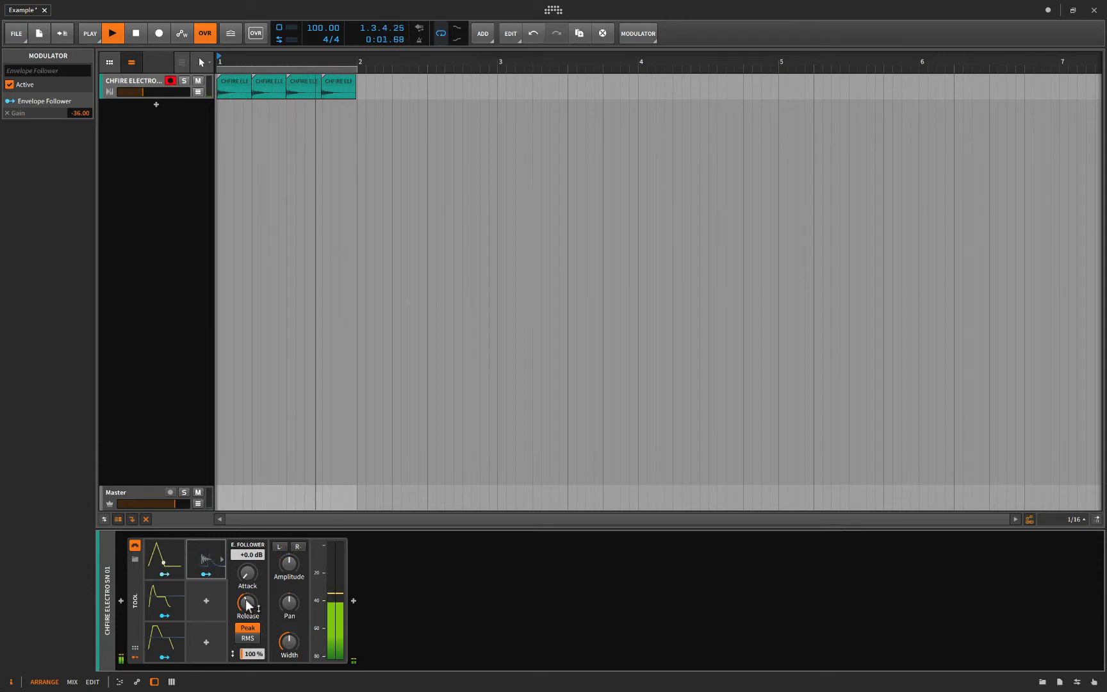
click(135, 33)
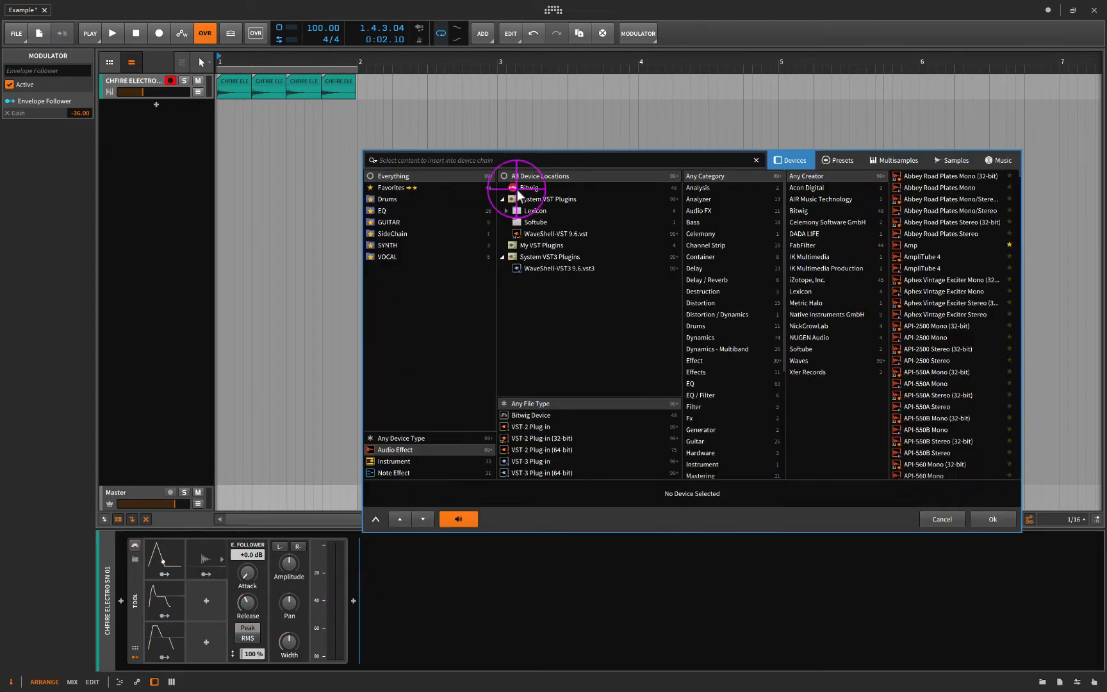
Filter the browser to Bitwig devices and add a Reverb after the Tool
click(529, 188)
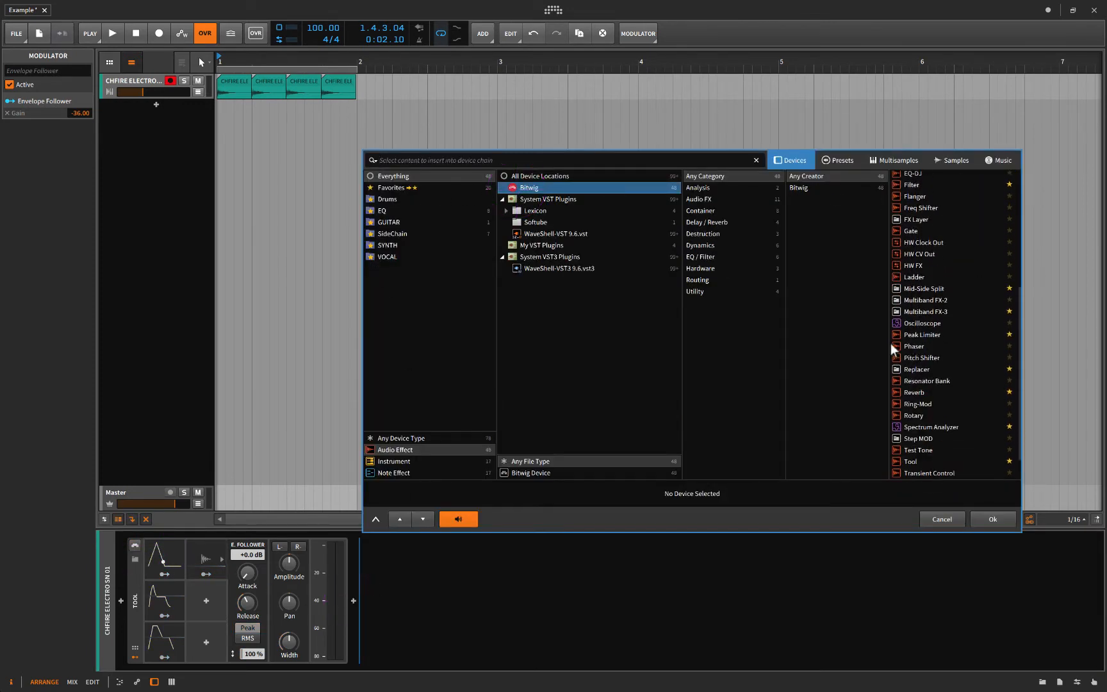
click(913, 391)
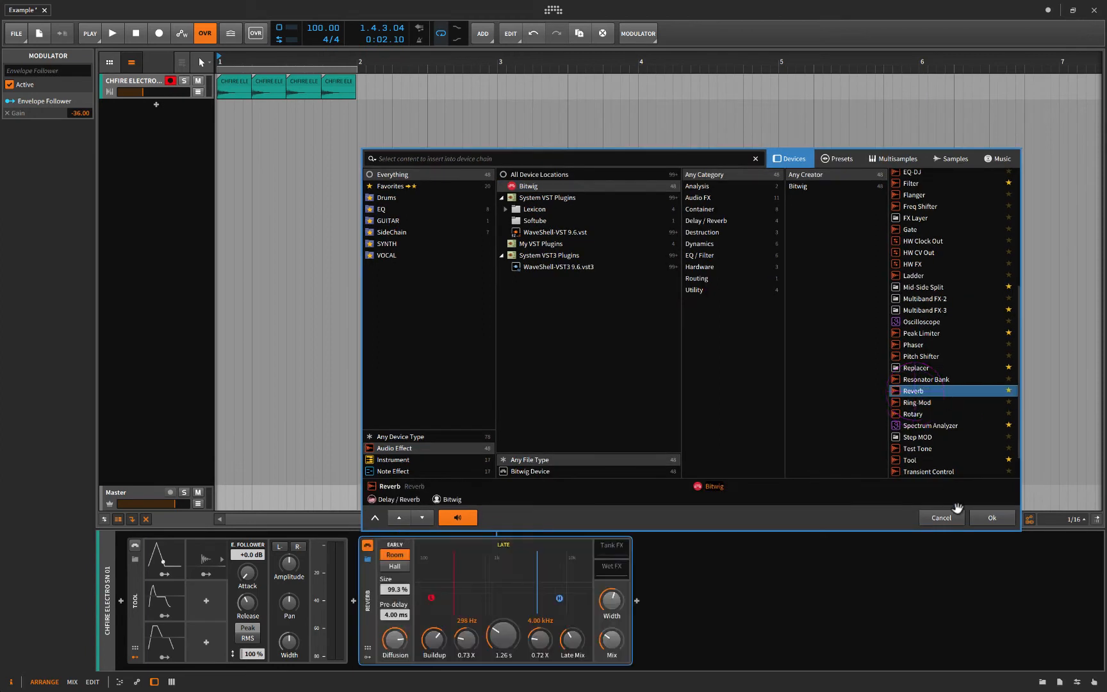
click(991, 518)
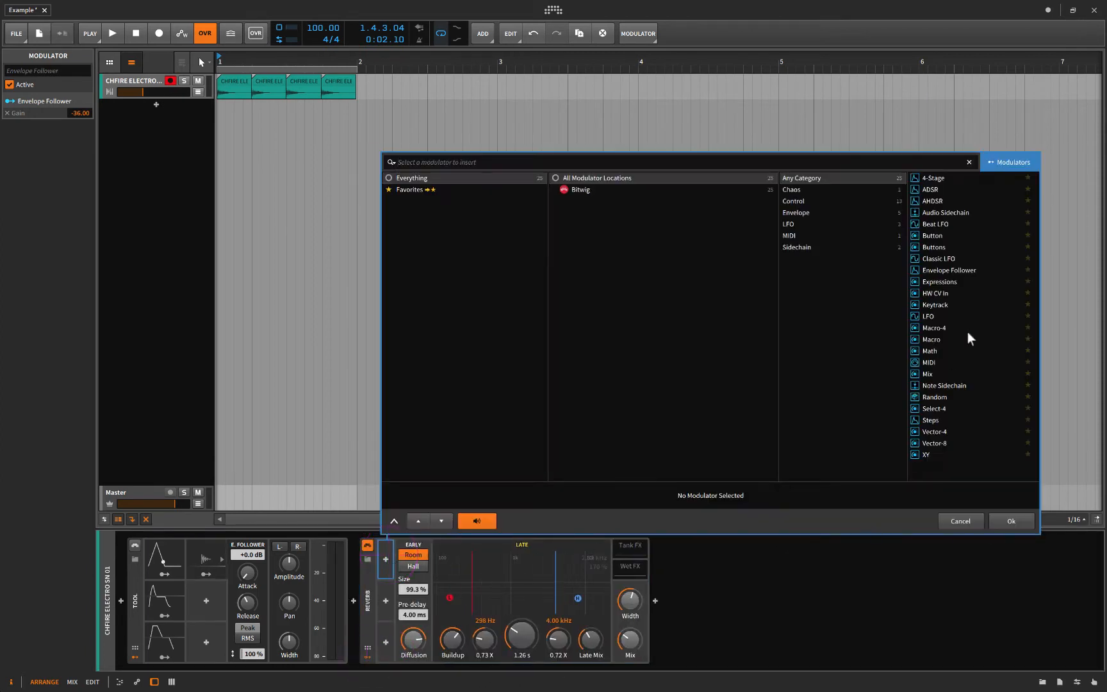
Add an Envelope Follower to the Reverb, deepen its negative room-size pull, and play
click(950, 270)
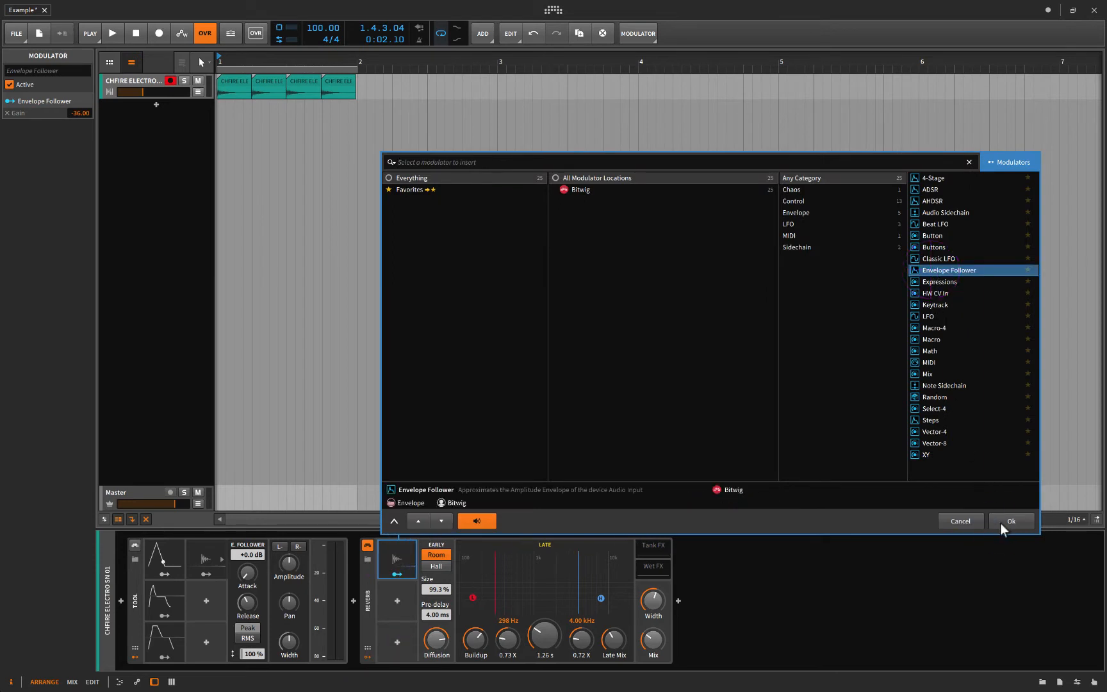
click(1010, 521)
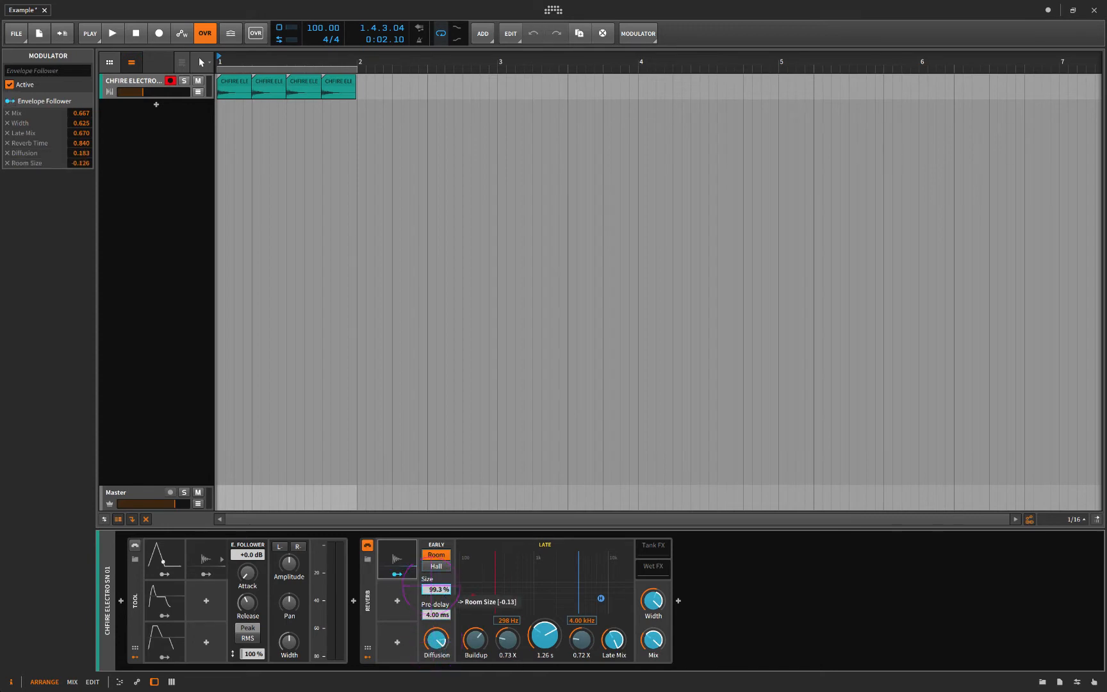
drag(436, 589, 436, 597)
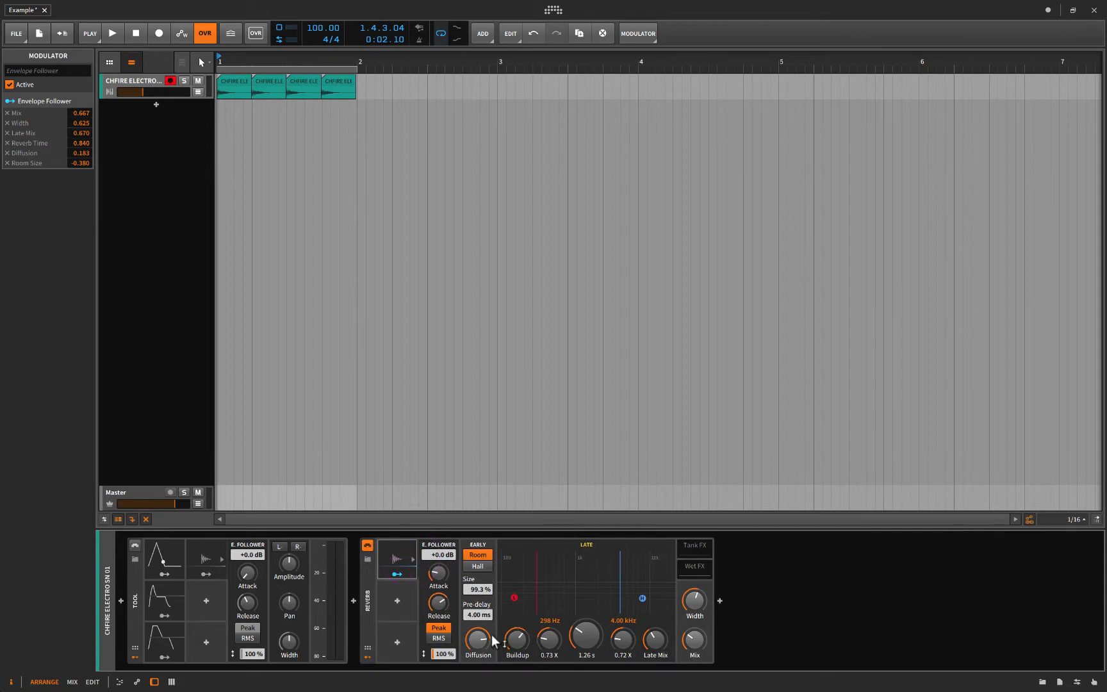
click(112, 33)
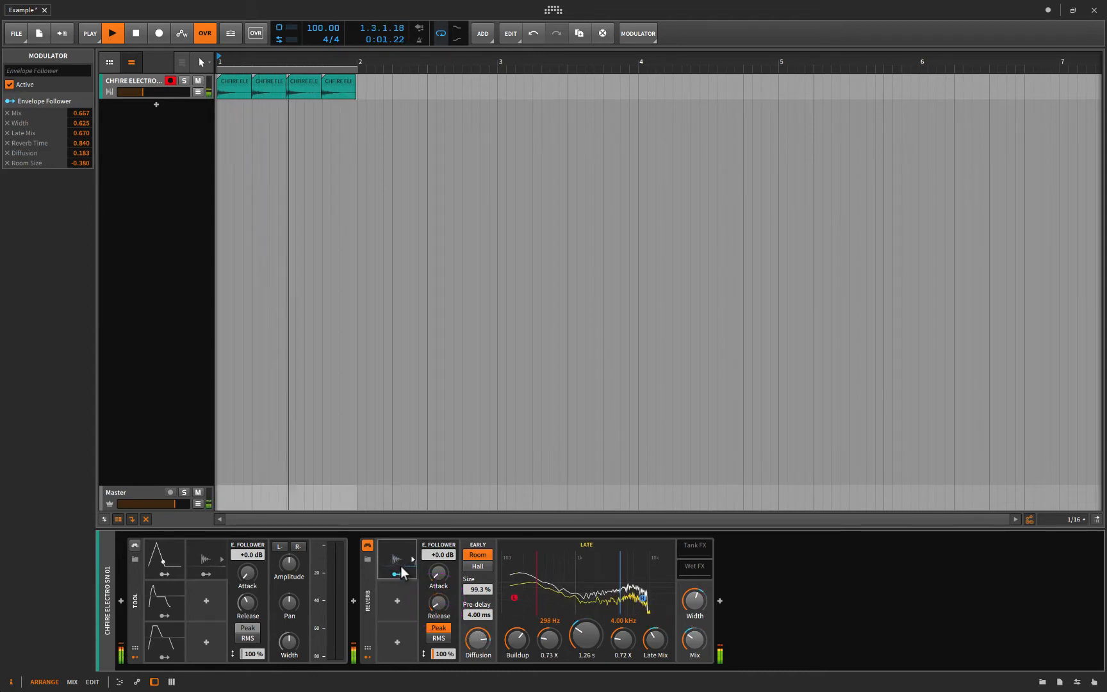
click(134, 34)
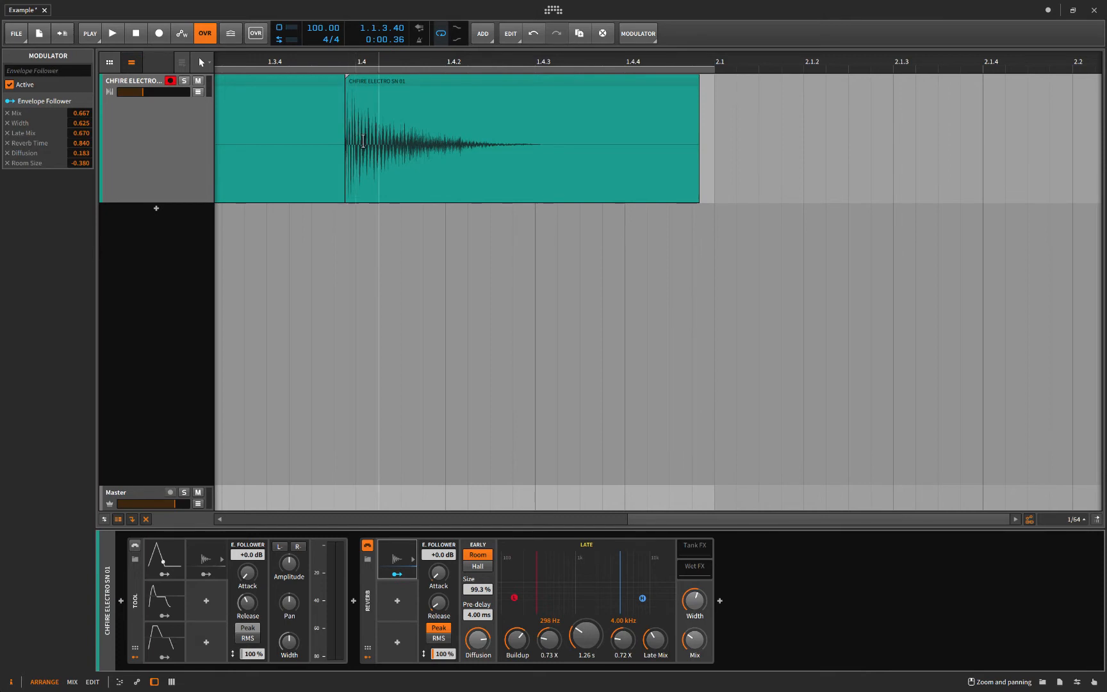
mouse_move(415, 147)
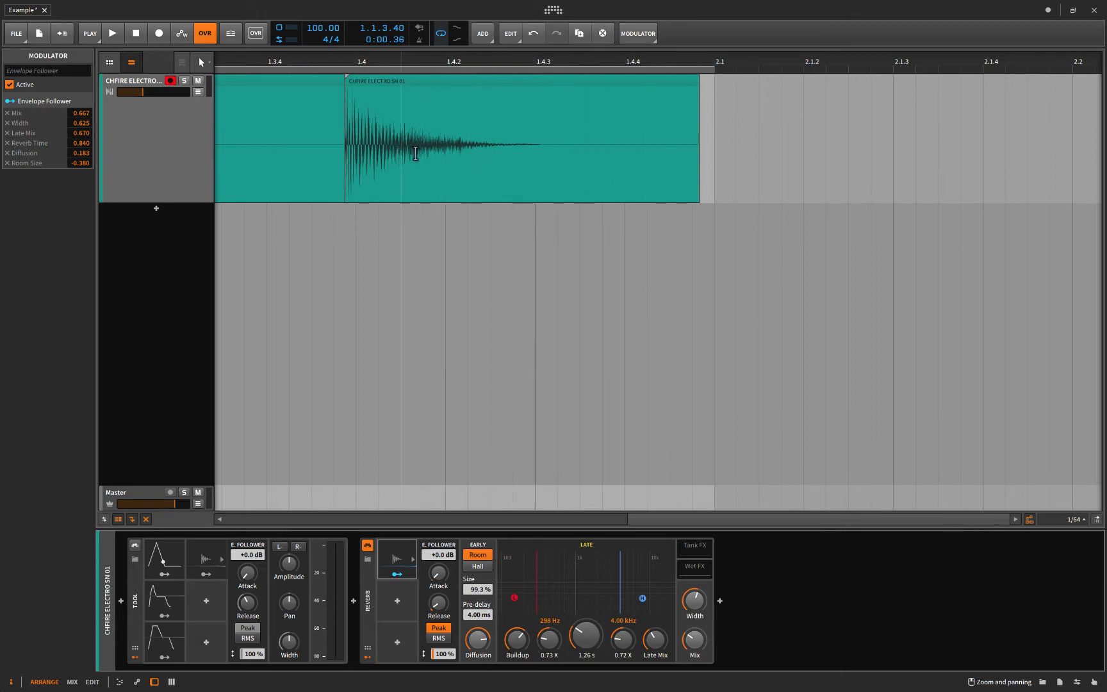
click(112, 33)
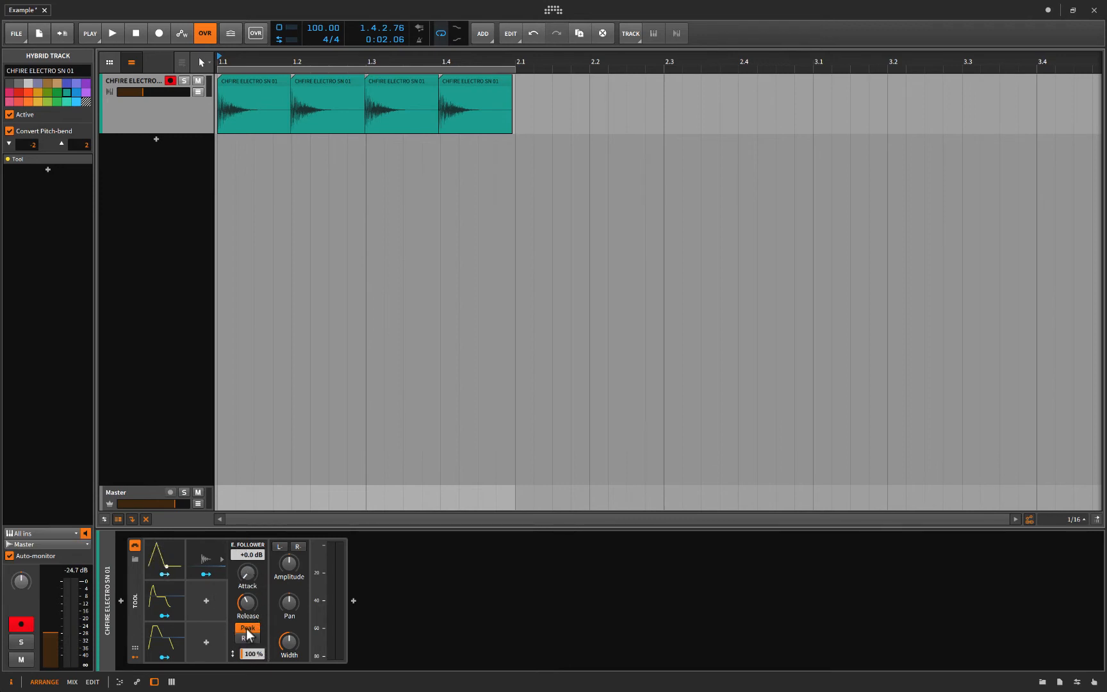
click(247, 629)
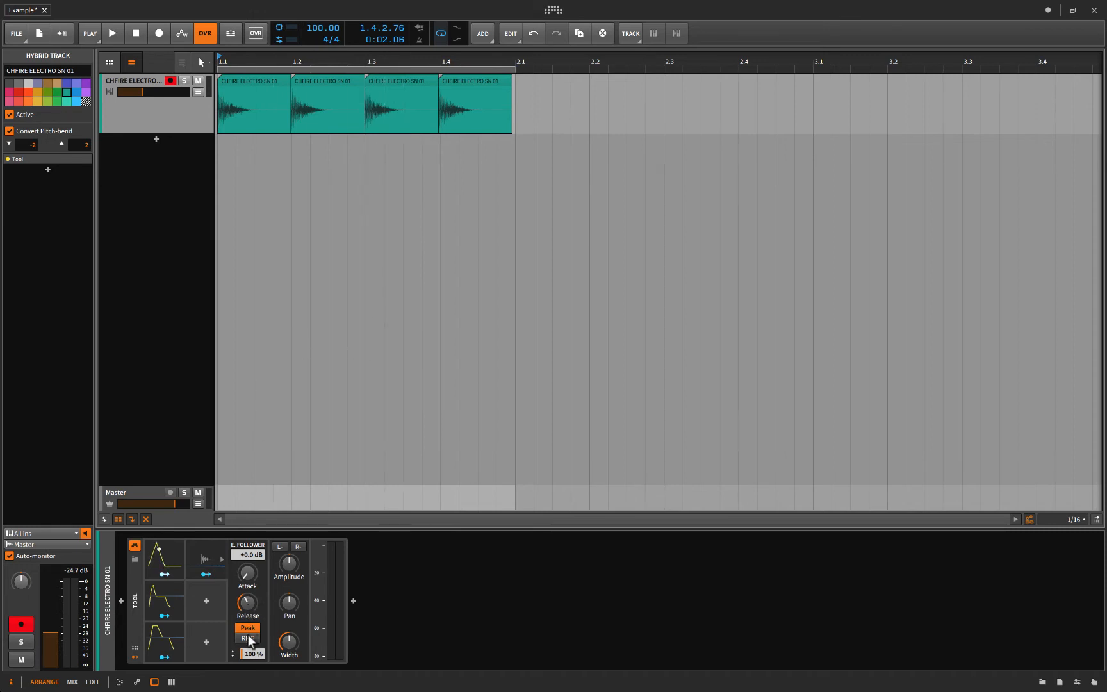
click(248, 638)
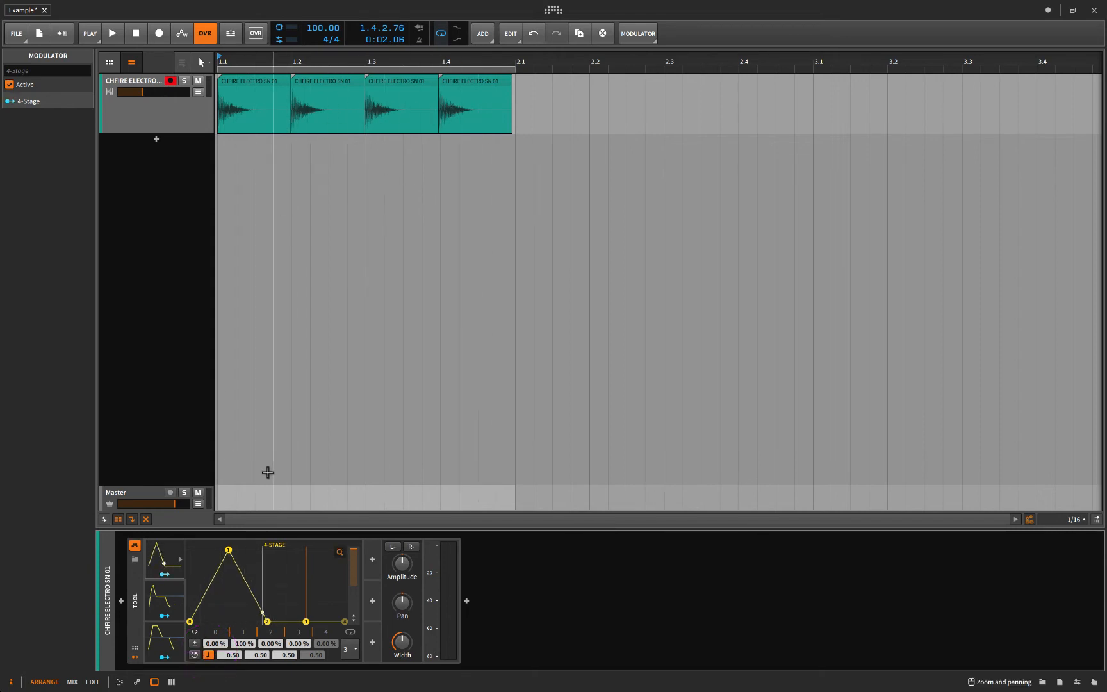
Reshape the 4-Stage envelope's stage points, auditioning timings and returning stages to 0.50
drag(269, 613, 268, 622)
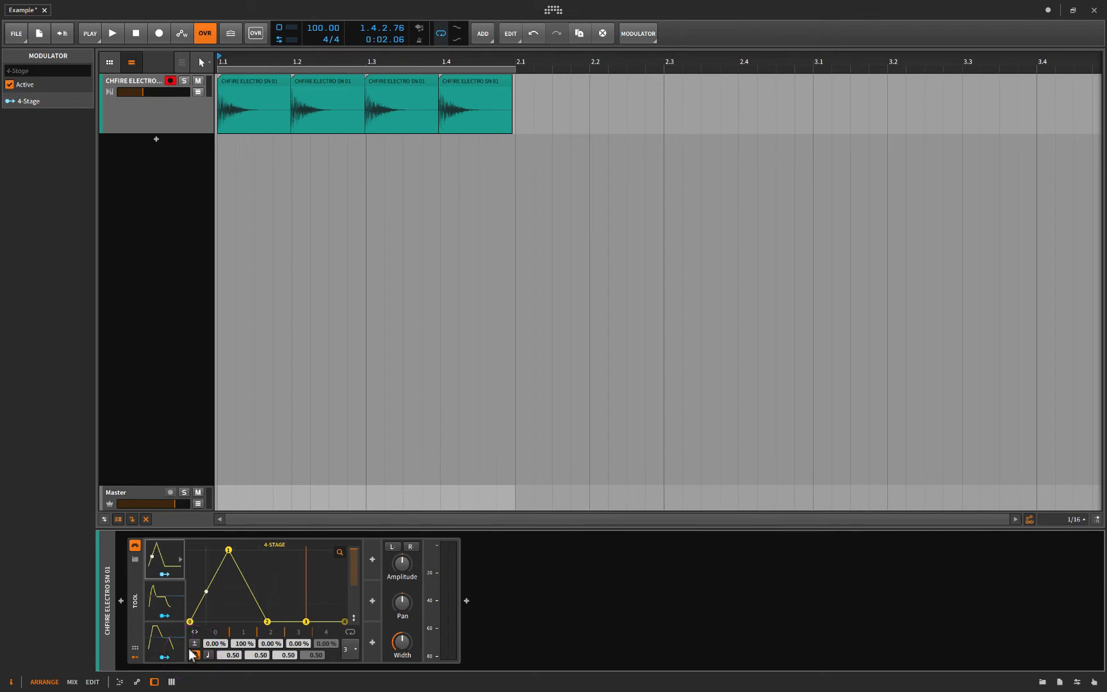
click(194, 655)
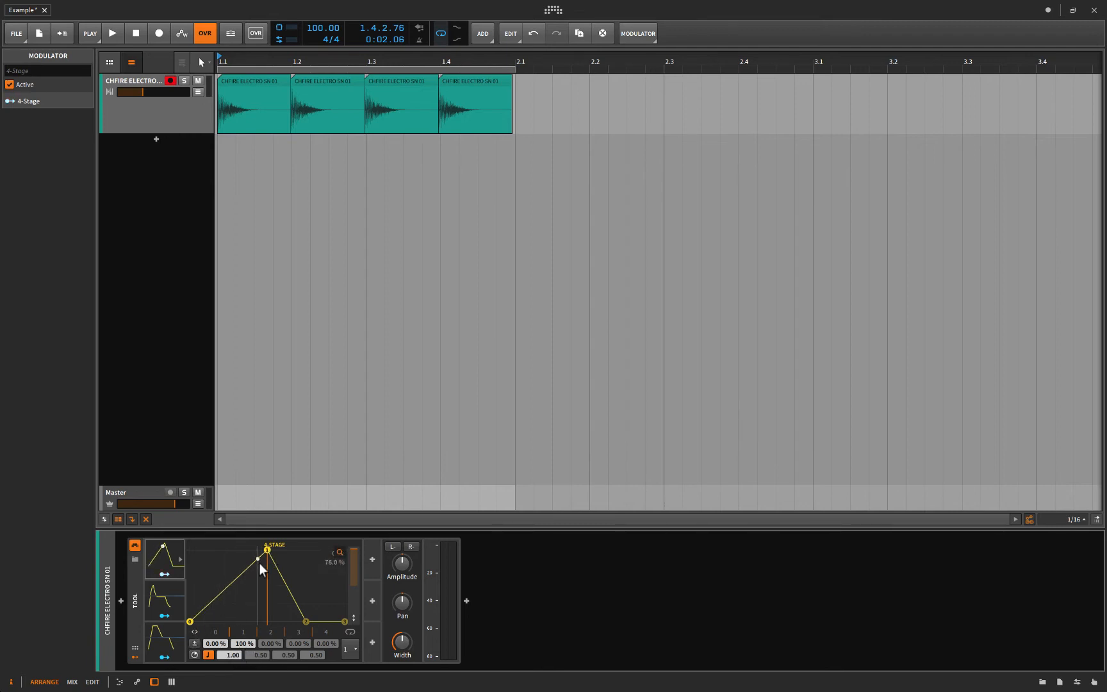
click(111, 33)
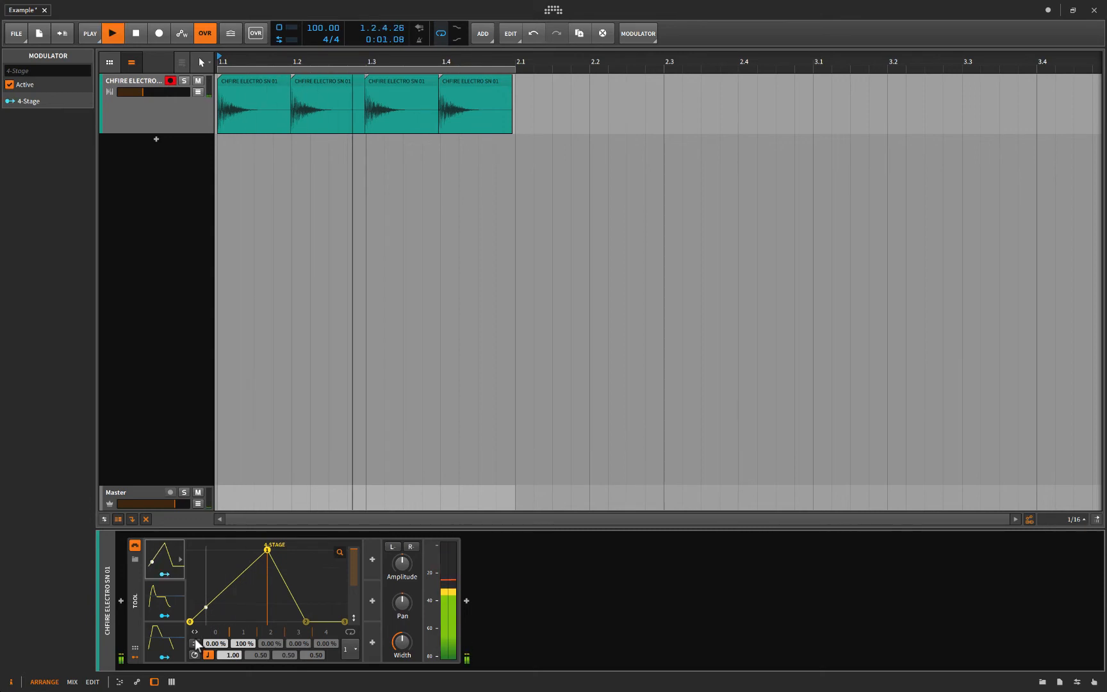
click(136, 33)
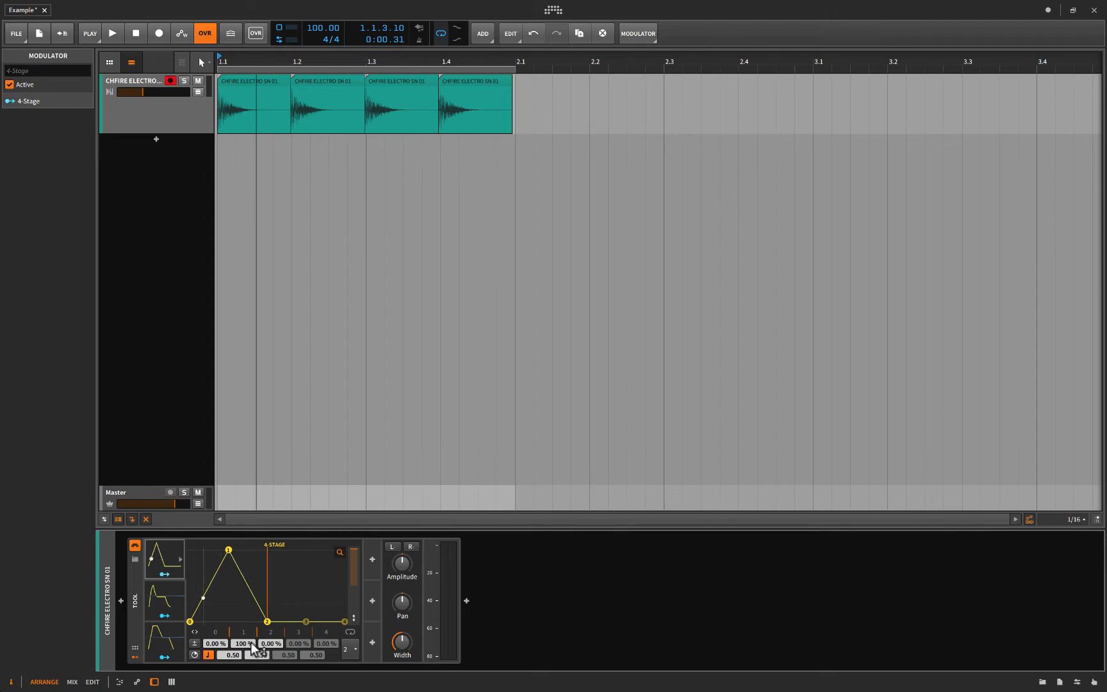
click(112, 33)
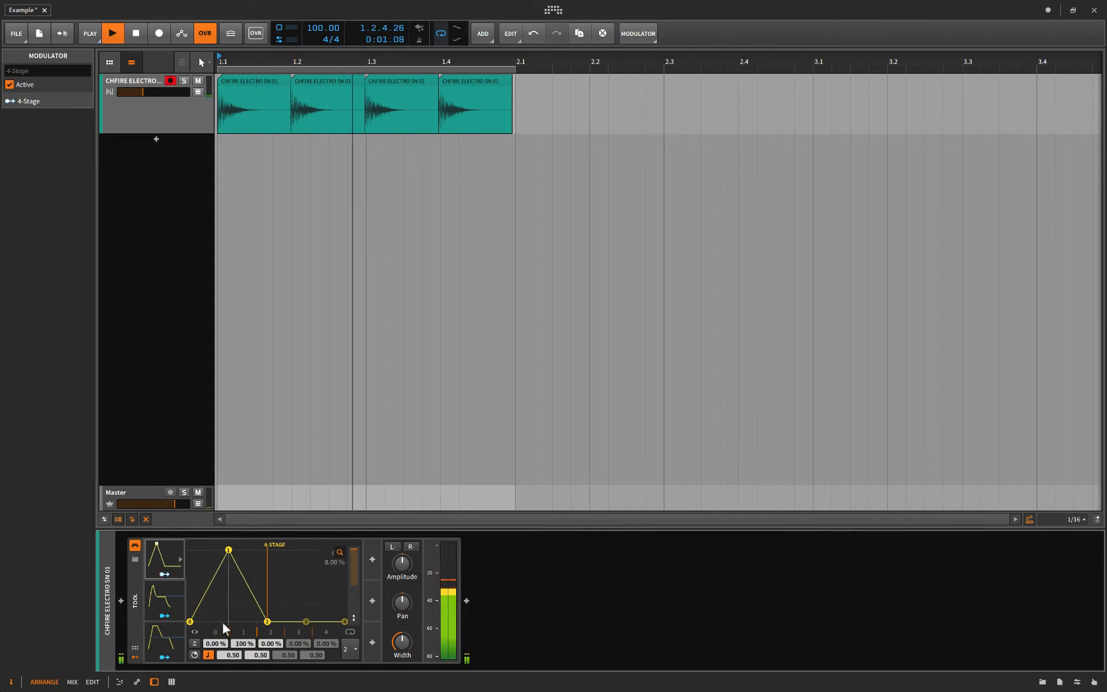
click(112, 34)
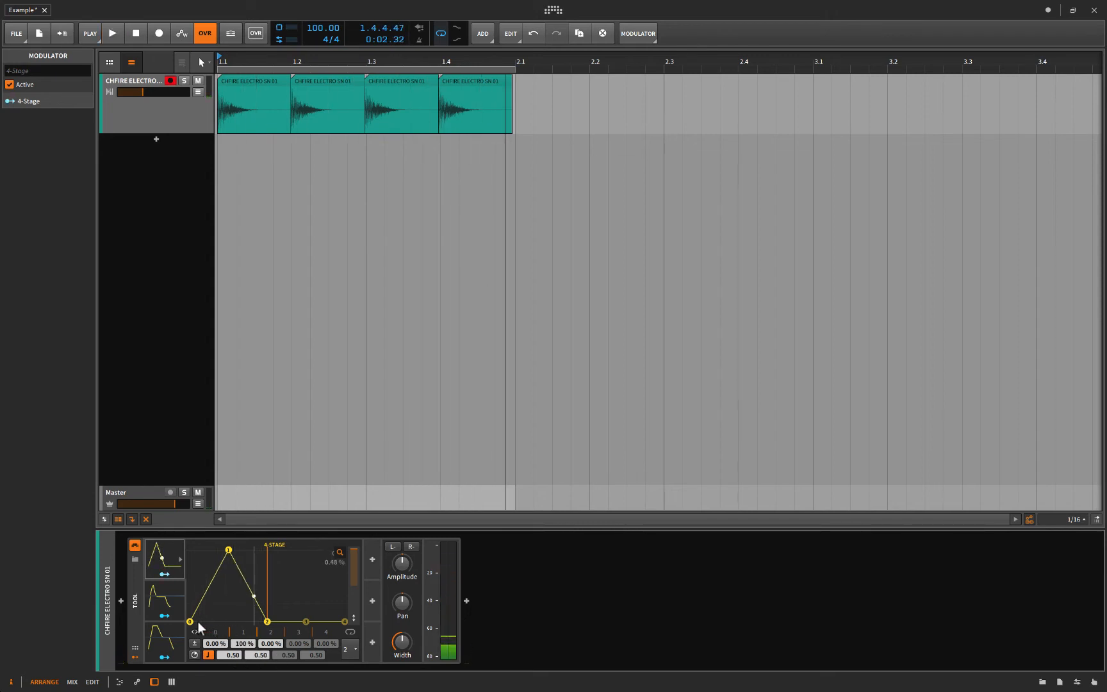
drag(191, 622, 201, 603)
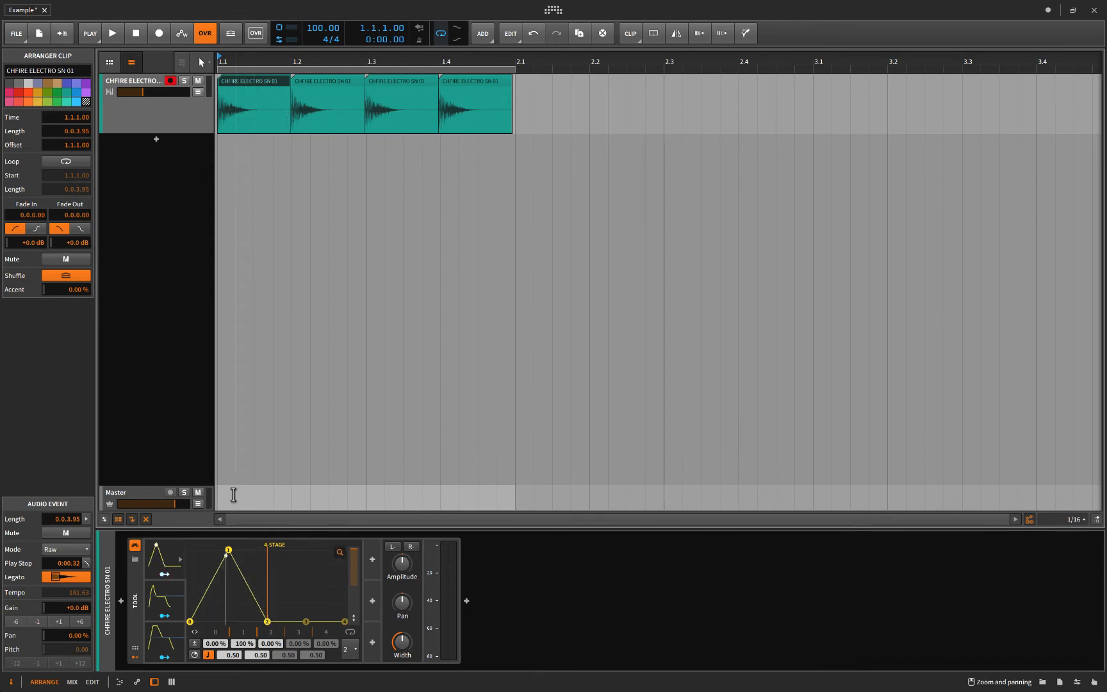
Lower the 4-Stage envelope's peak to 58.5% and shift it slightly later
drag(228, 549, 228, 572)
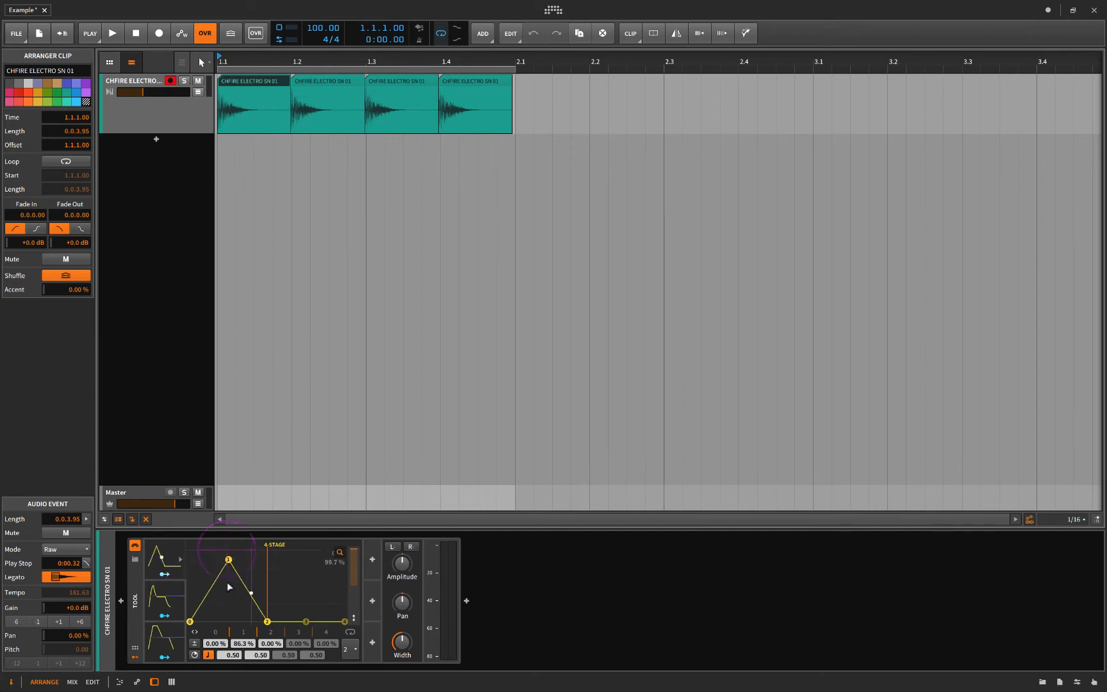
drag(228, 559, 240, 561)
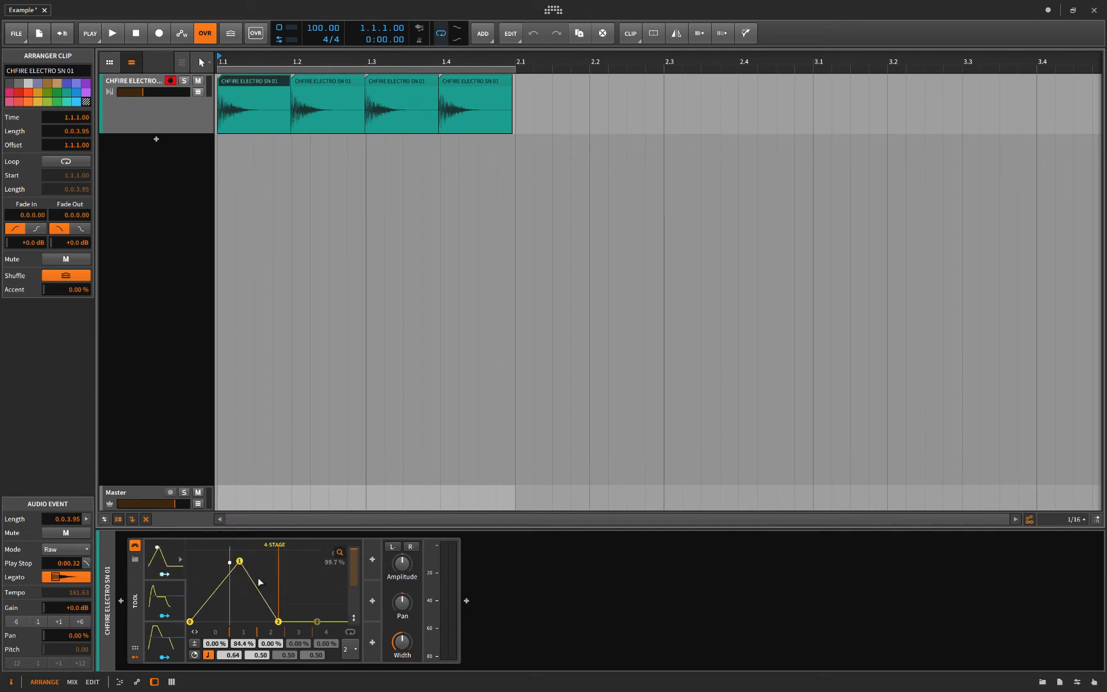
drag(239, 561, 245, 580)
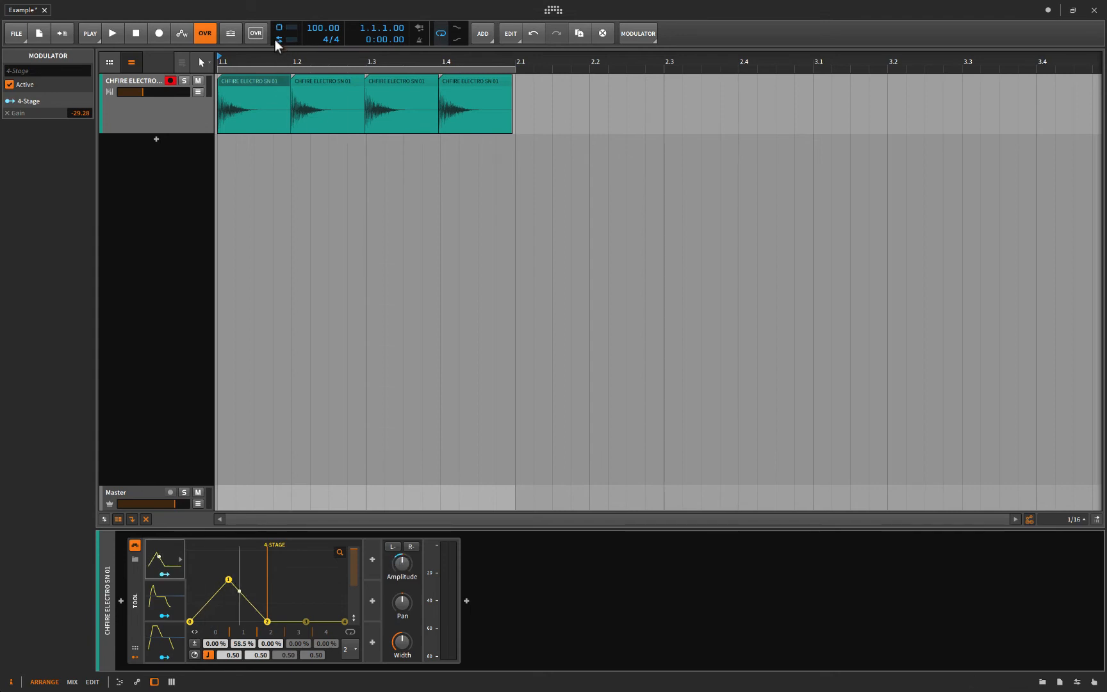
mouse_move(401, 562)
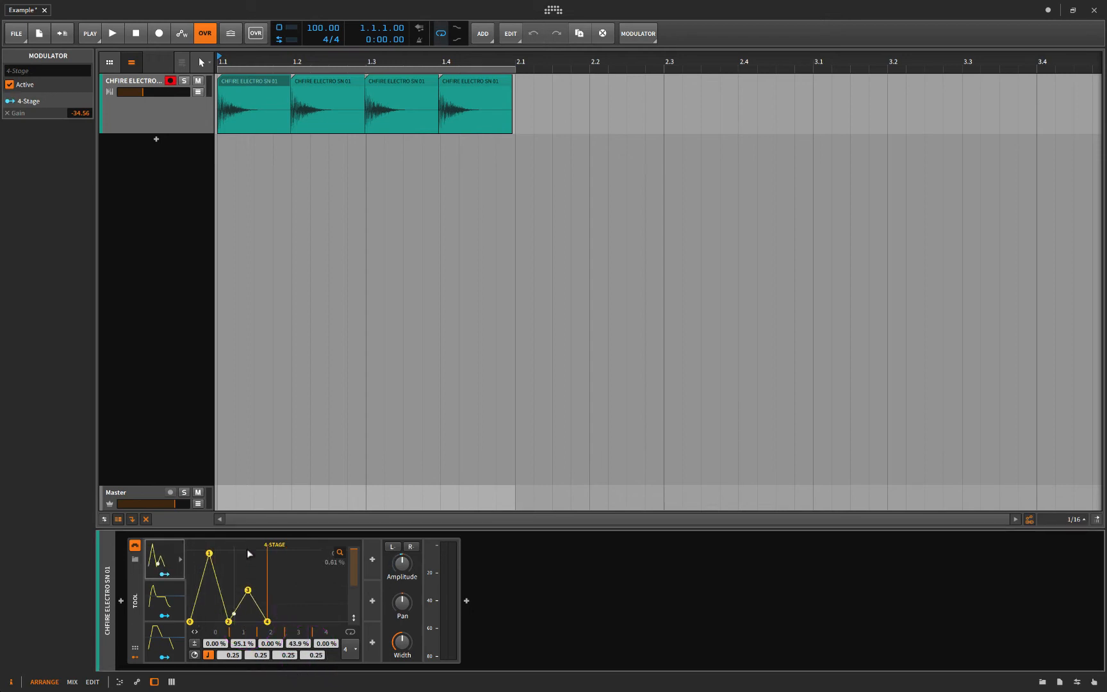
Drag a 4-Stage envelope stage to reach a 95.1% peak and about -34.6 dB gain pull
drag(248, 590, 248, 584)
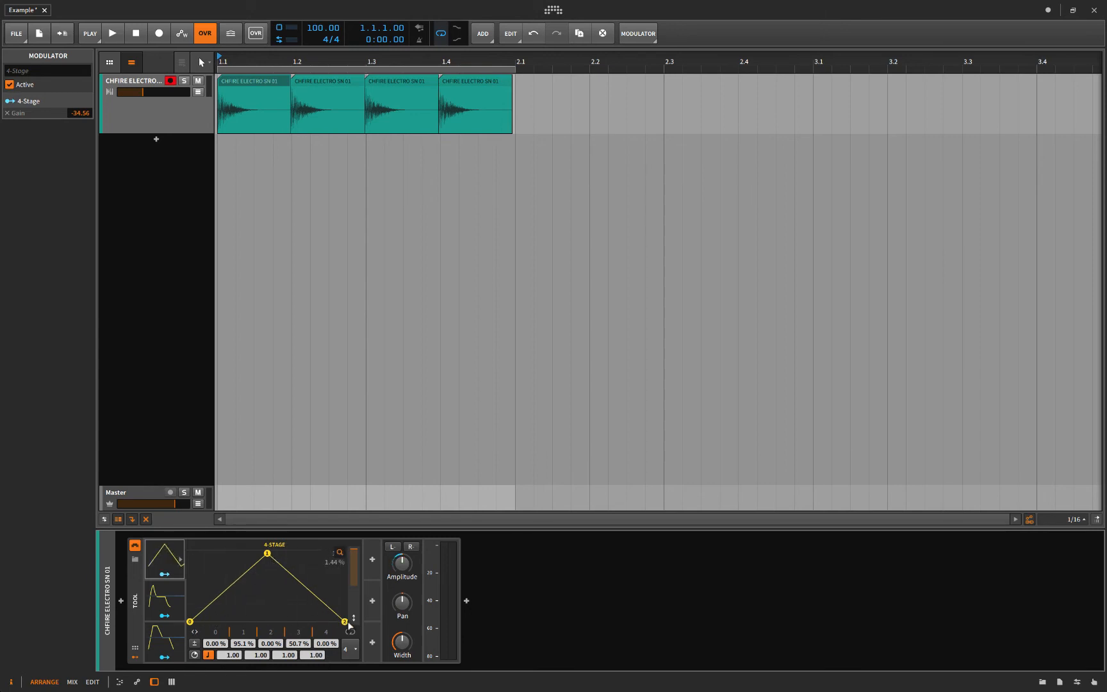
Bend the 4-Stage envelope's slope and adjust a stage value into a slow triangle
drag(351, 624, 344, 622)
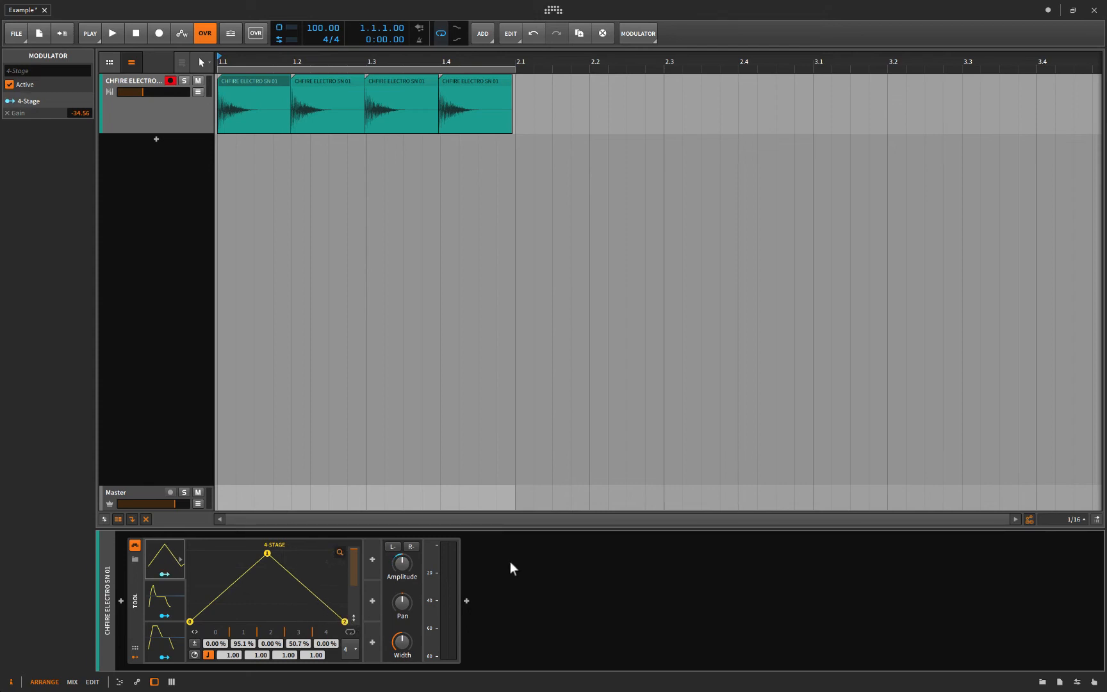
mouse_move(334, 606)
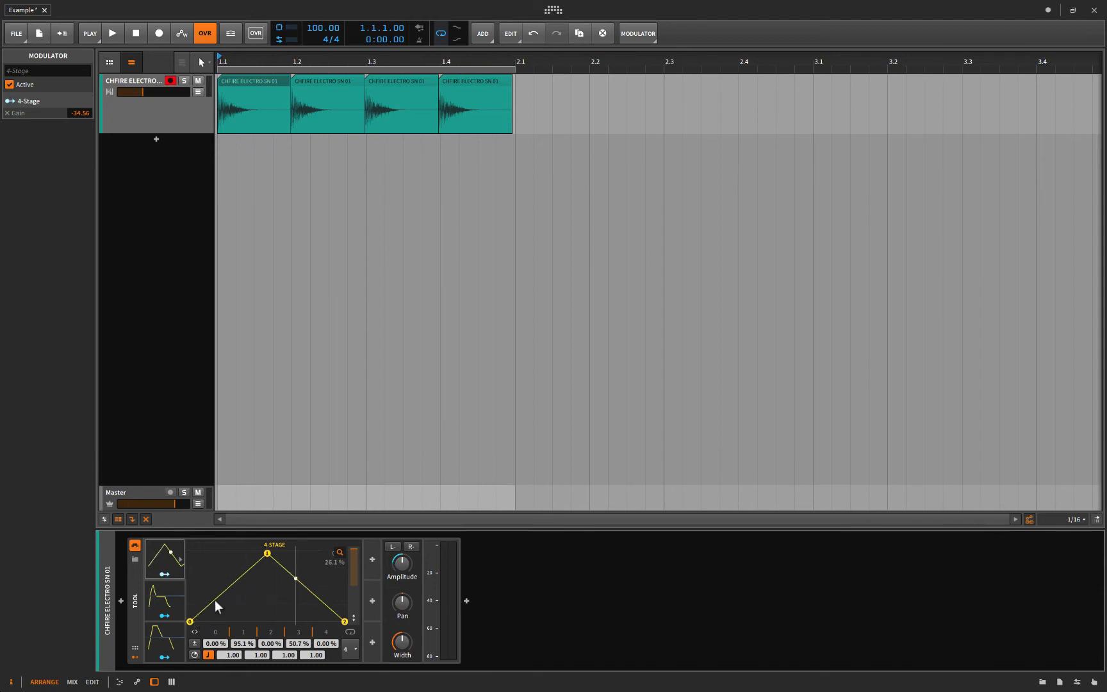
drag(216, 606, 306, 583)
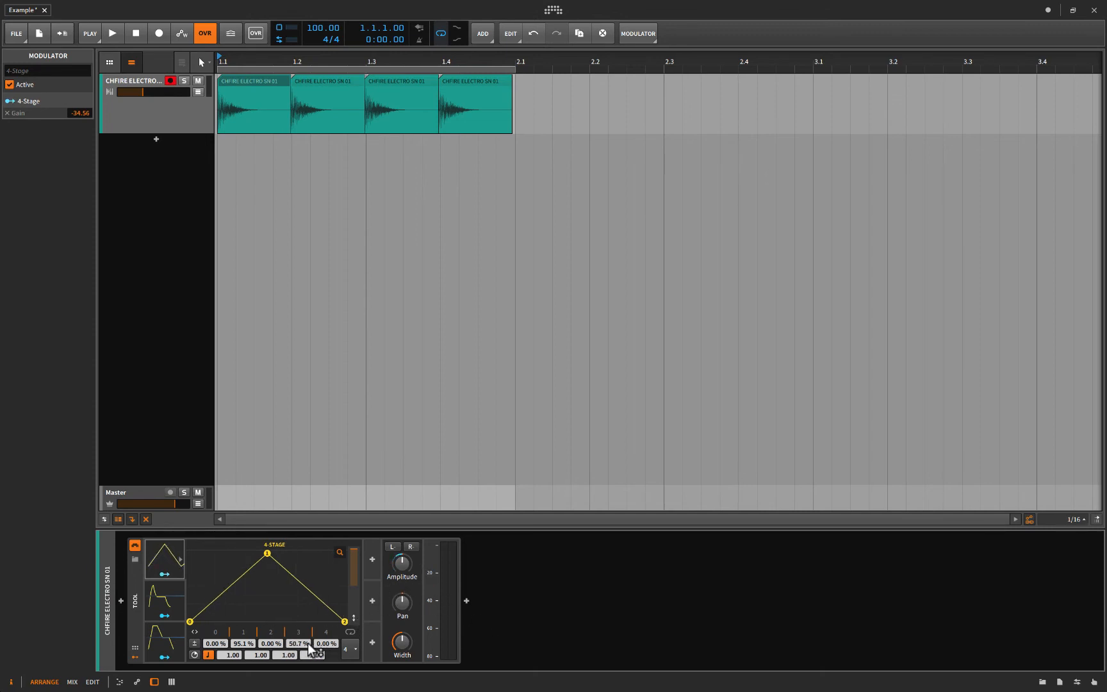
drag(298, 643, 297, 664)
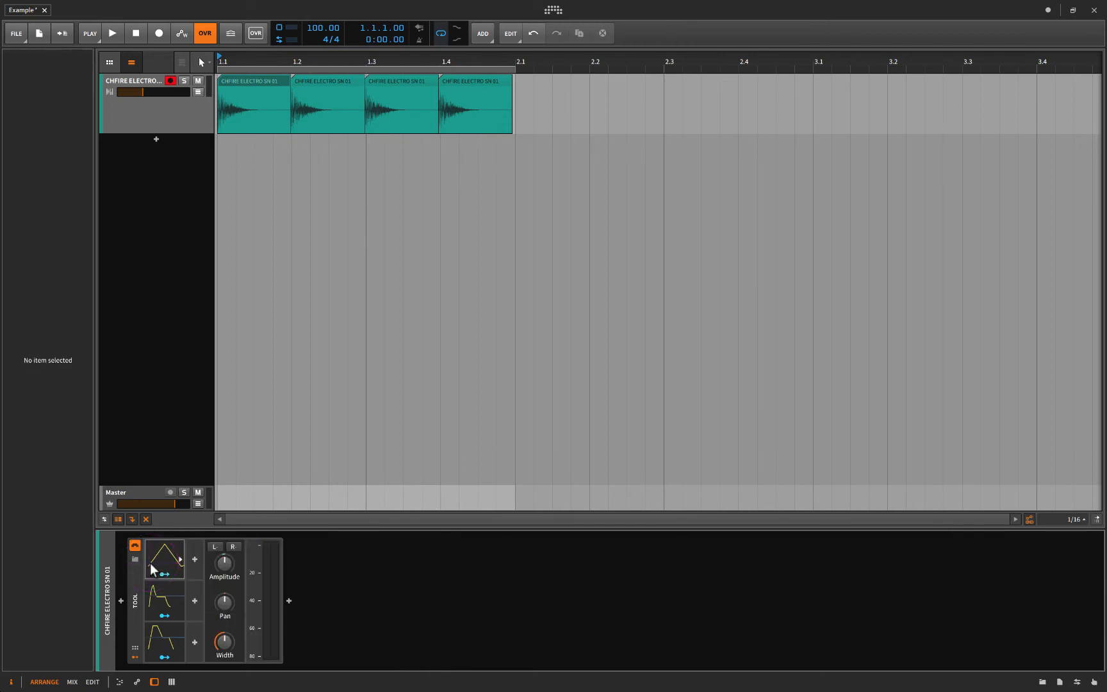
Replace the drum track with the previewed EM Mvoc Rajasthani F 90bpm 01 loop and briefly play it
click(164, 559)
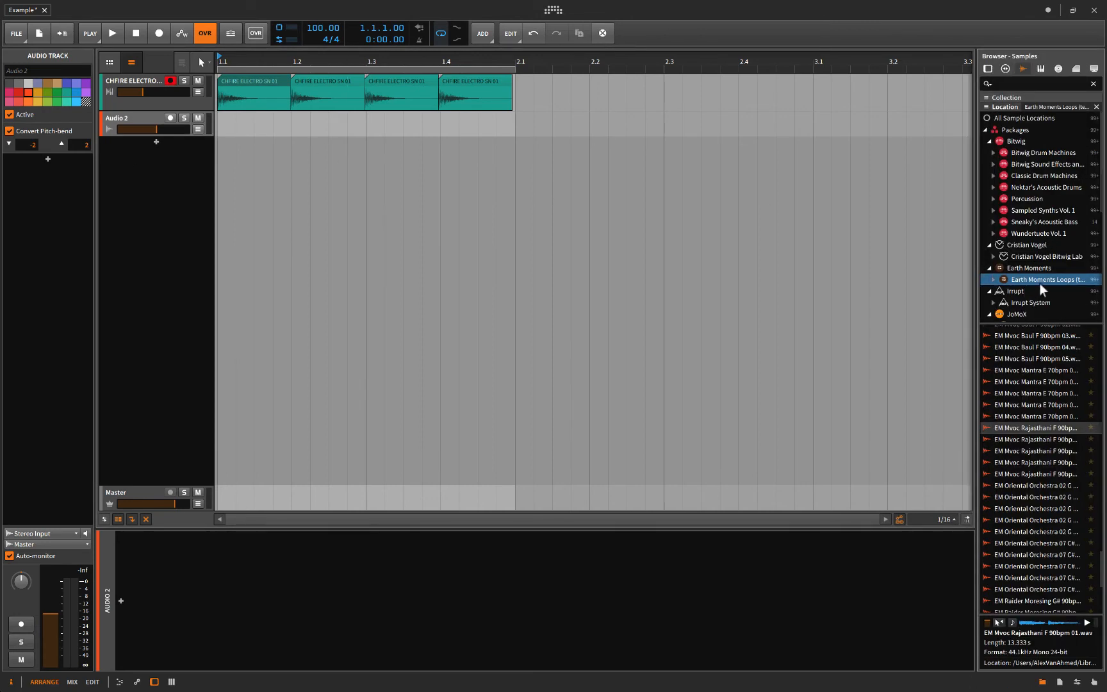
click(1038, 438)
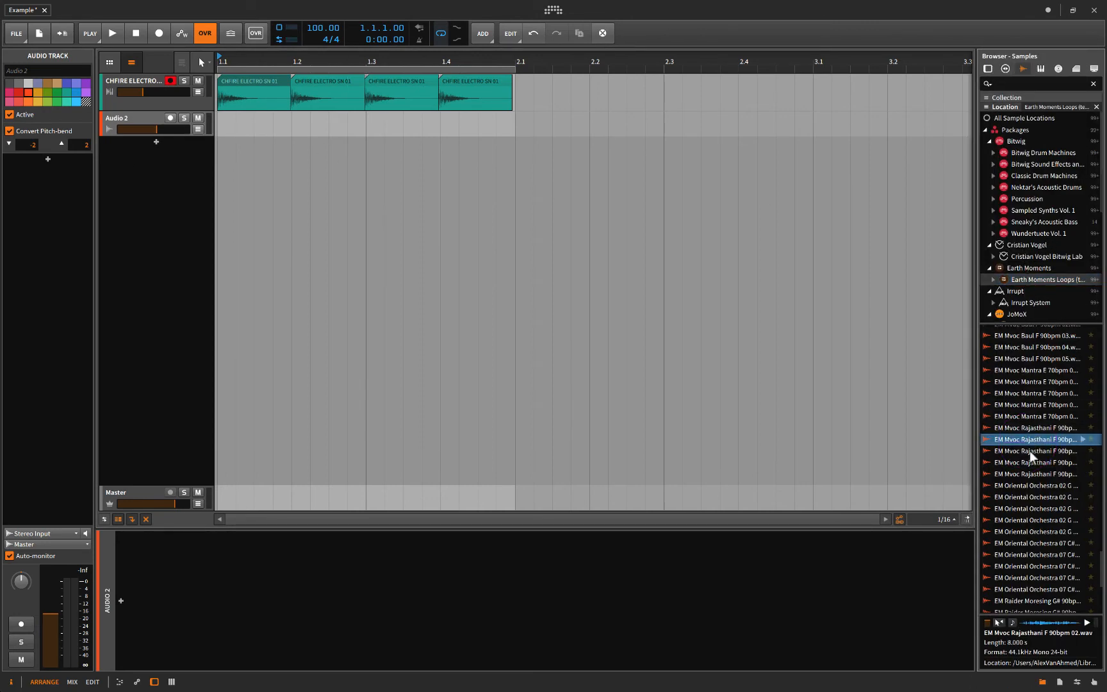
click(1037, 474)
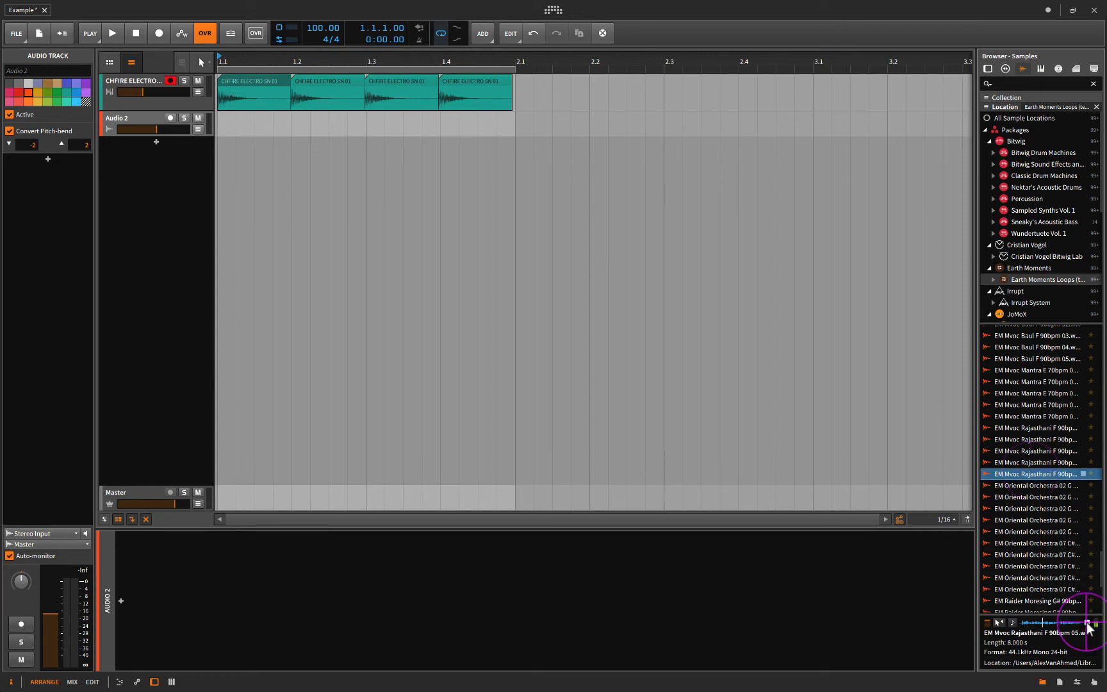
click(1036, 427)
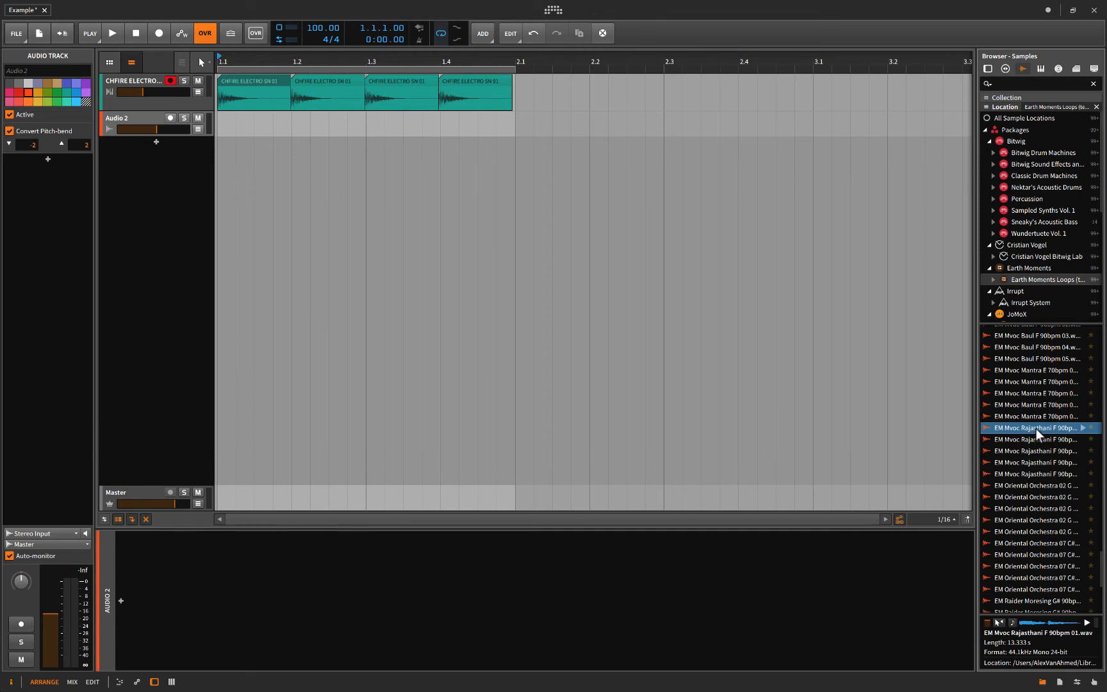
drag(1038, 428, 283, 124)
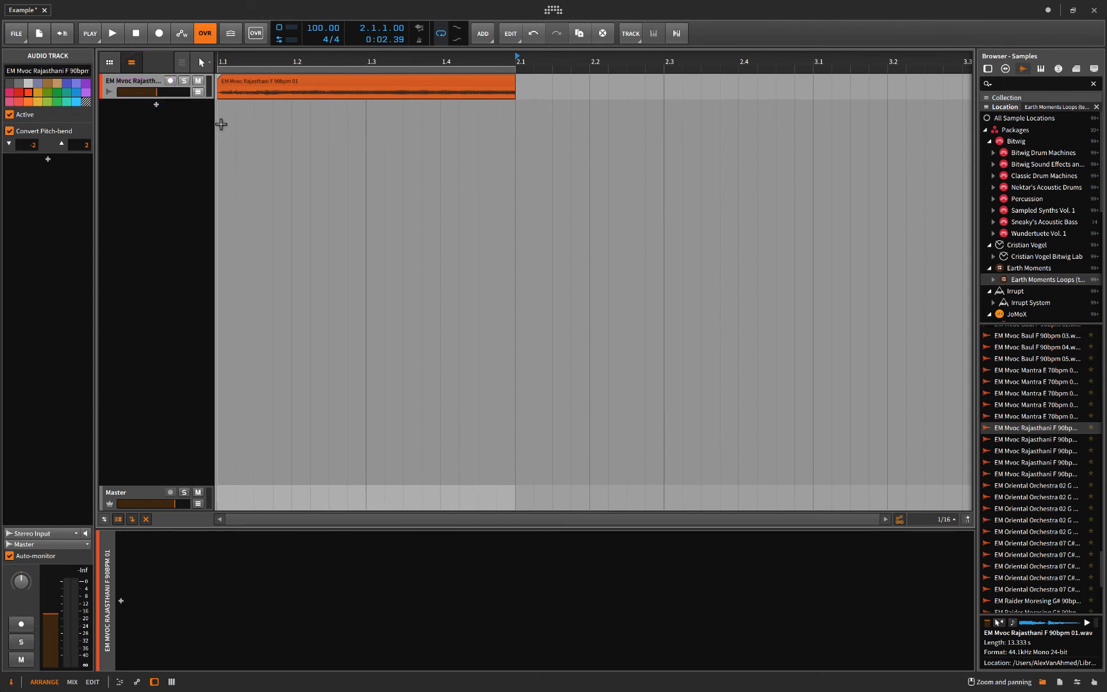
click(111, 32)
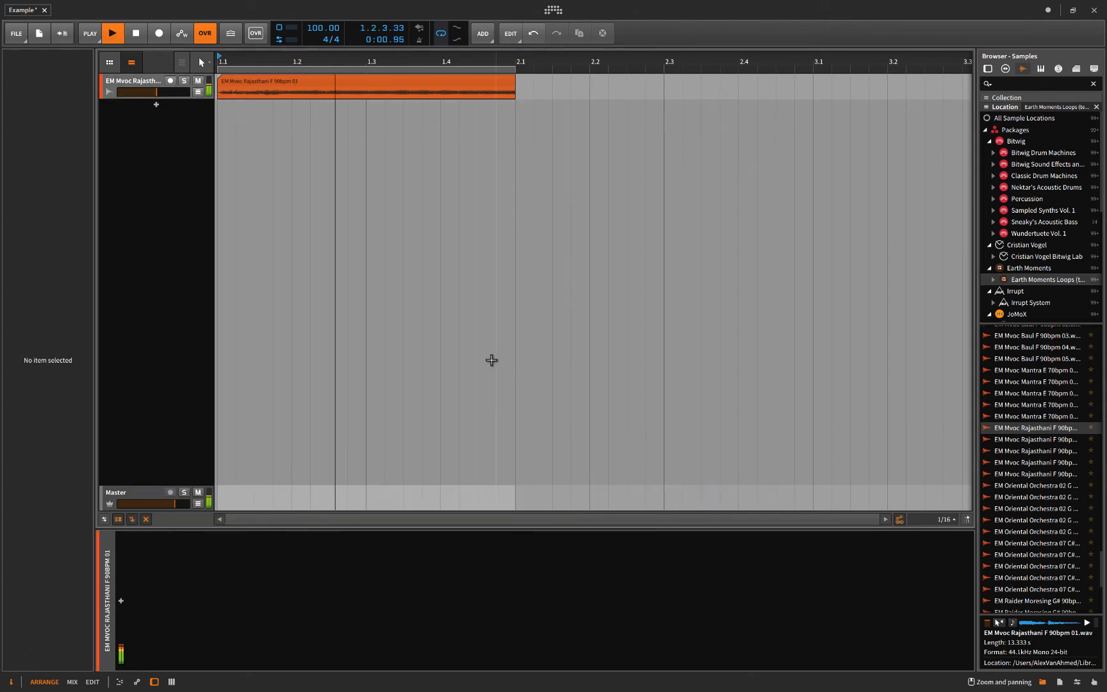
click(112, 33)
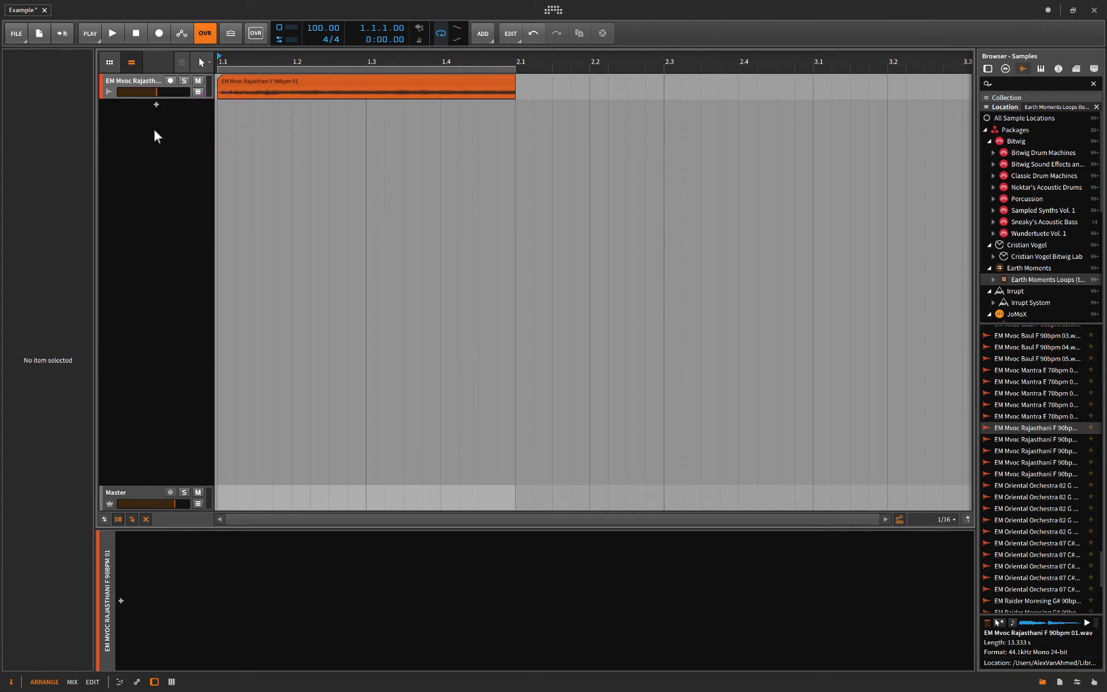
mouse_move(119, 603)
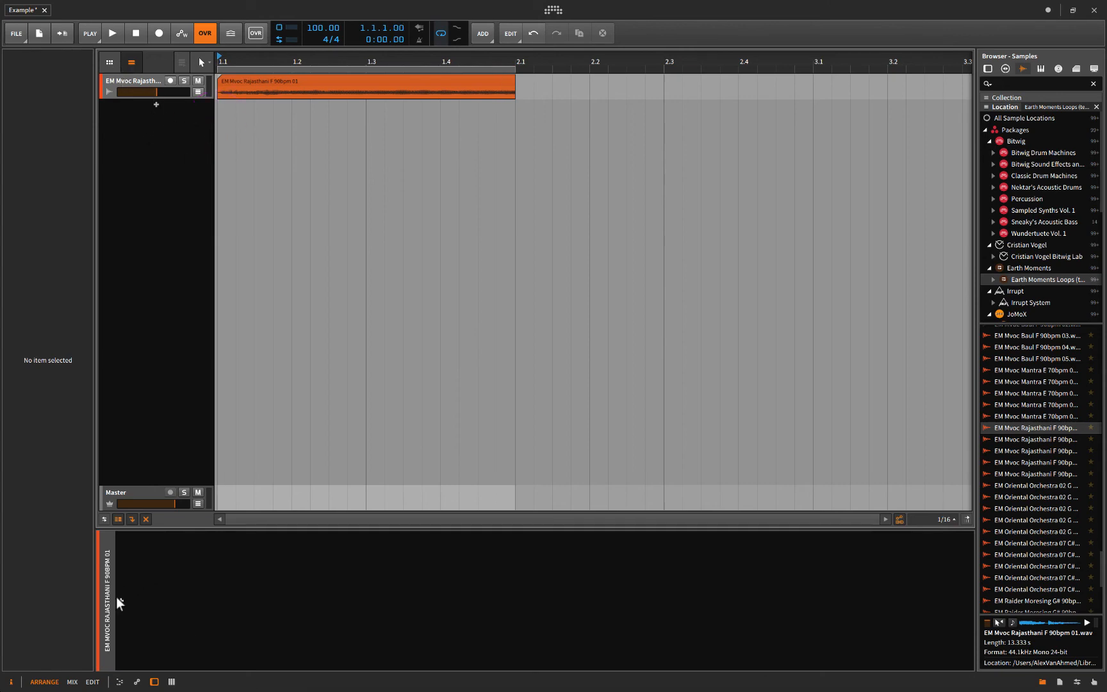
Insert a Tool device on the vocal track and attach two ADSR envelope modulators
click(120, 601)
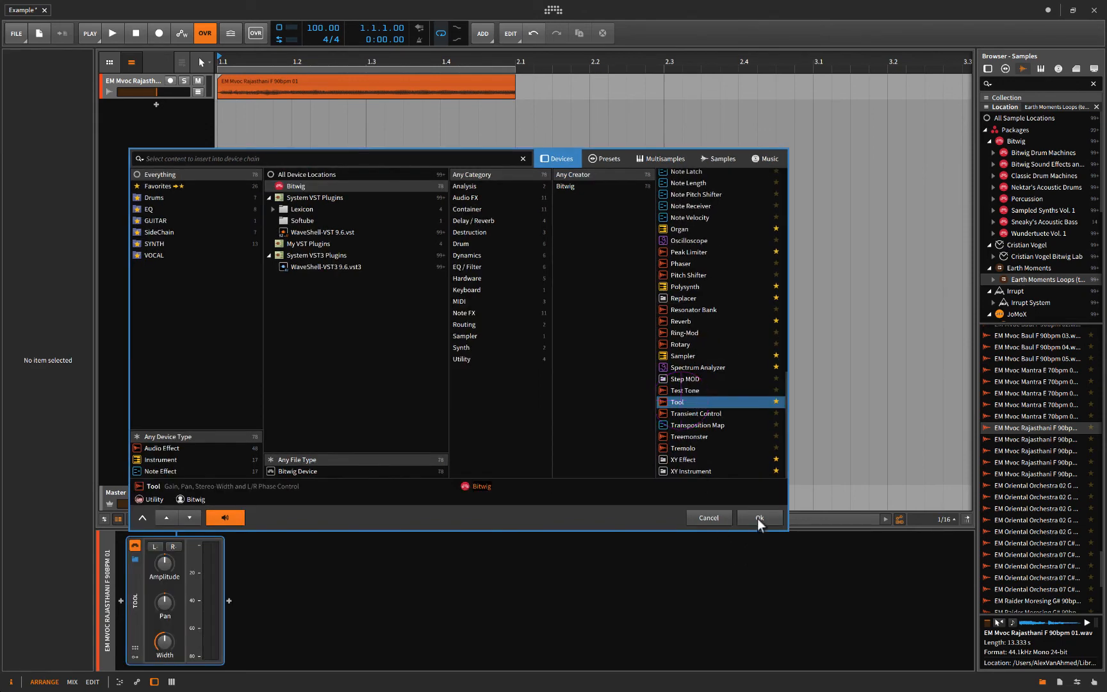
click(759, 518)
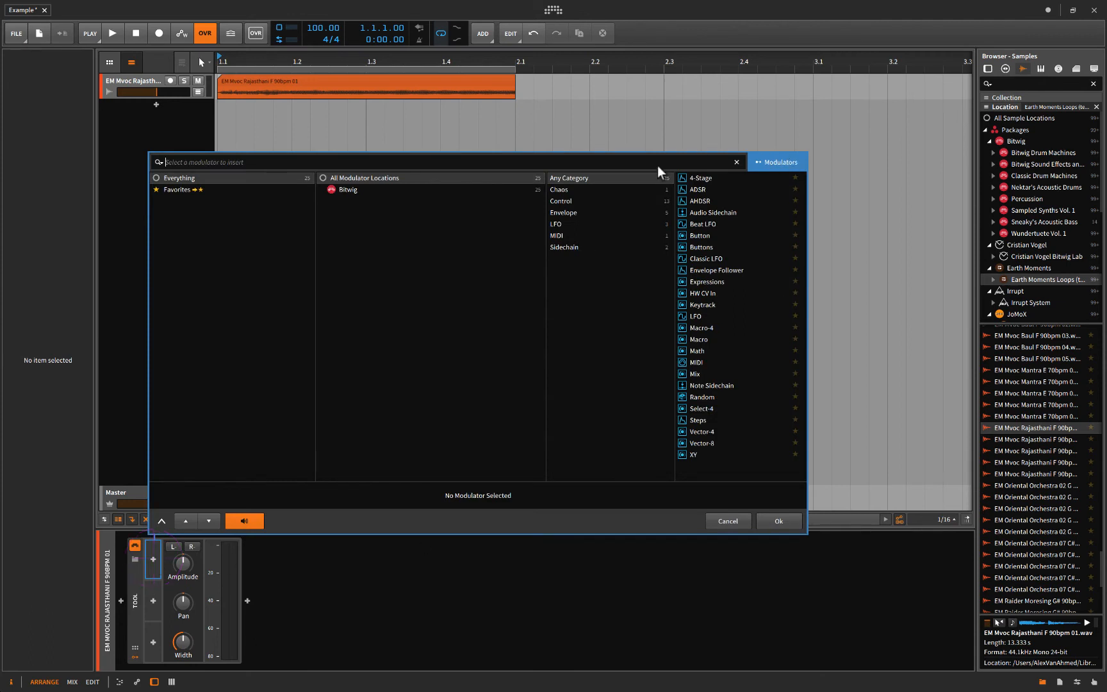
click(699, 189)
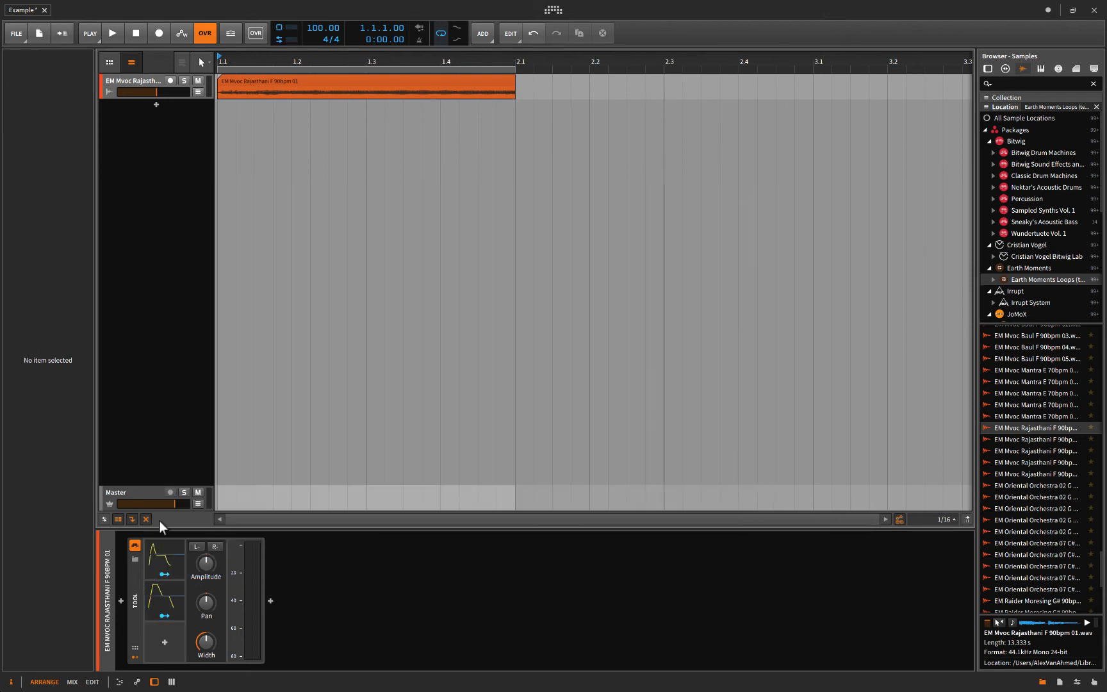
mouse_move(143, 435)
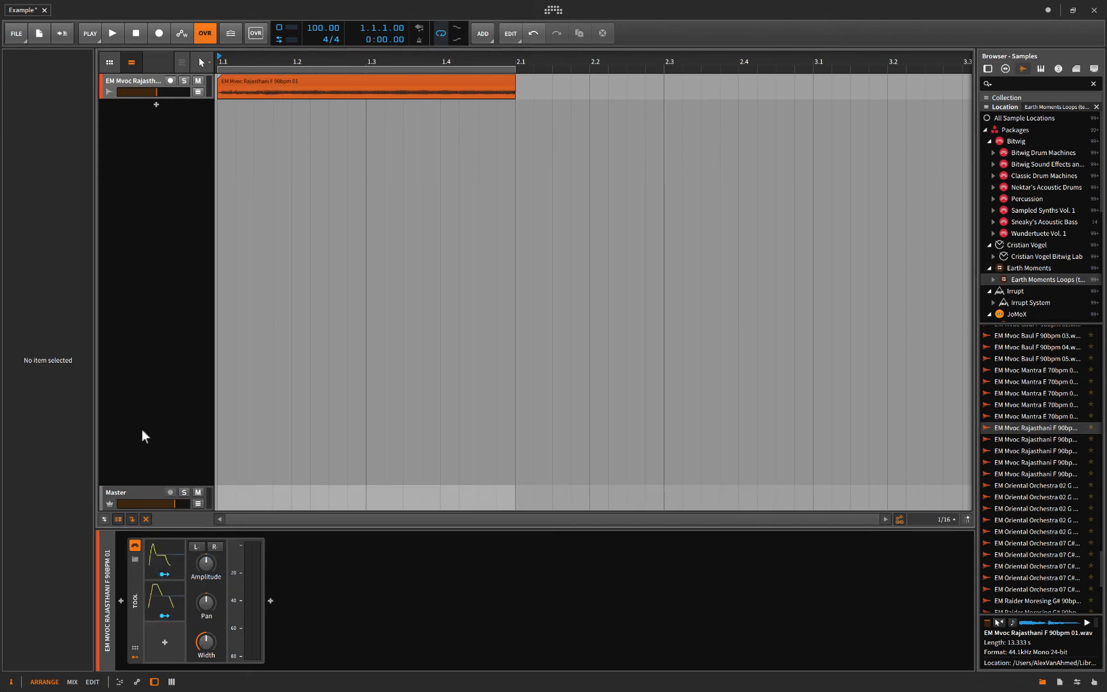
Expand the Tool's first modulator to show ADSR attack, decay, sustain and release
click(112, 34)
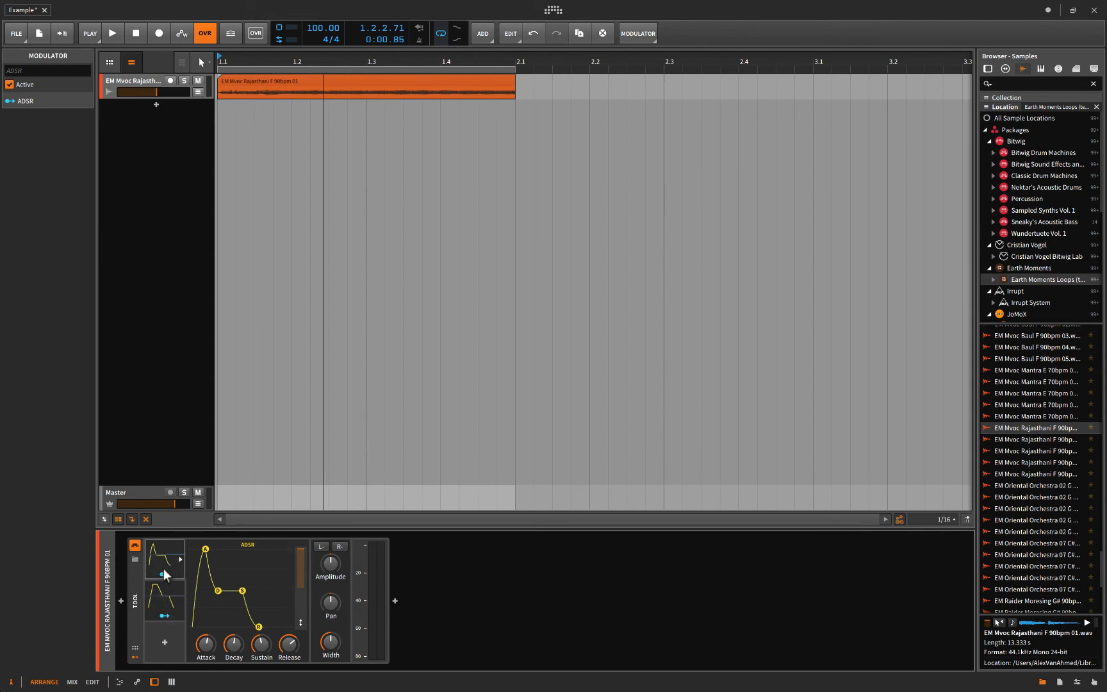
Convert the Rajasthani vocal track to a hybrid track from its context menu
click(134, 81)
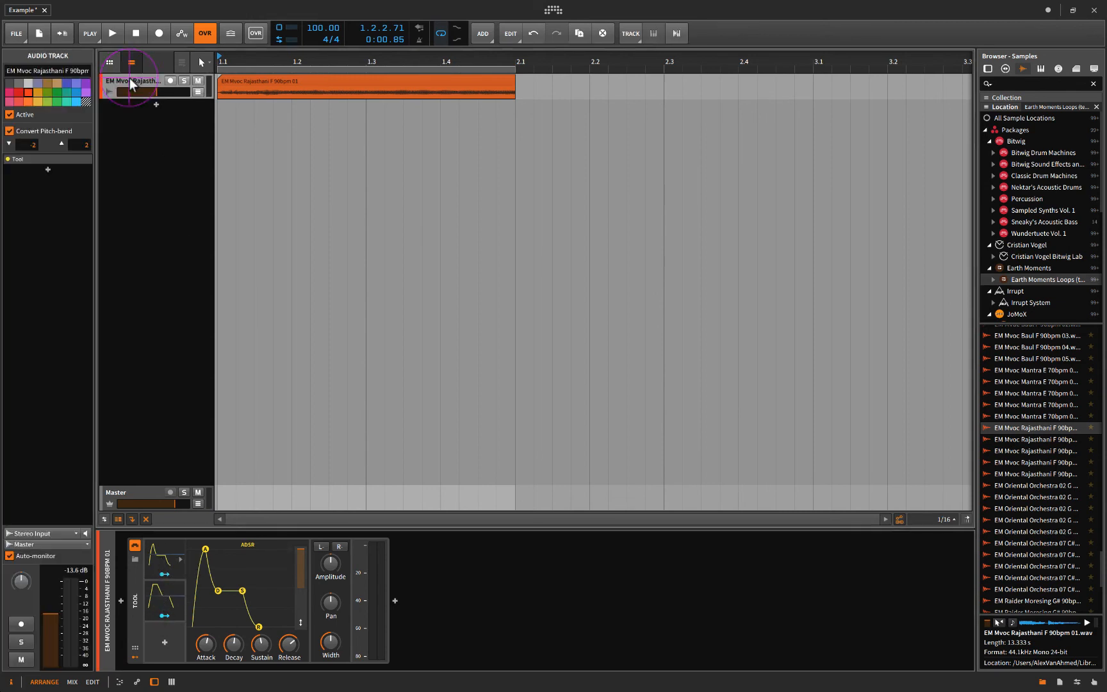
right_click(131, 81)
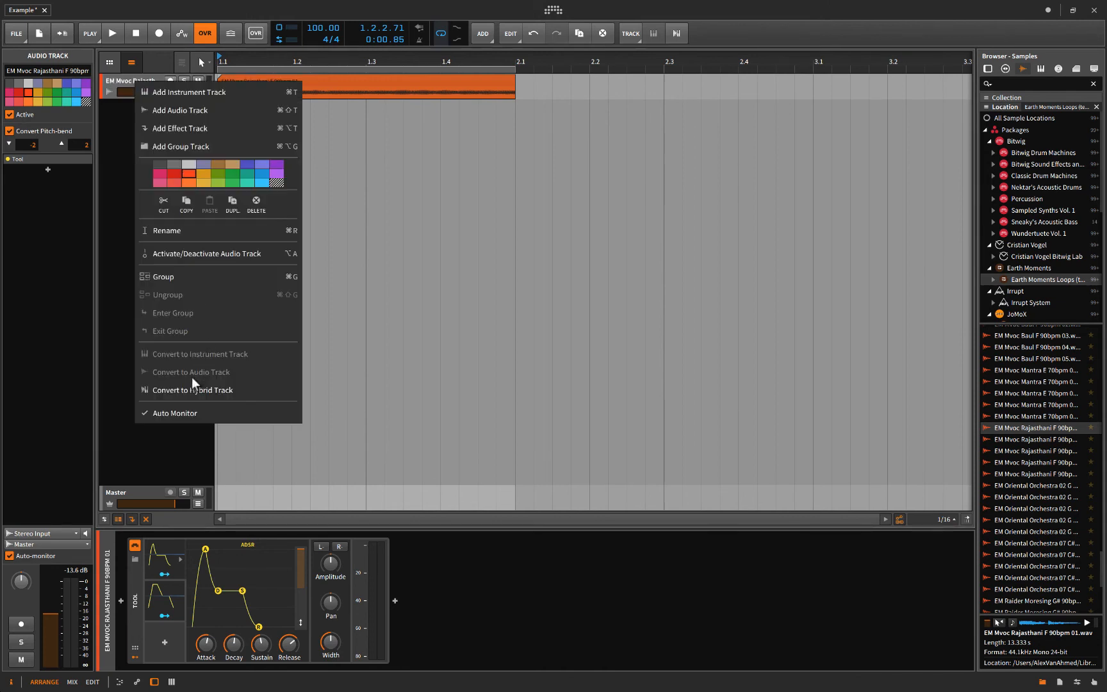
click(193, 390)
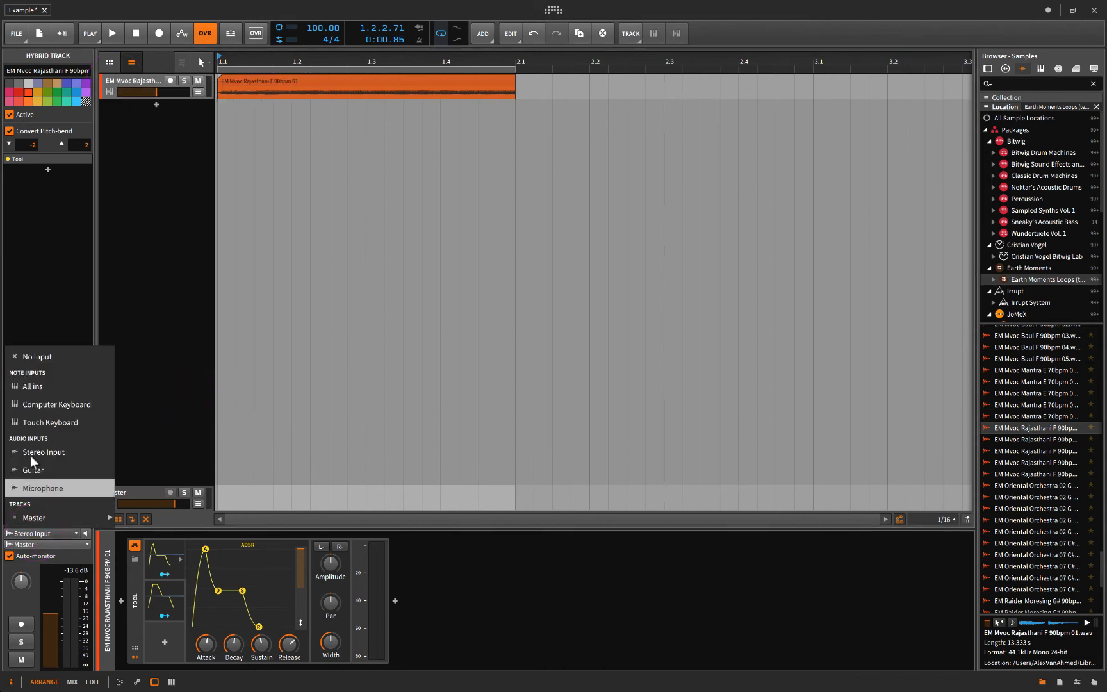
Set the hybrid track's note input to Computer Keyboard
click(32, 386)
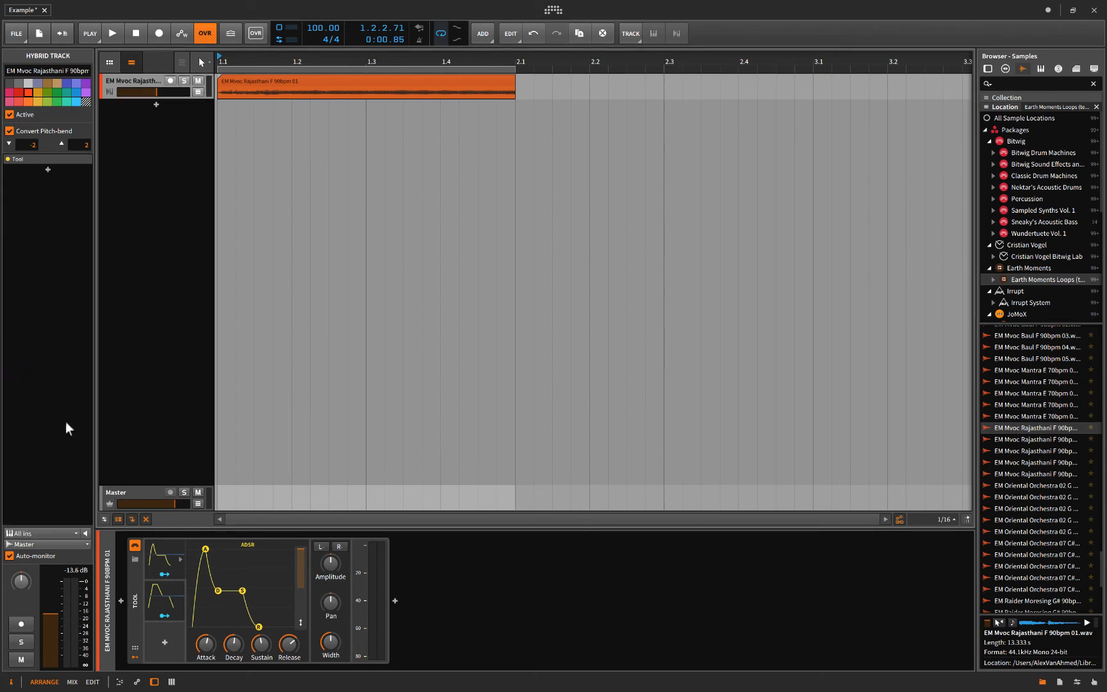
mouse_move(46, 539)
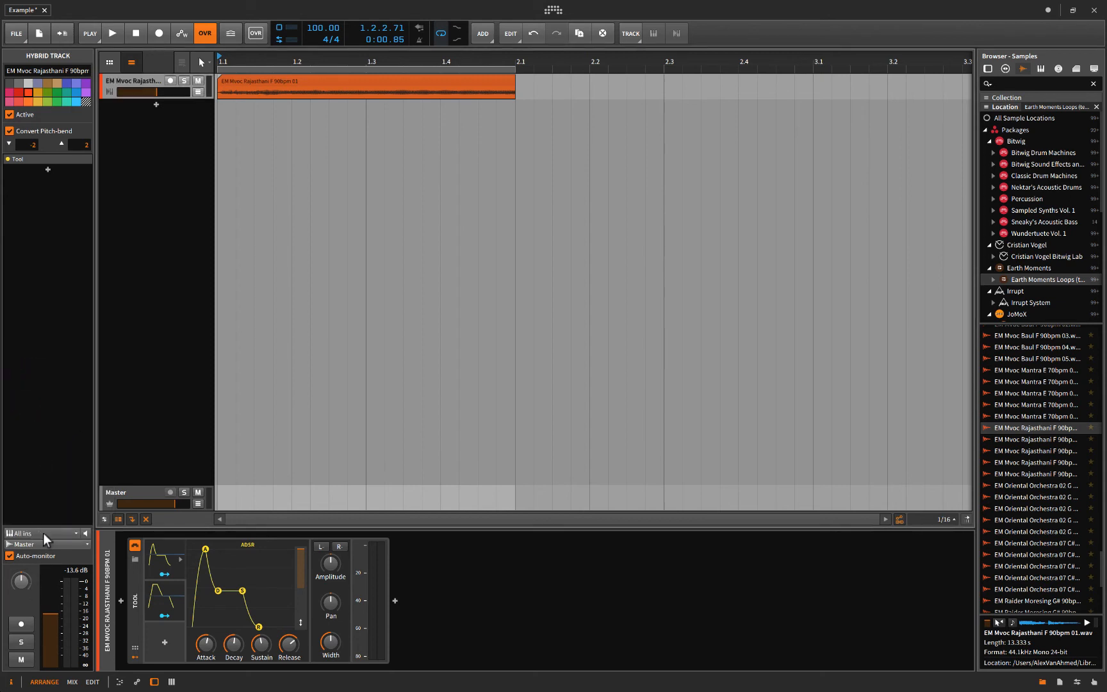
click(28, 533)
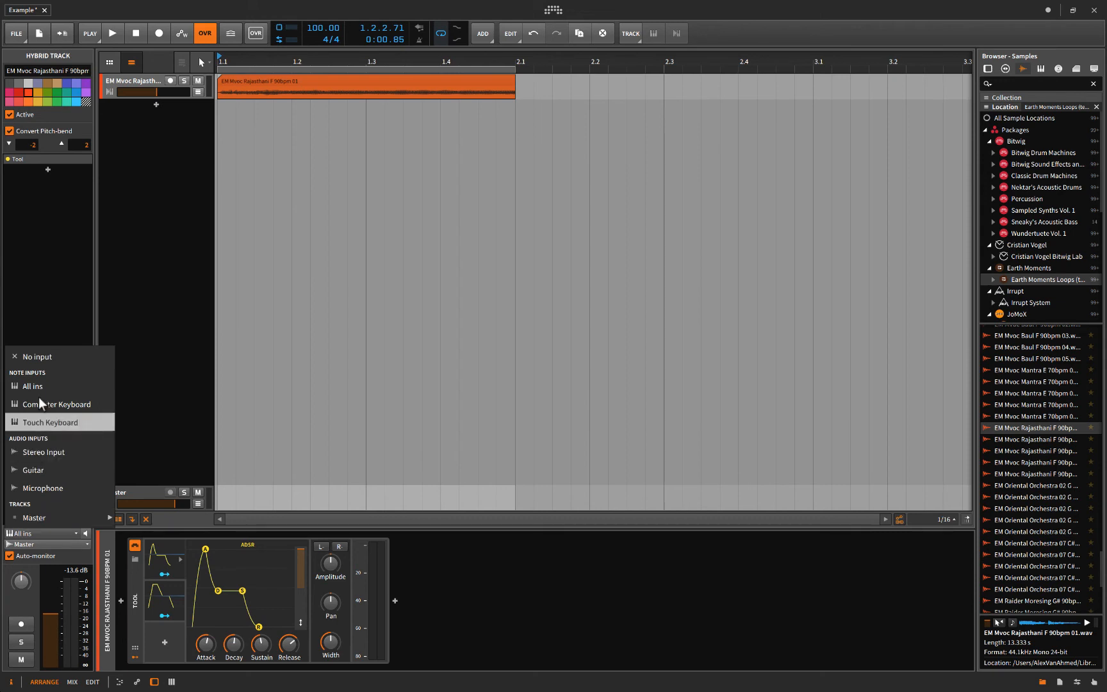
click(57, 404)
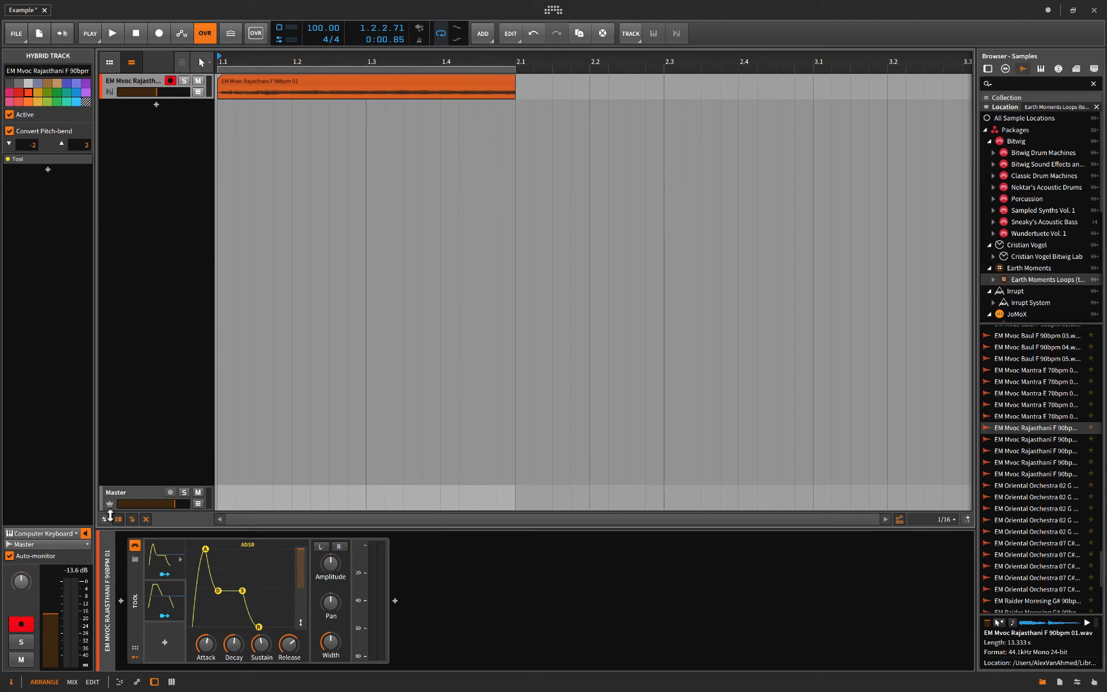
mouse_move(179, 572)
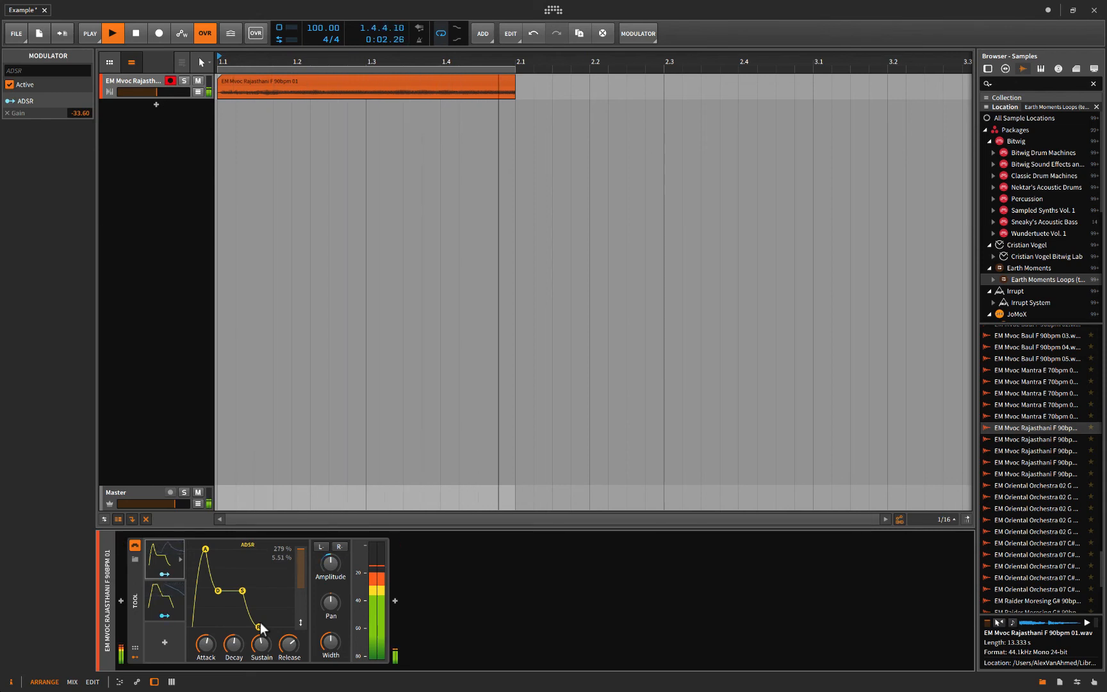
Route the ADSR envelope to the Tool's gain at about -33.6 dB
click(135, 33)
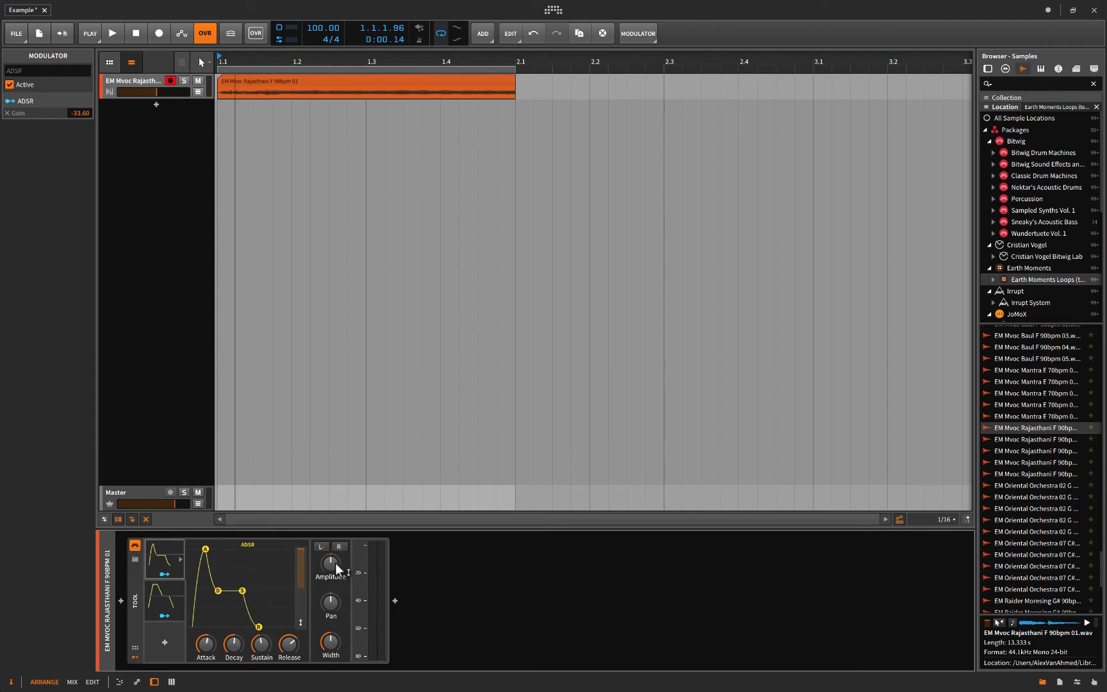
mouse_move(332, 569)
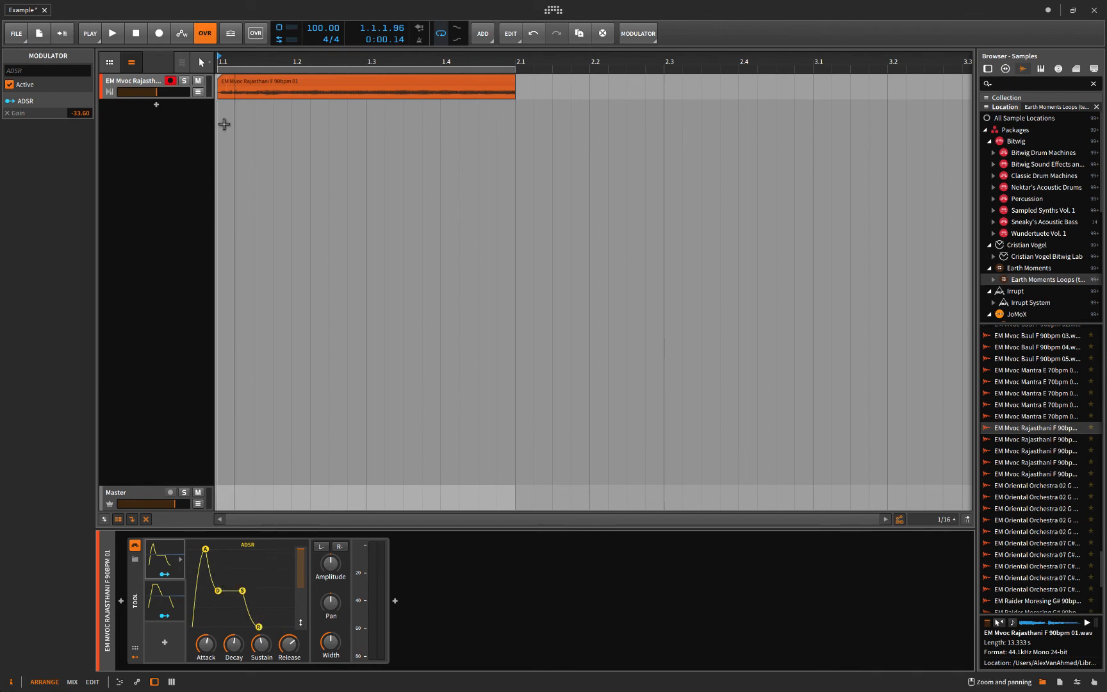
mouse_move(688, 153)
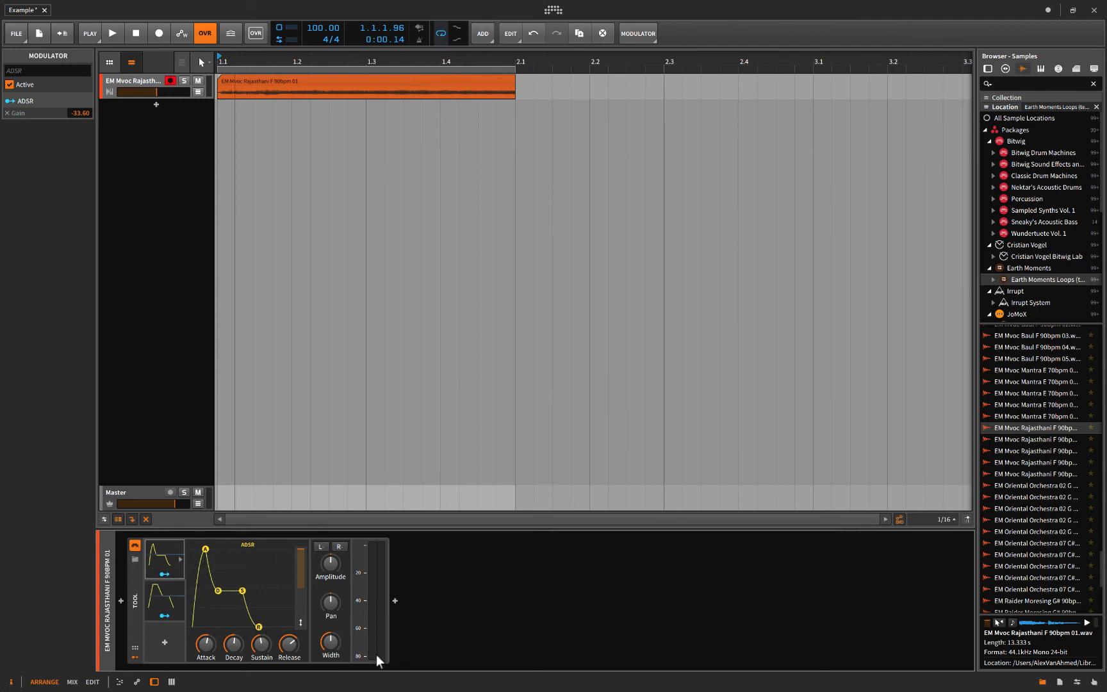
click(112, 33)
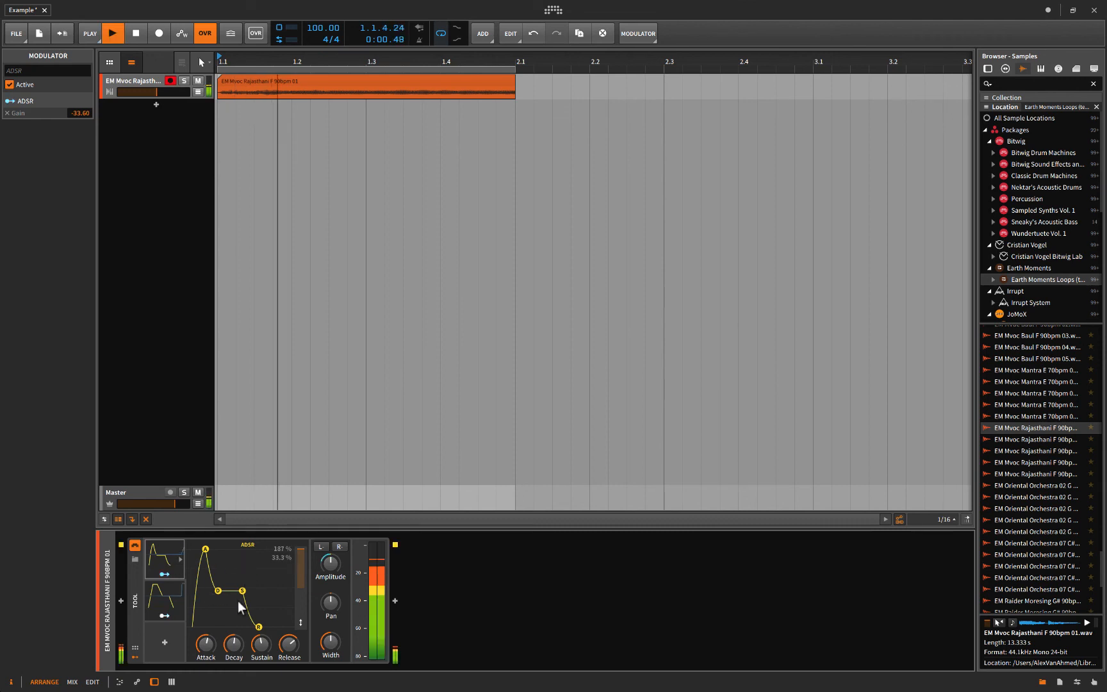
Create an Inst 2 track with a melody note clip, then reselect the vocal hybrid track
click(111, 33)
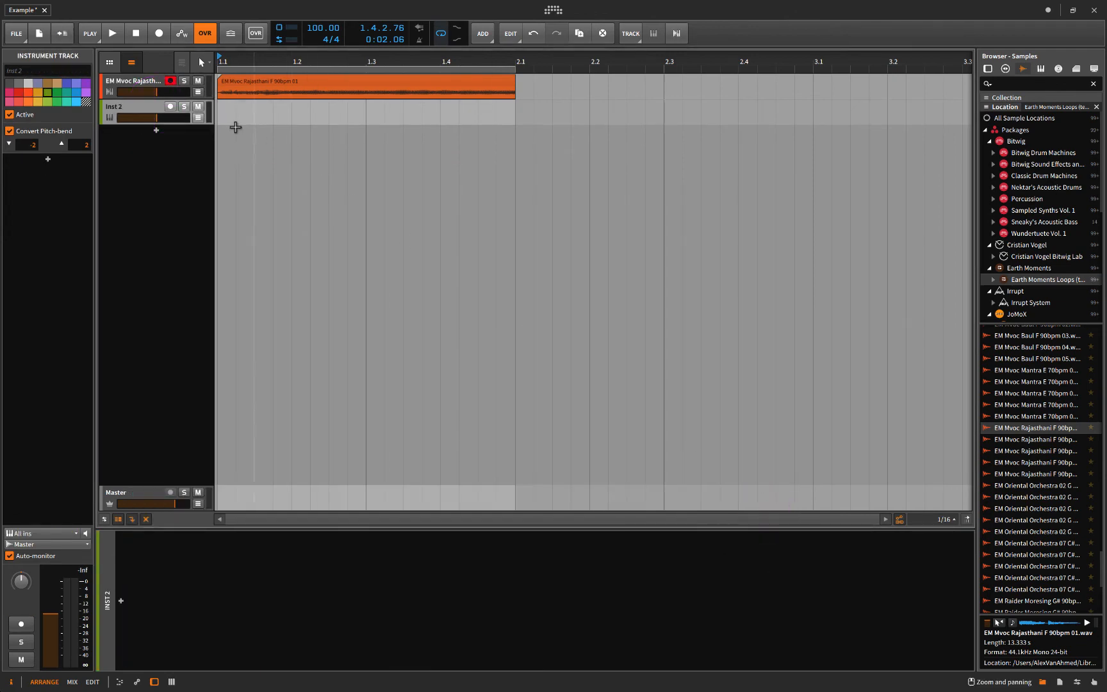
click(237, 113)
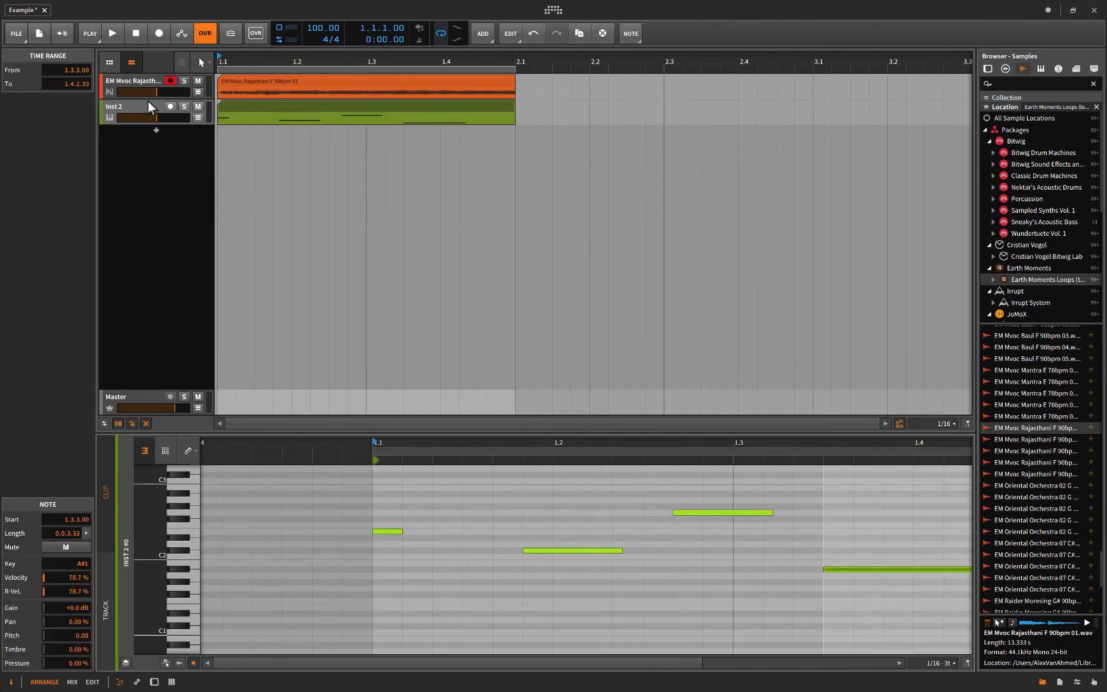
click(116, 105)
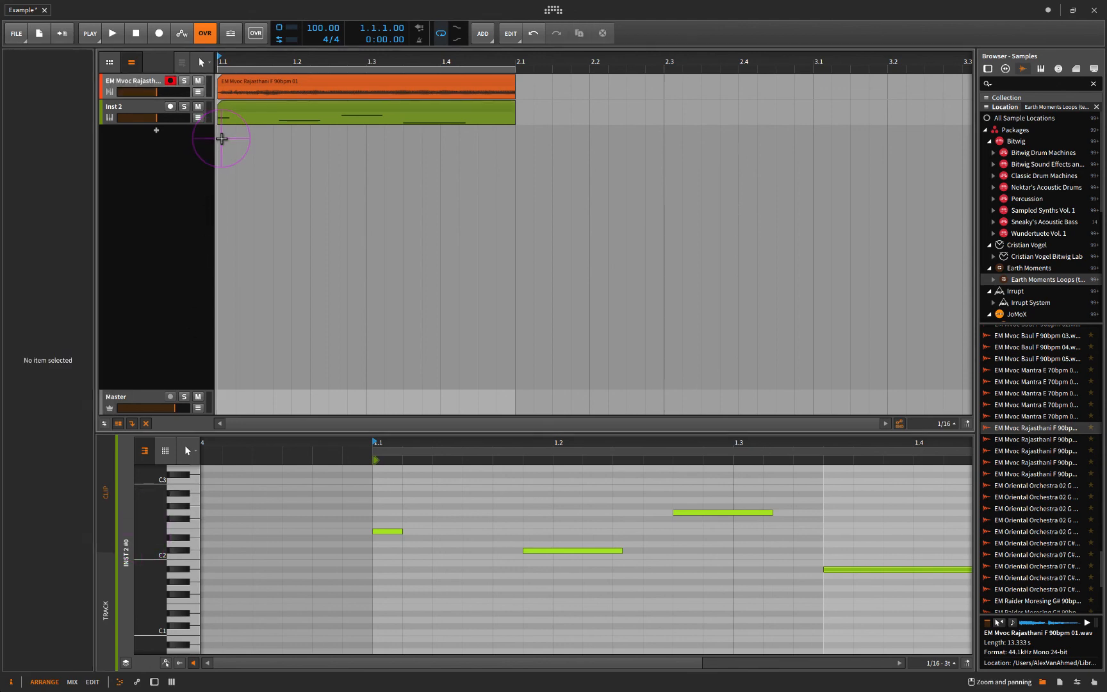
click(111, 34)
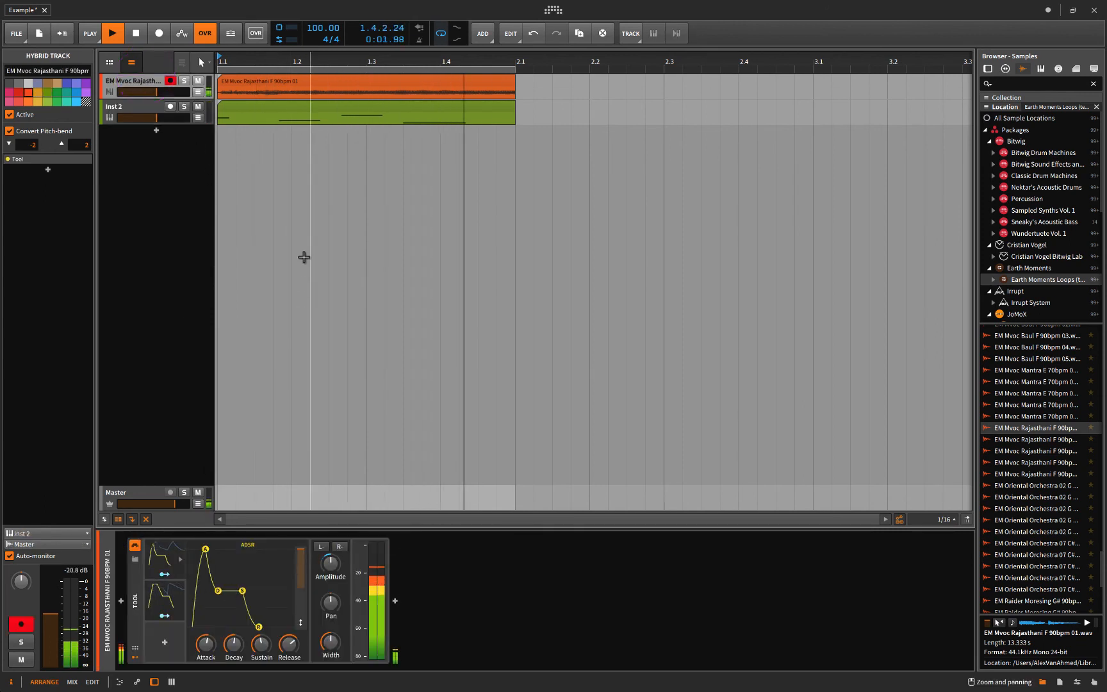
Stop playback and route Inst 2's output to the Rajasthani vocal hybrid track
click(134, 33)
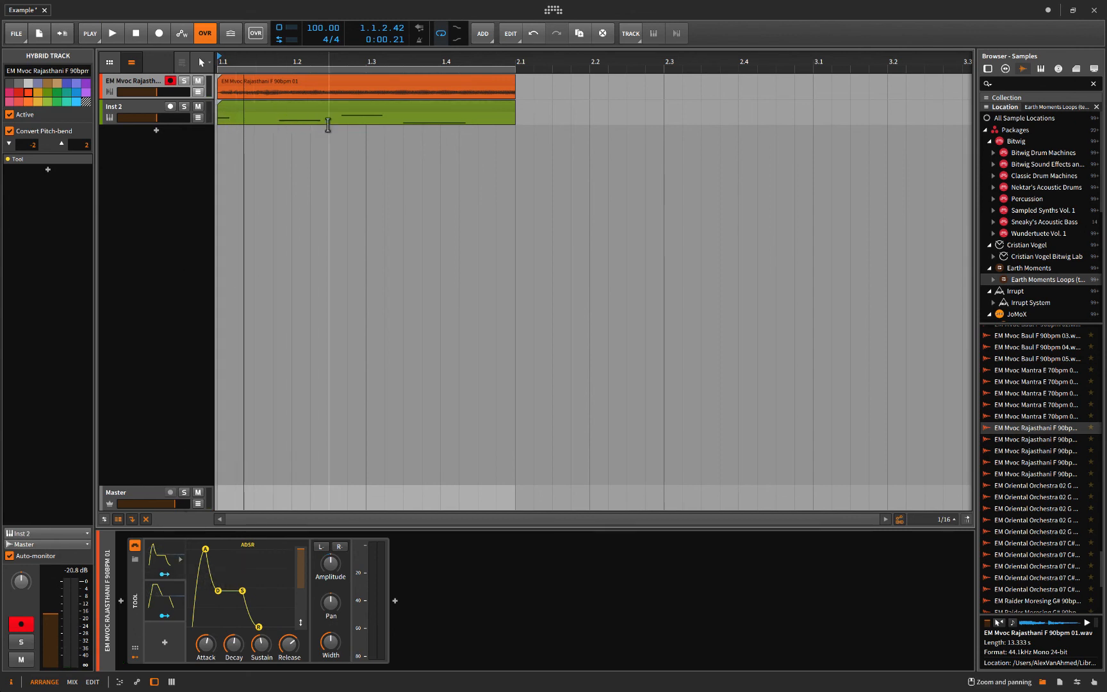
drag(242, 608, 242, 590)
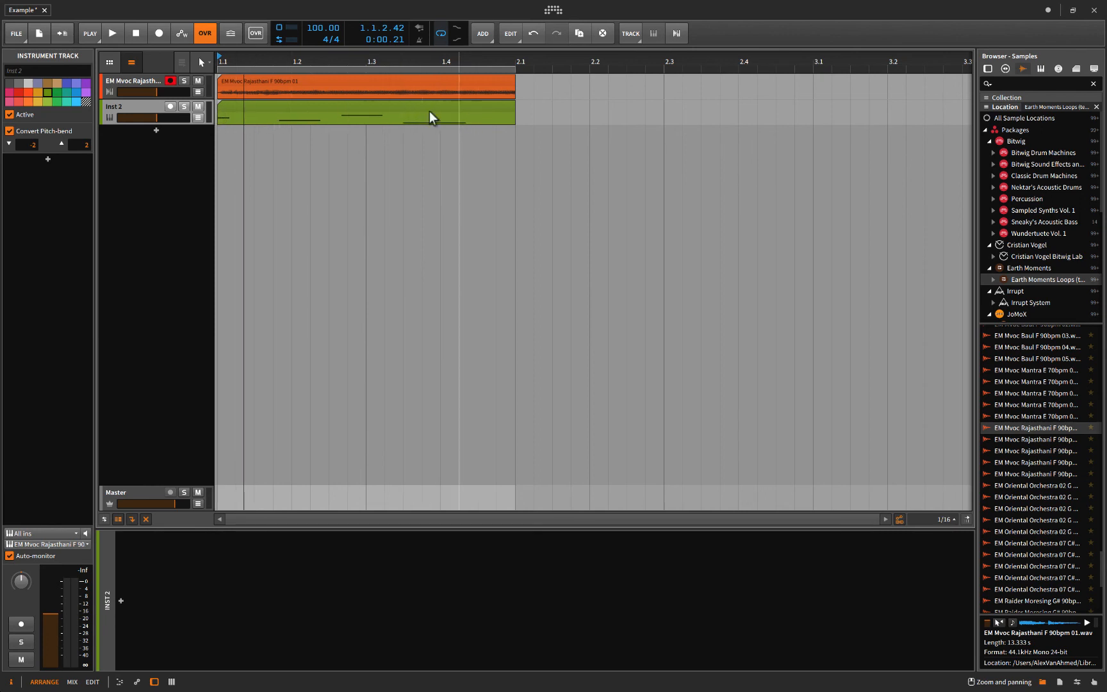
mouse_move(353, 116)
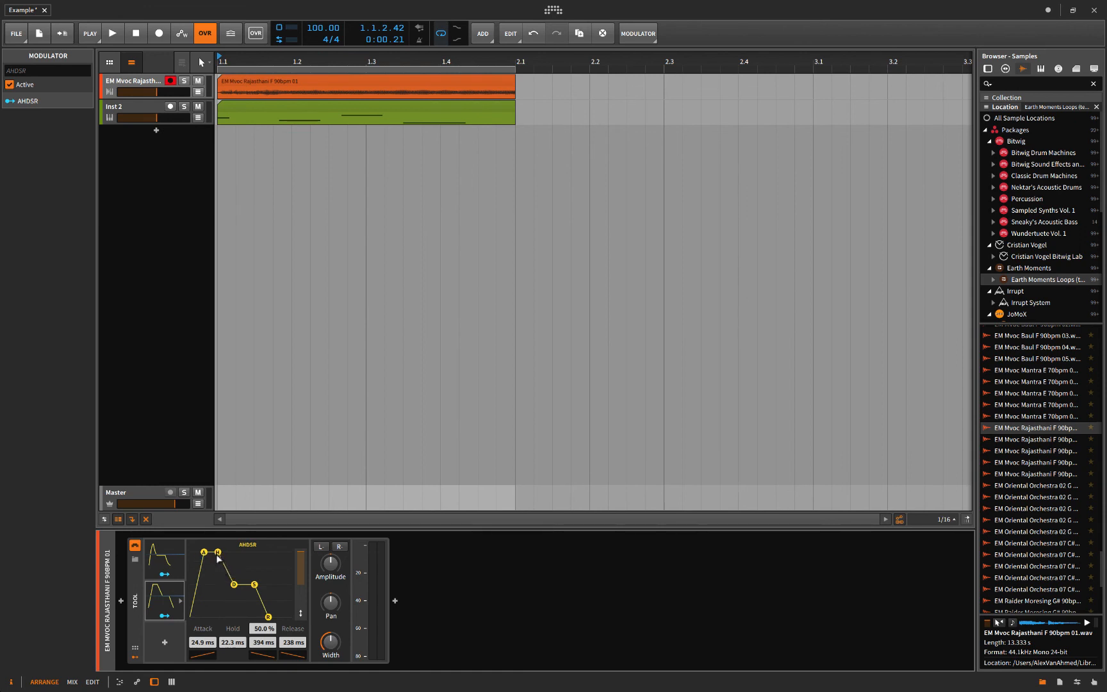
mouse_move(226, 587)
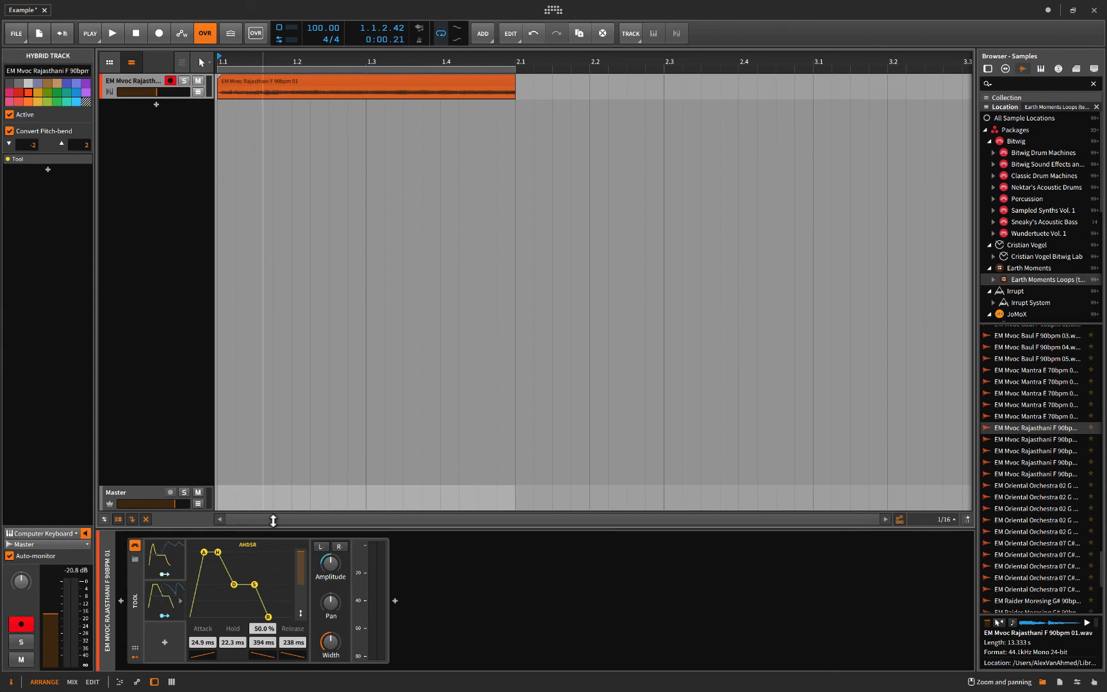
Delete the ADSR and set AHDSR sustain 46.8%, hold 450 ms, decay 367 ms
click(164, 558)
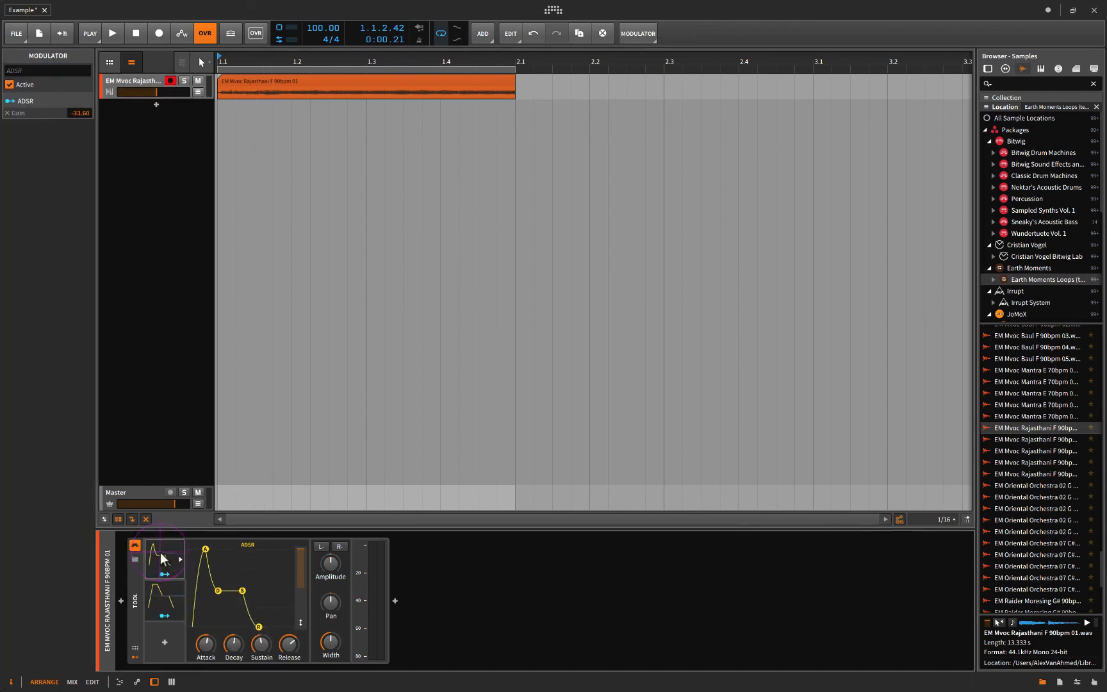
click(164, 604)
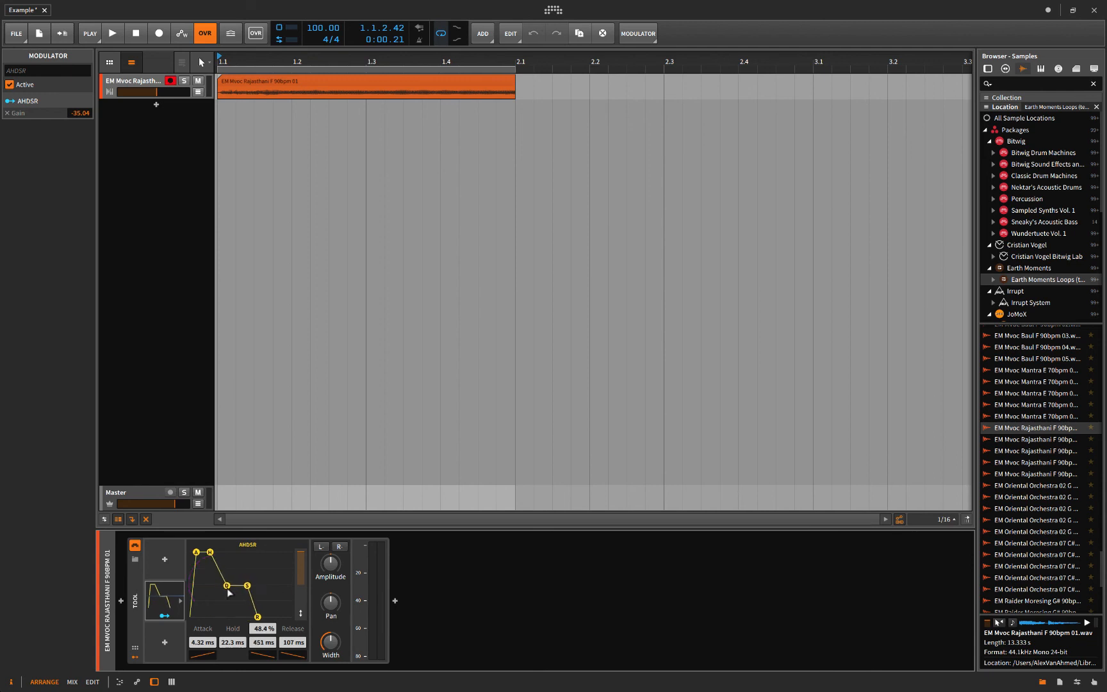
drag(247, 586, 226, 584)
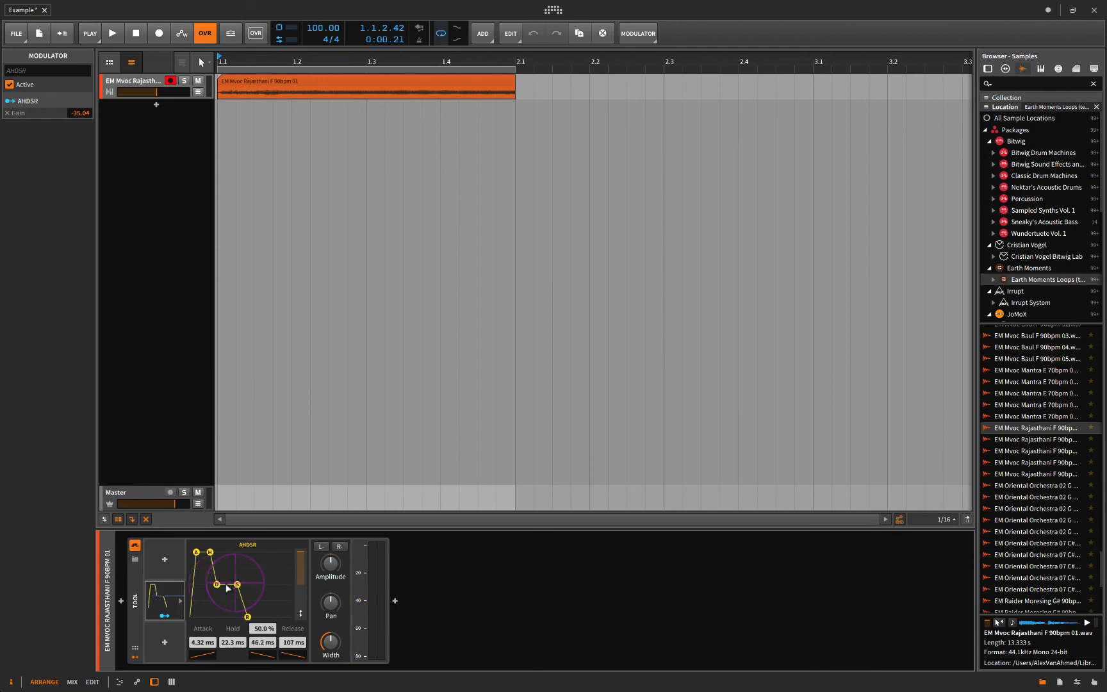
drag(235, 583, 249, 594)
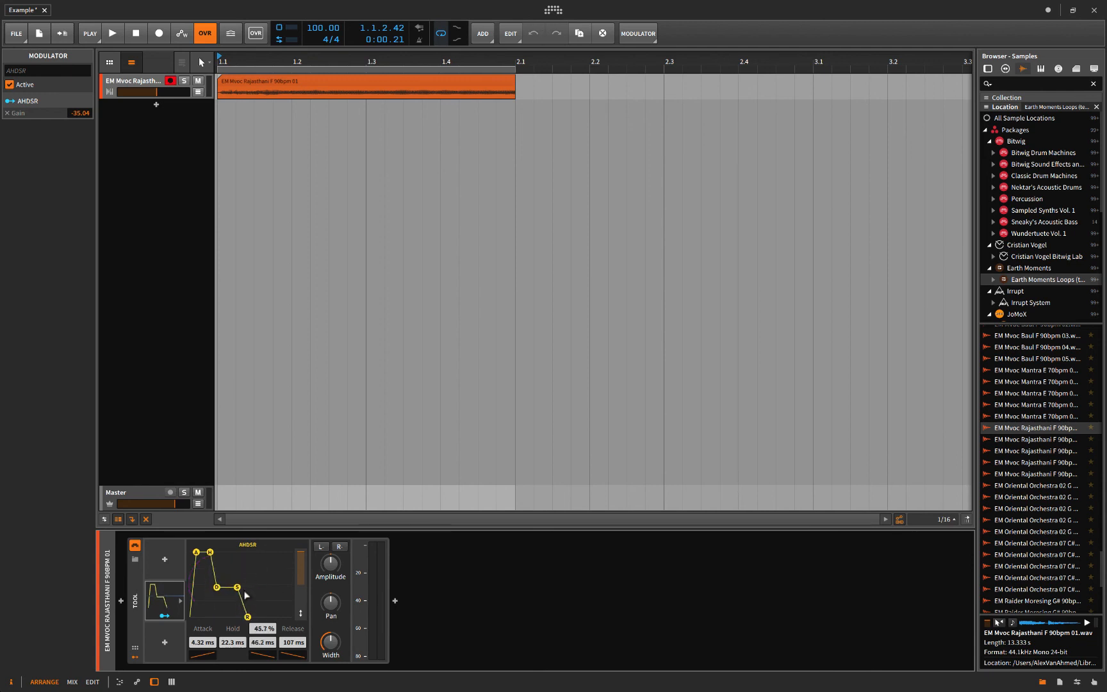
drag(249, 583, 226, 592)
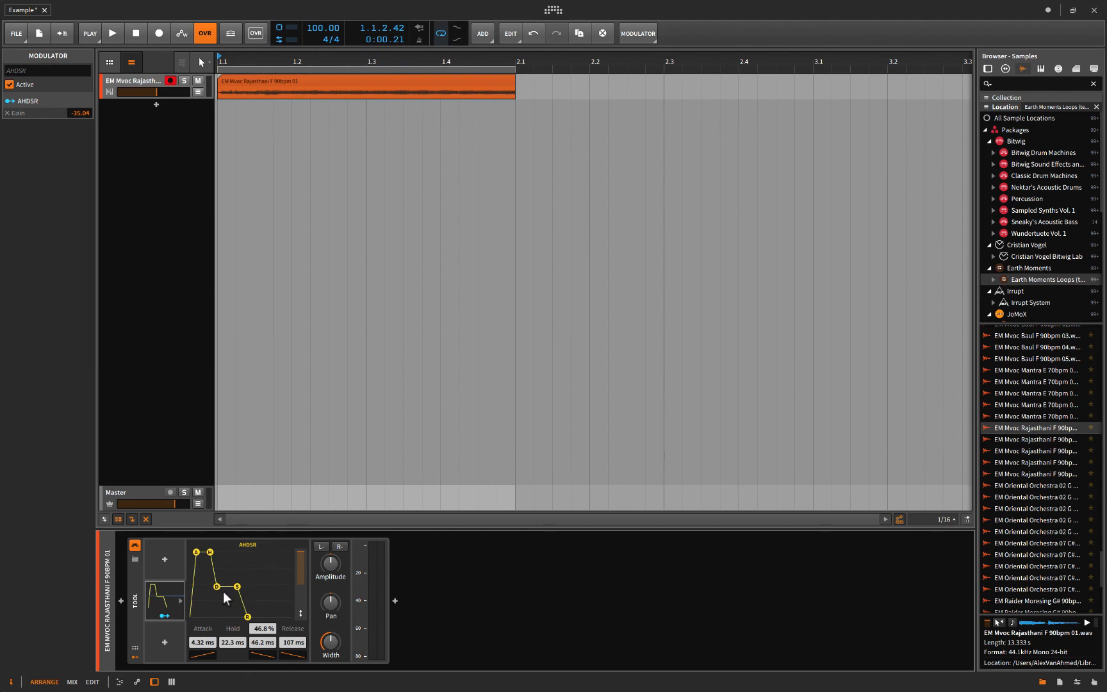
mouse_move(228, 595)
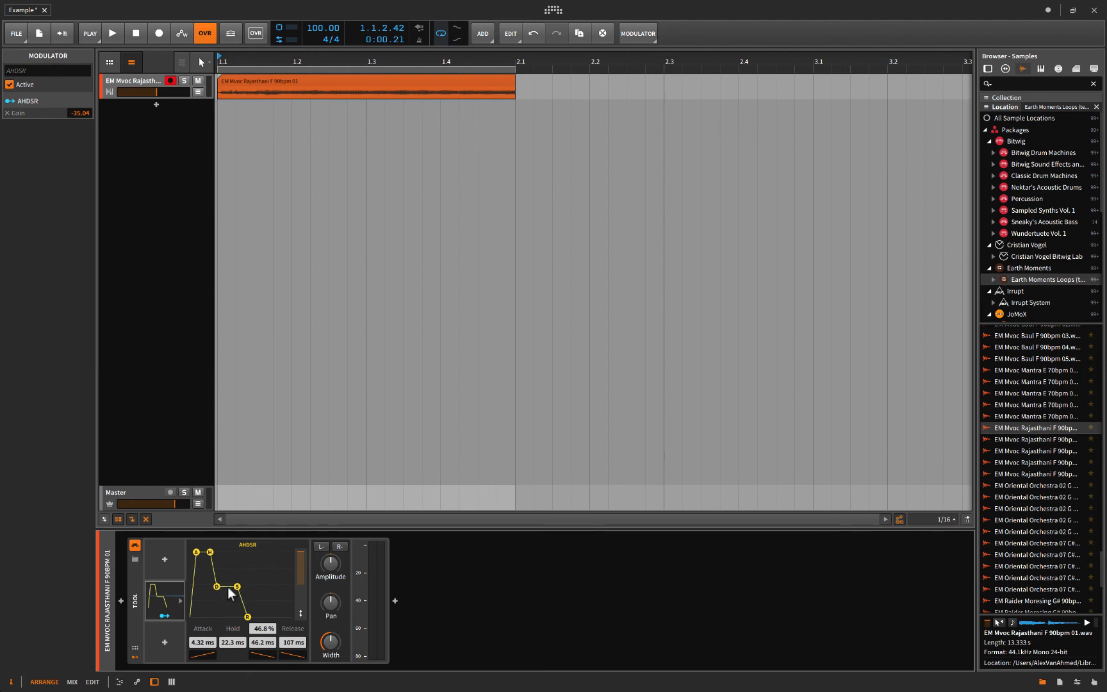
mouse_move(196, 623)
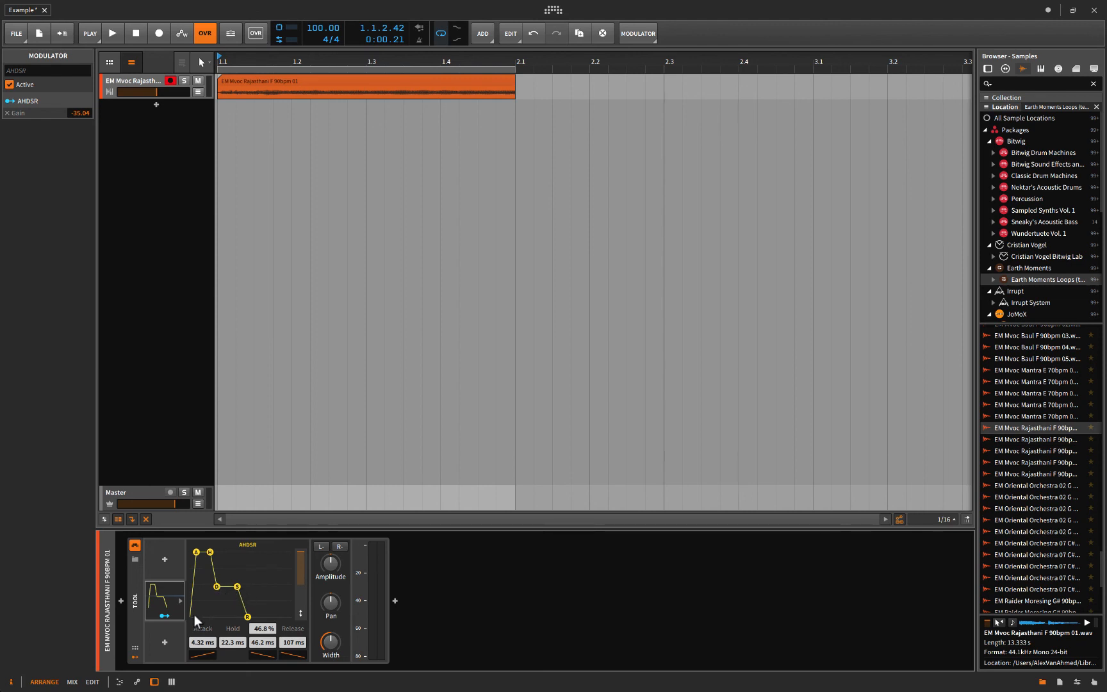
mouse_move(223, 627)
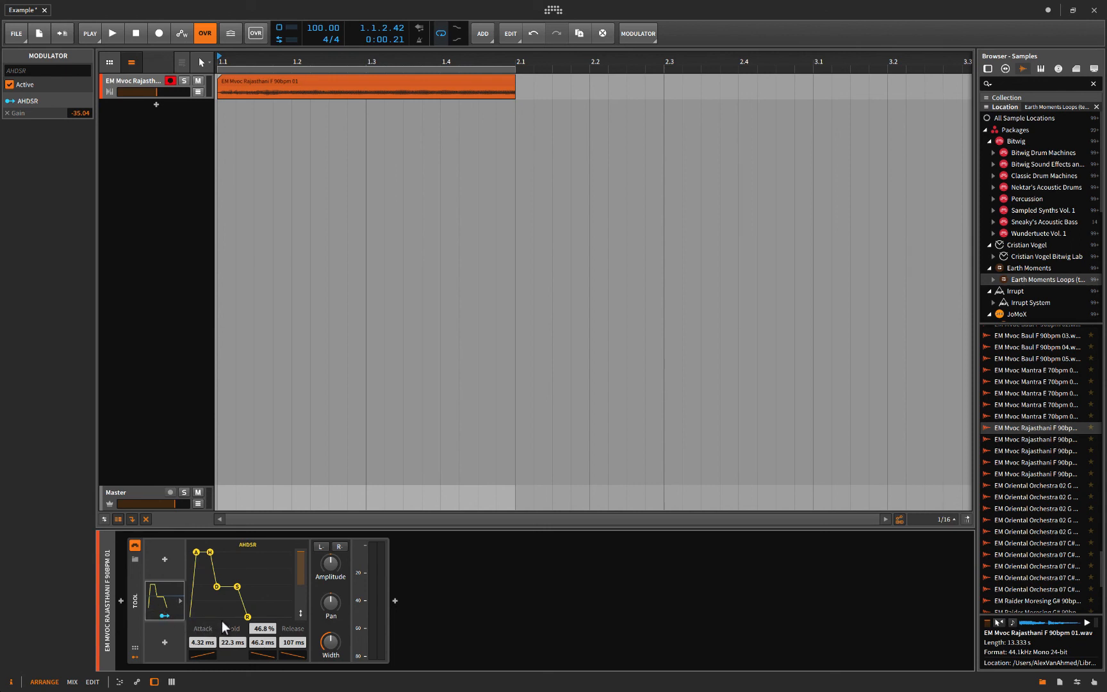
mouse_move(226, 627)
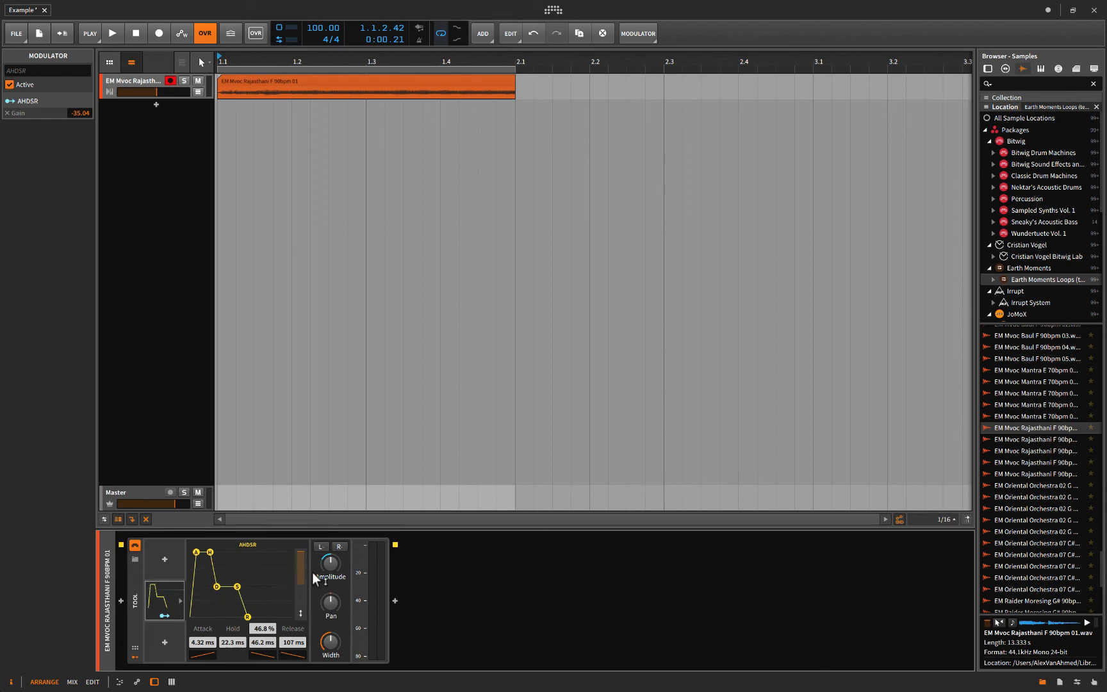
mouse_move(330, 562)
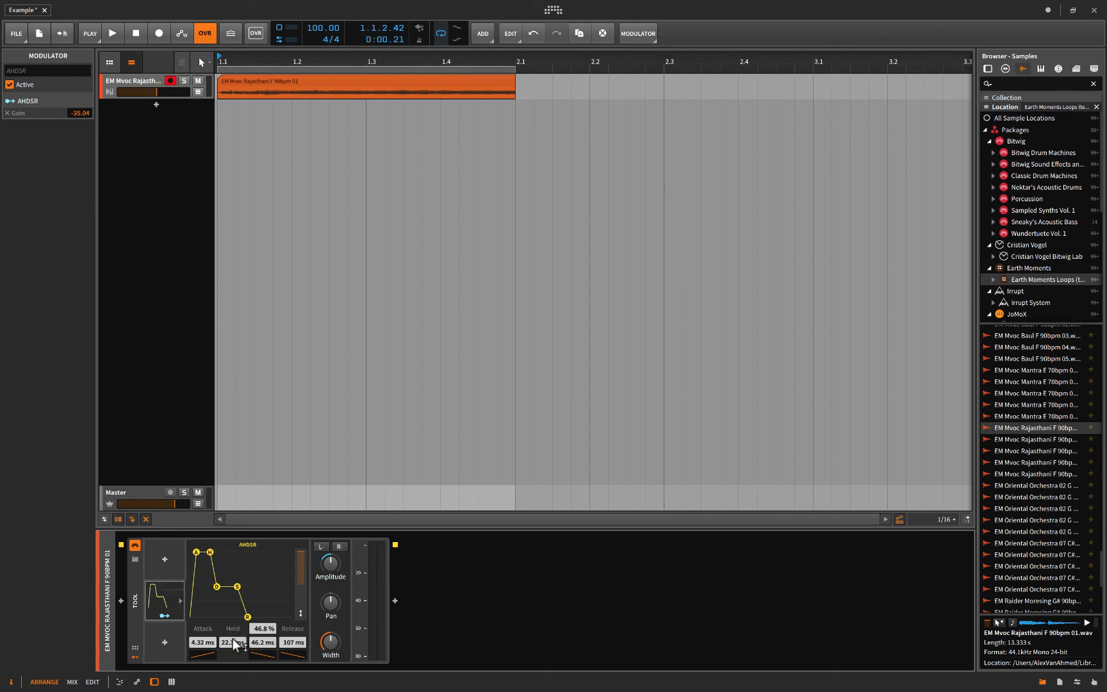
drag(231, 643, 236, 621)
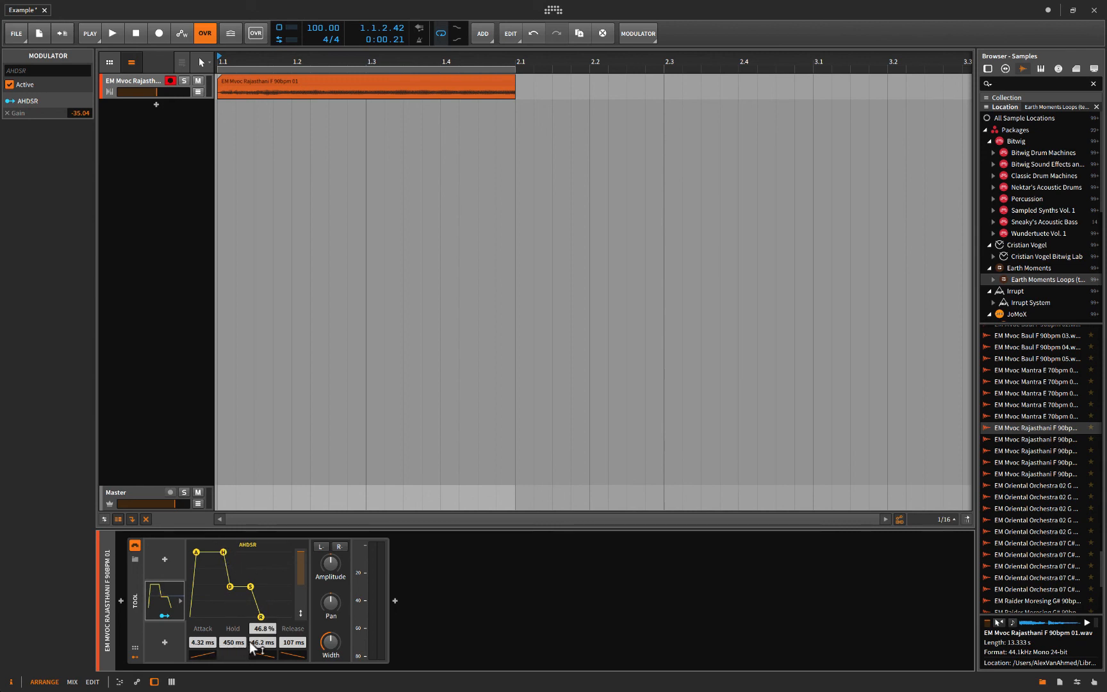
drag(278, 635, 272, 619)
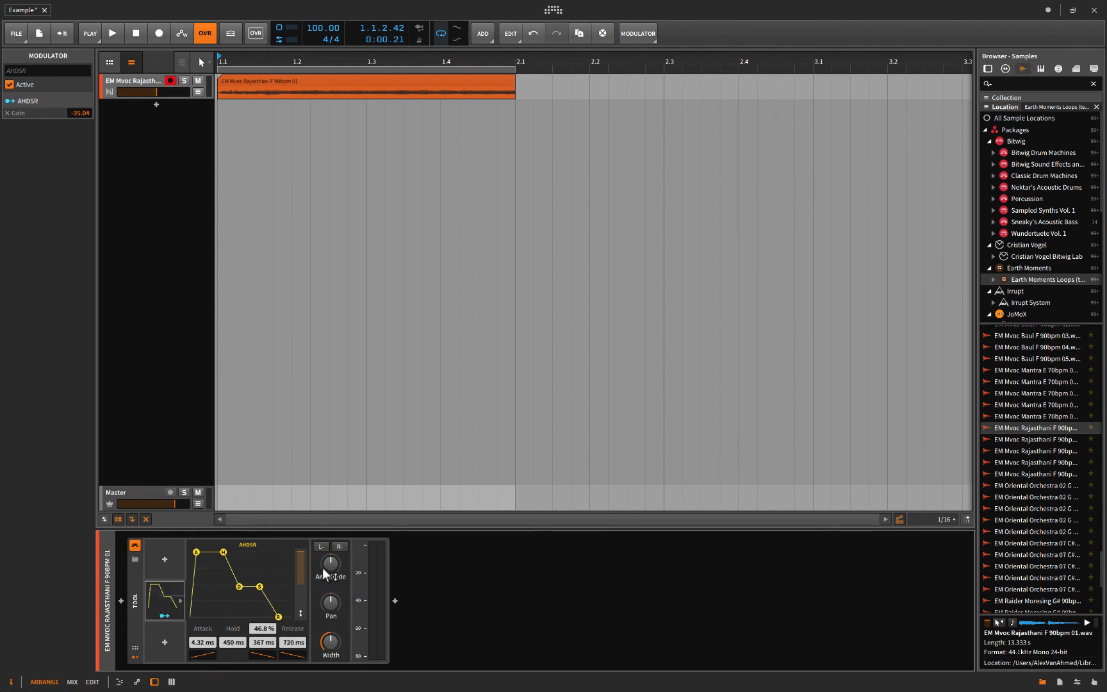
mouse_move(203, 575)
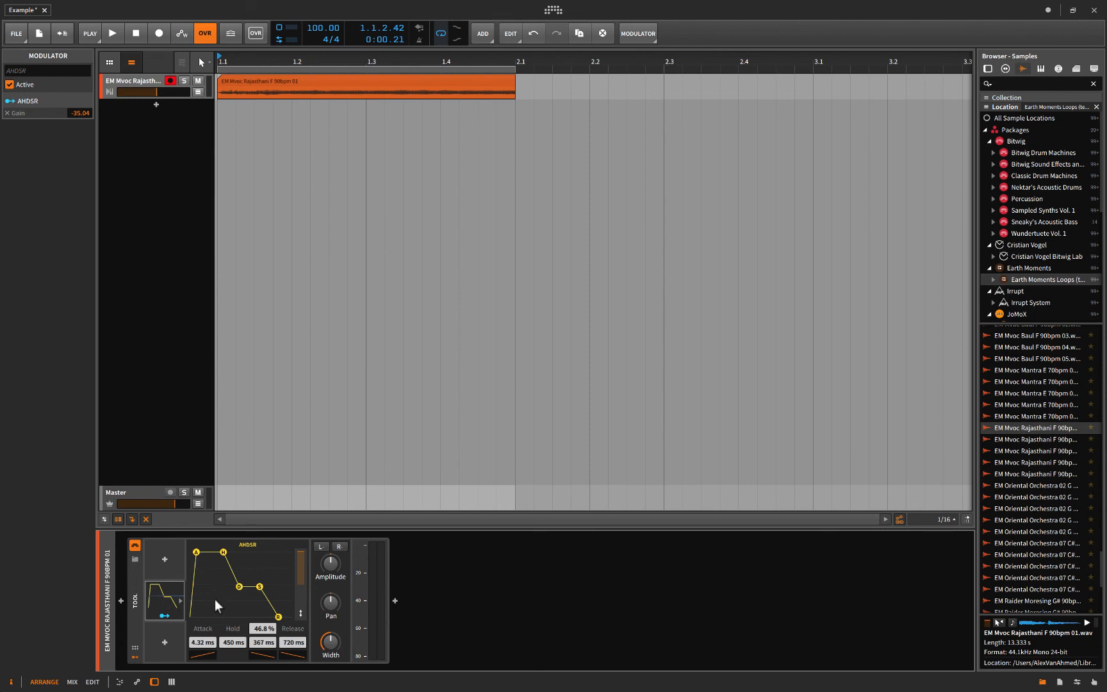
mouse_move(226, 587)
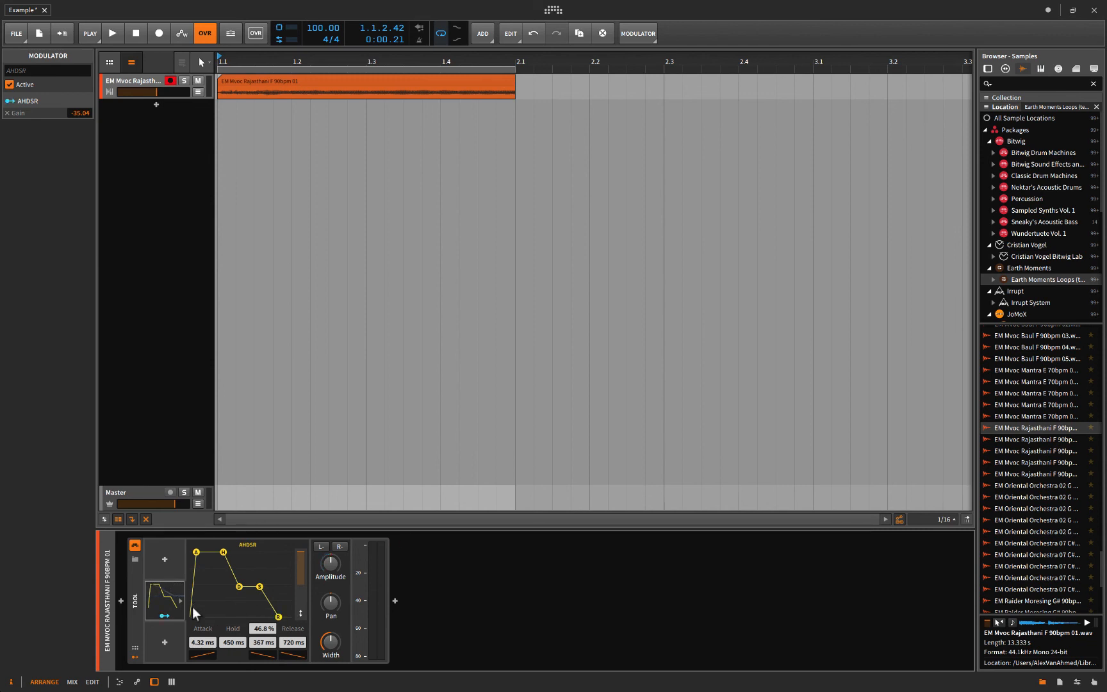
mouse_move(241, 628)
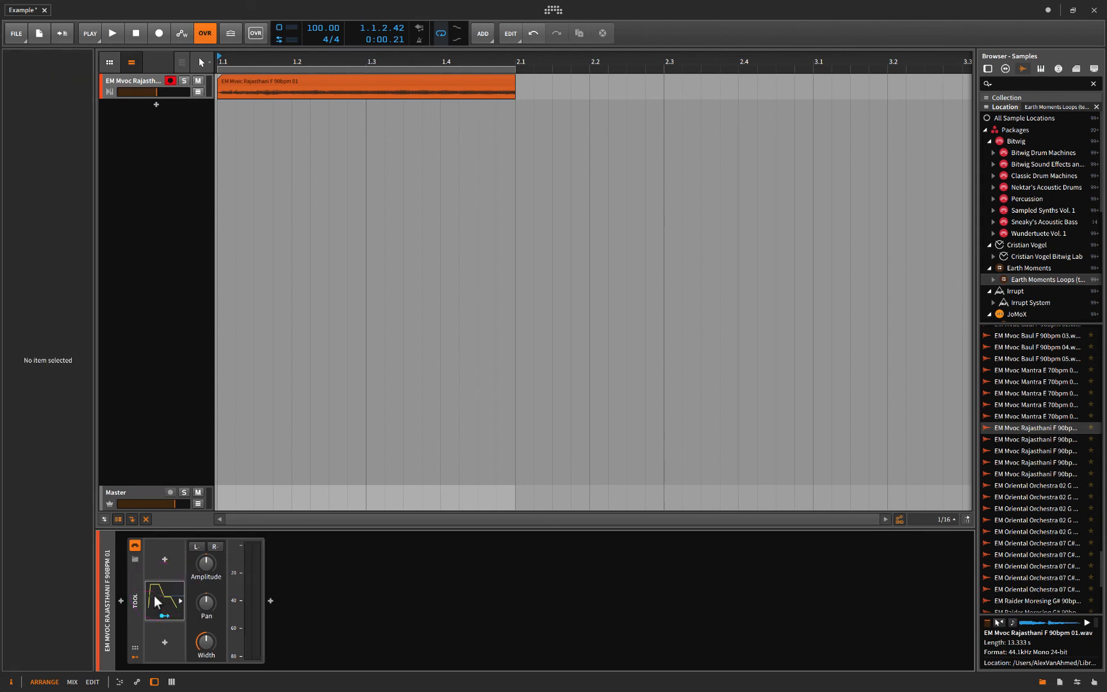
Delete the Tool device and dismiss the device browser without adding anything
click(164, 601)
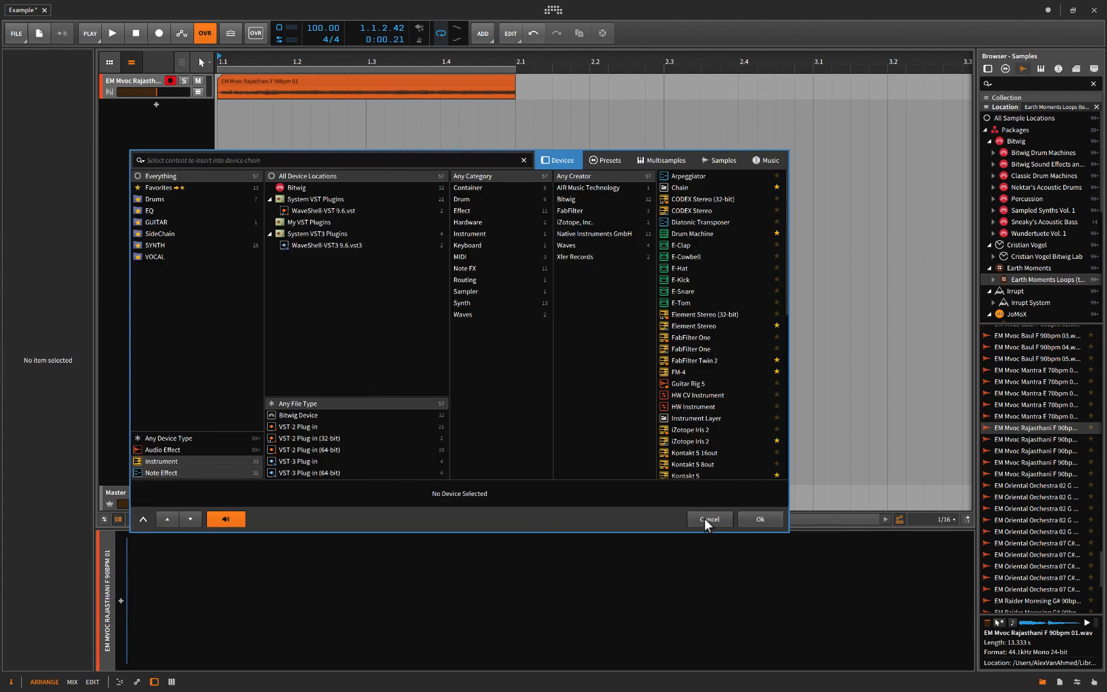
click(708, 519)
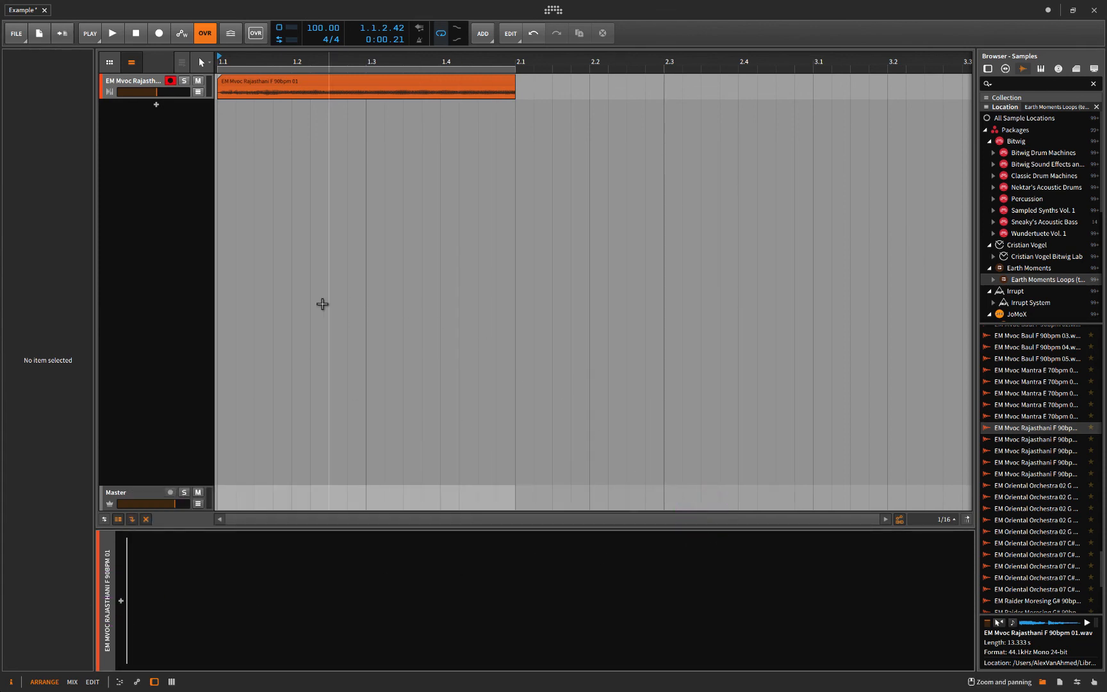
mouse_move(296, 213)
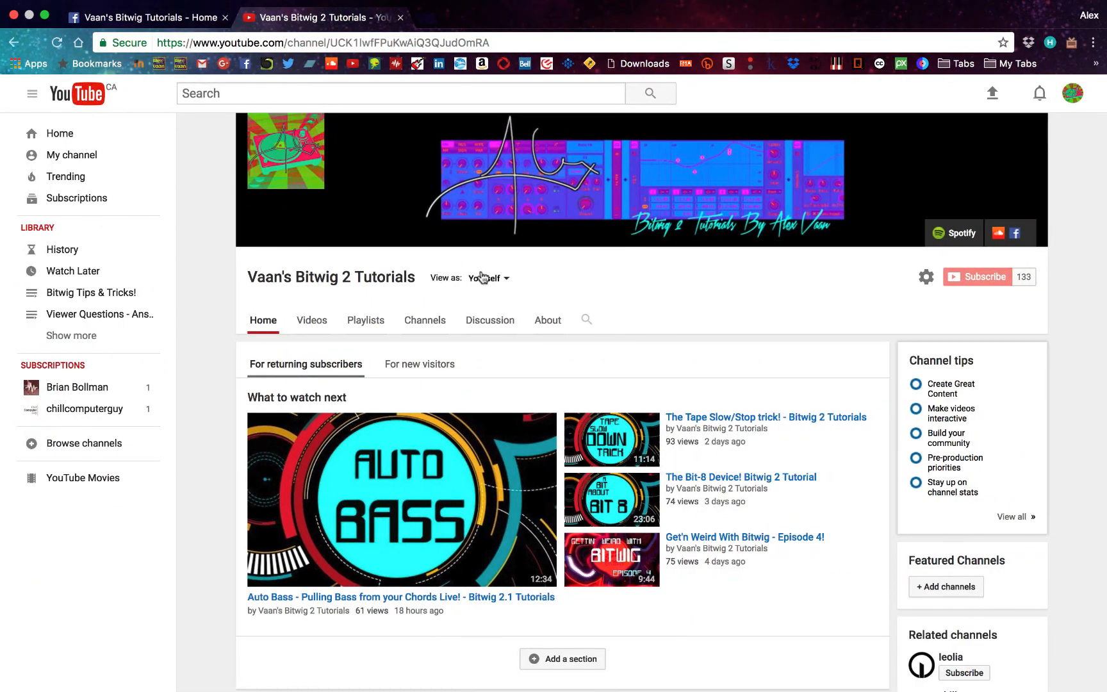
mouse_move(188, 354)
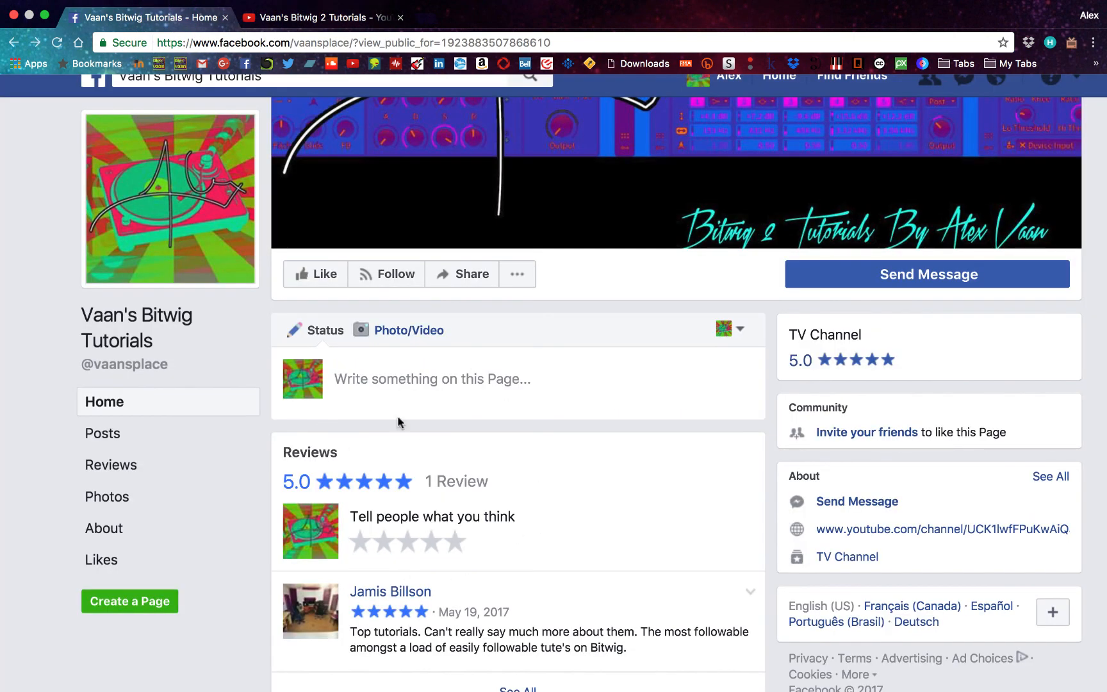
Return to the Vaan's Bitwig 2 Tutorials YouTube channel page
click(323, 17)
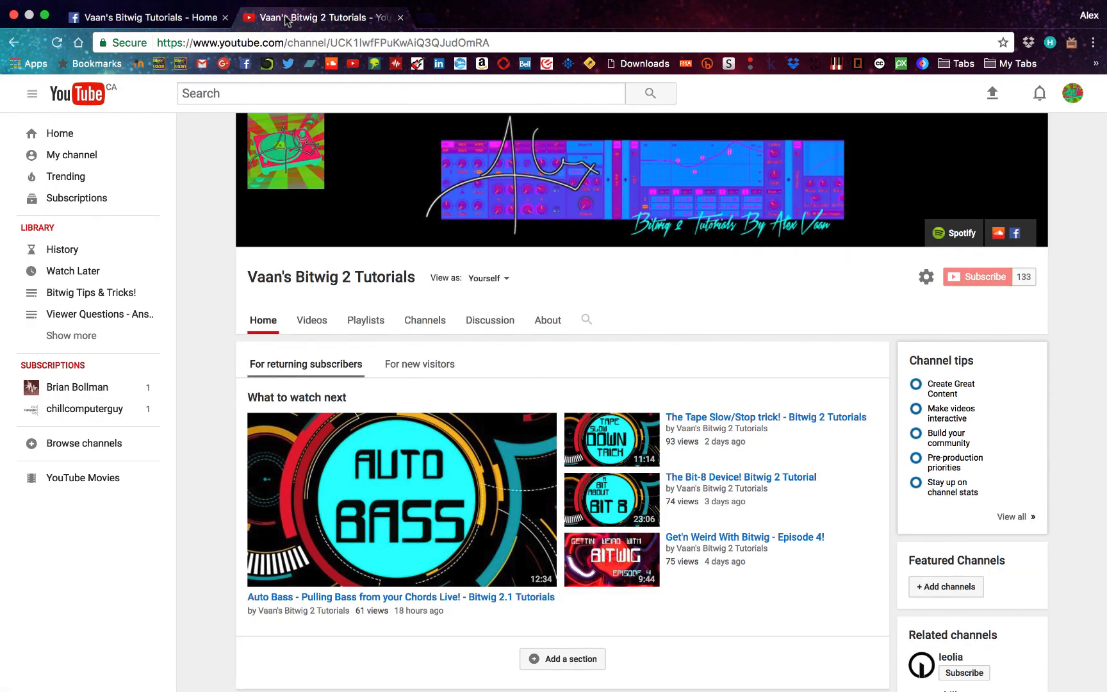
mouse_move(206, 410)
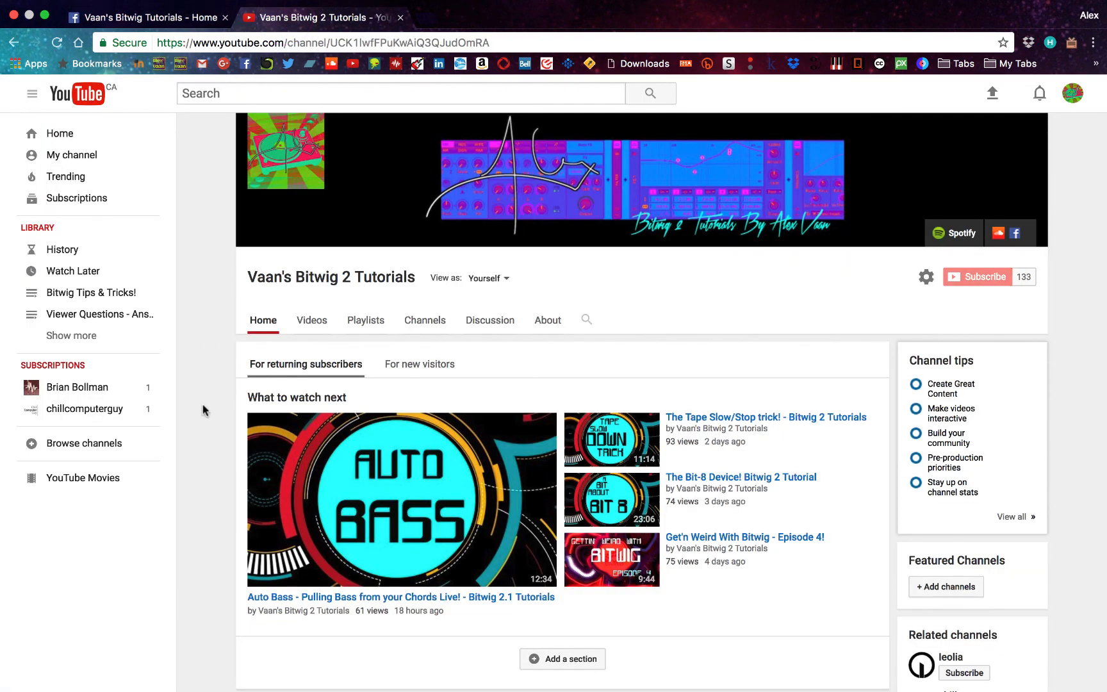